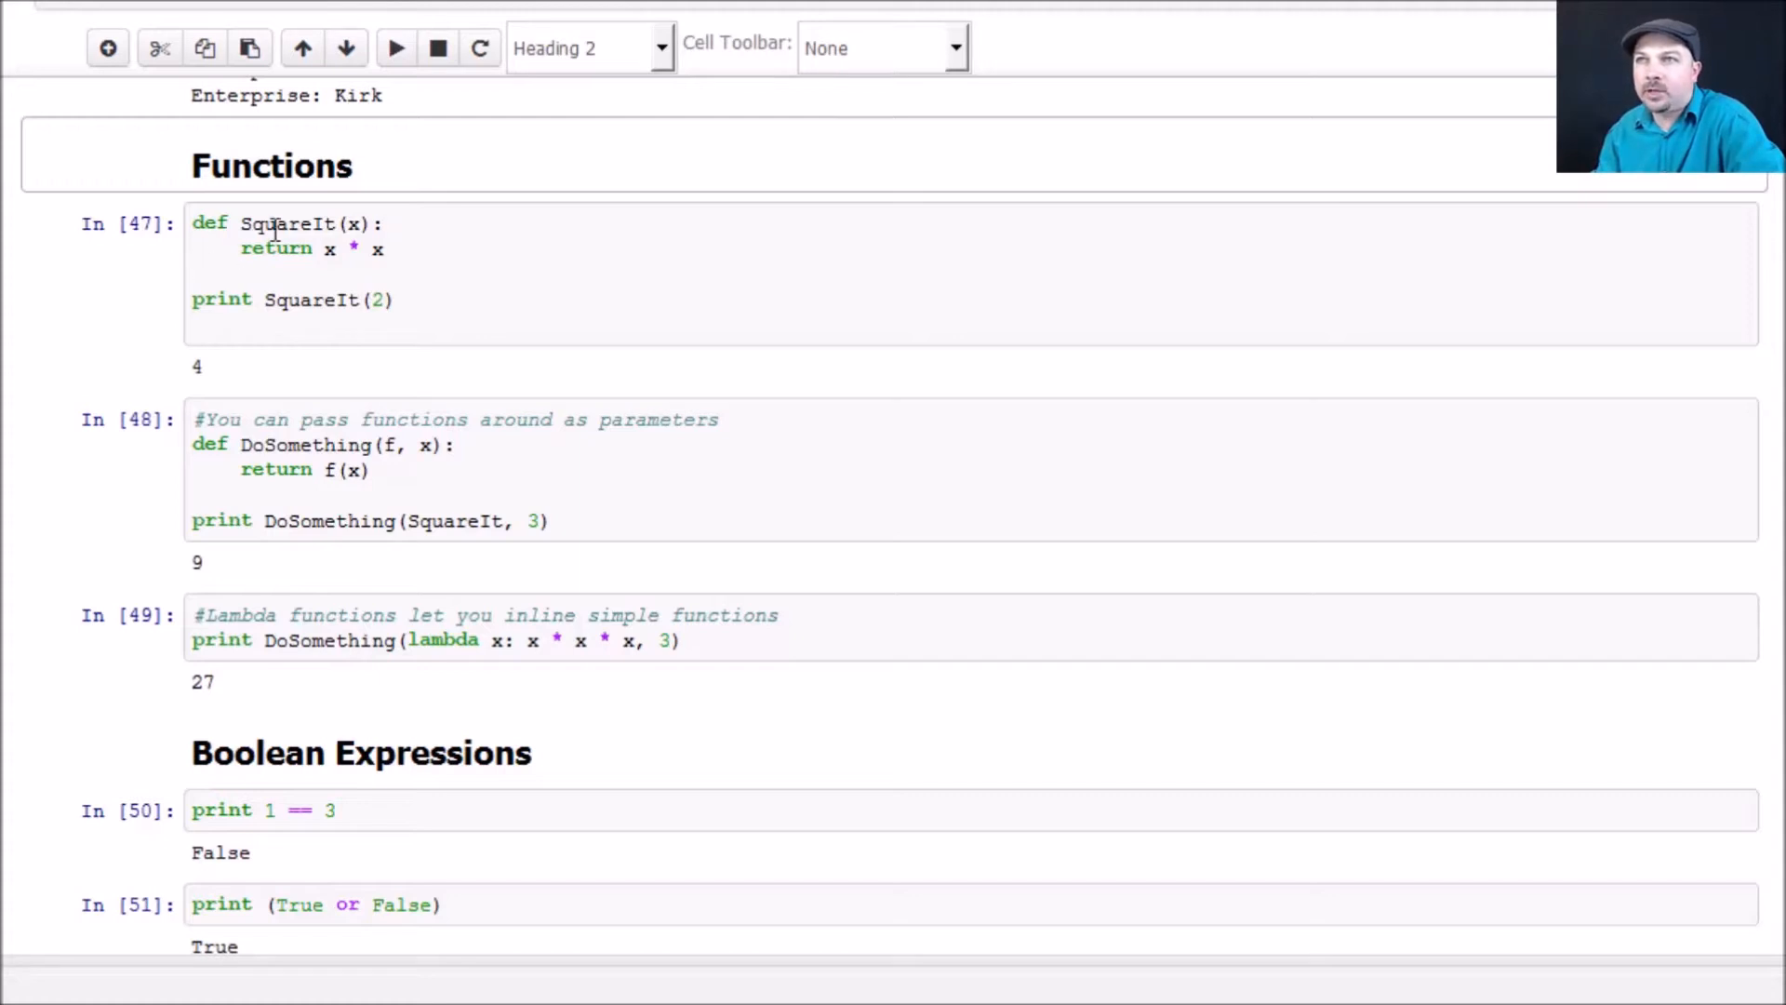
mouse_move(205, 274)
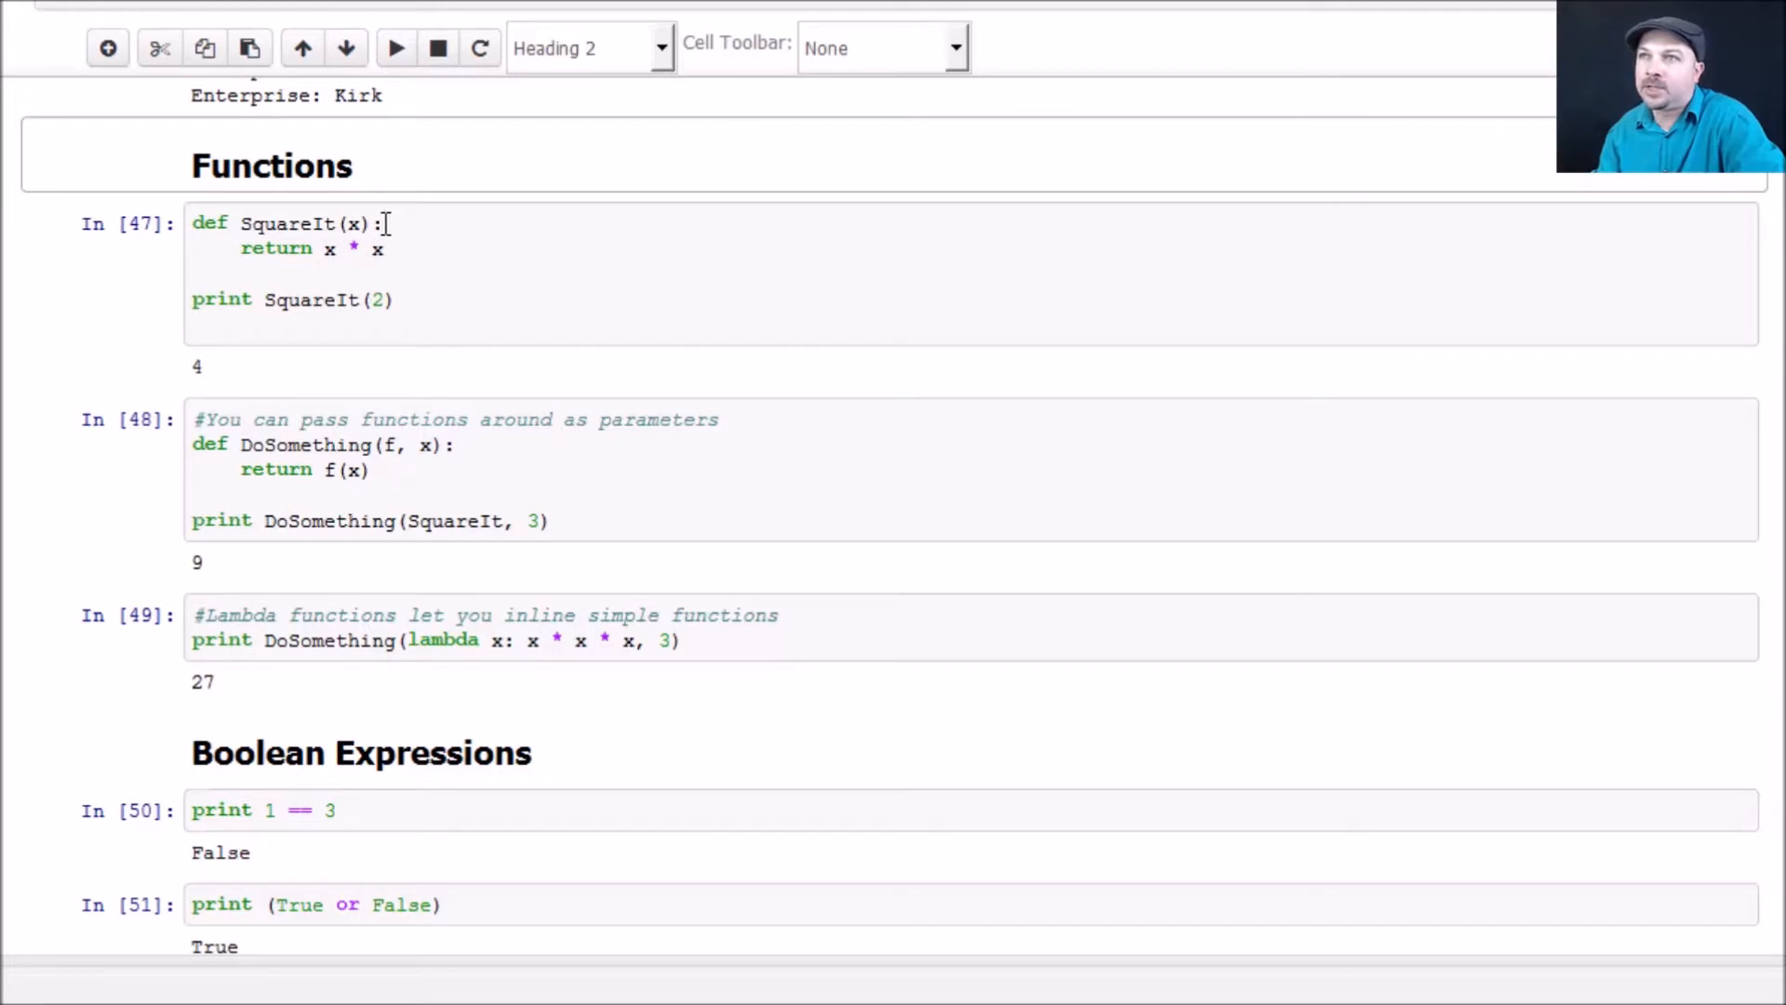
mouse_move(432, 228)
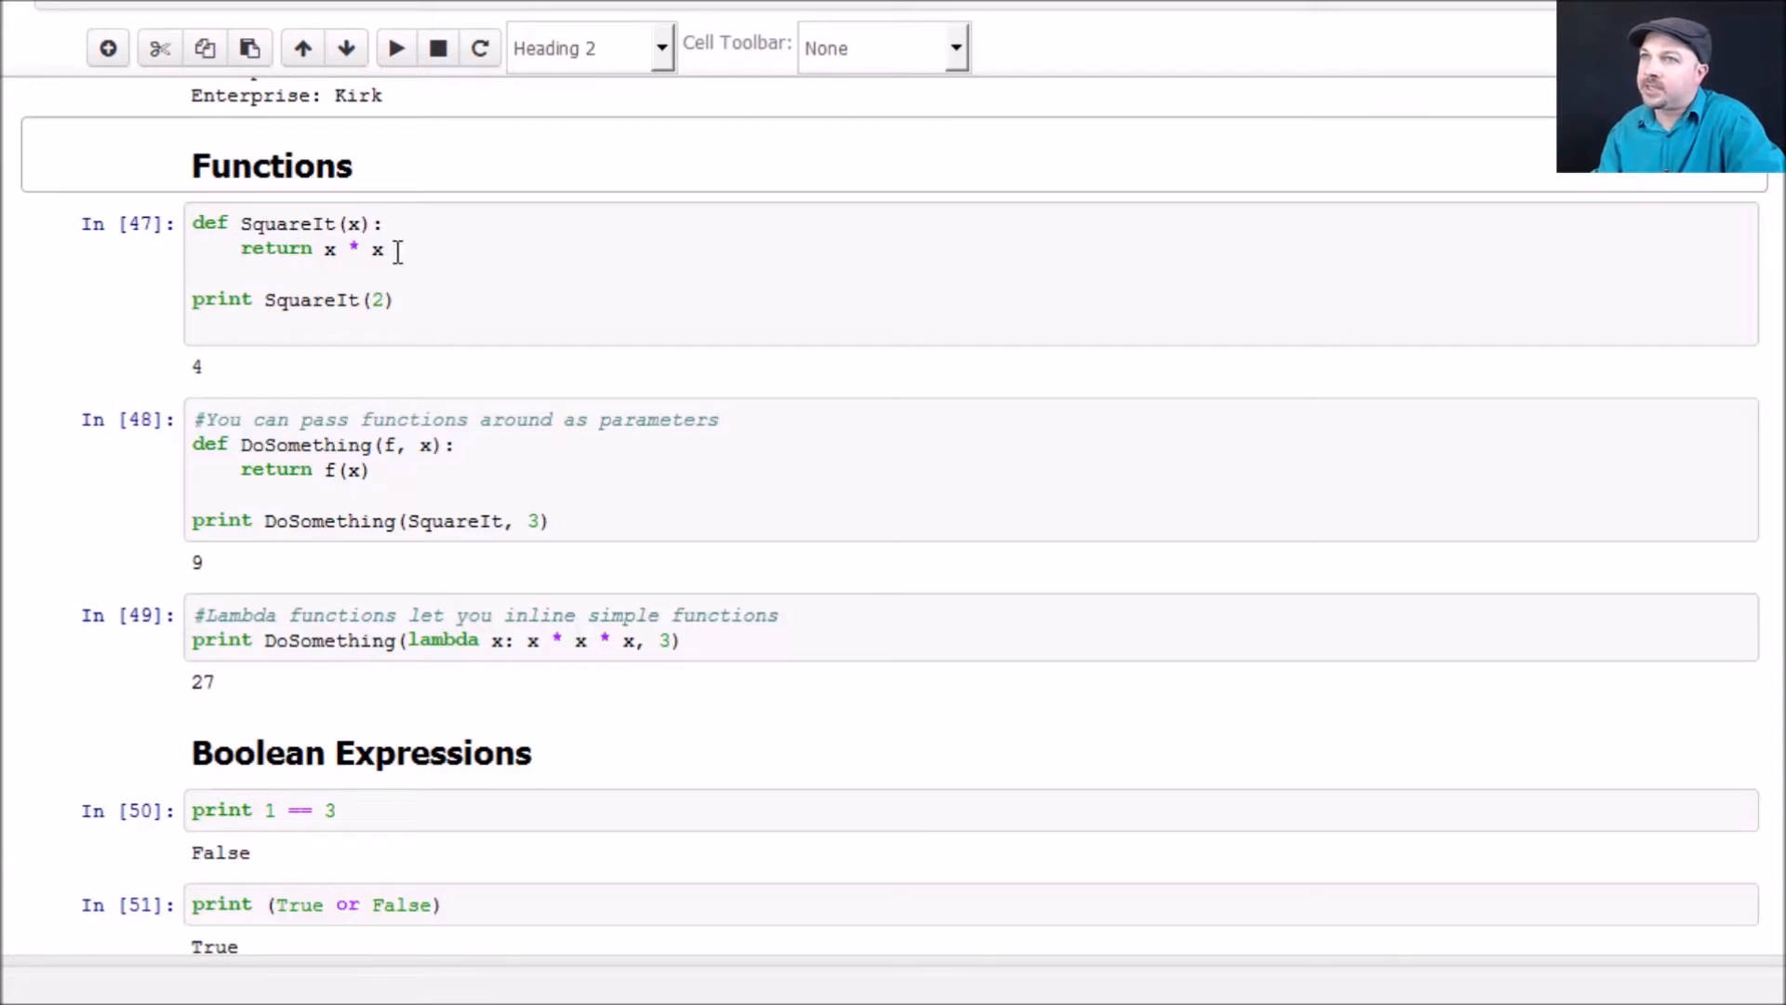
Select the SquareIt function cell to re-run it, expecting SquareIt(2) to print 4.
click(391, 223)
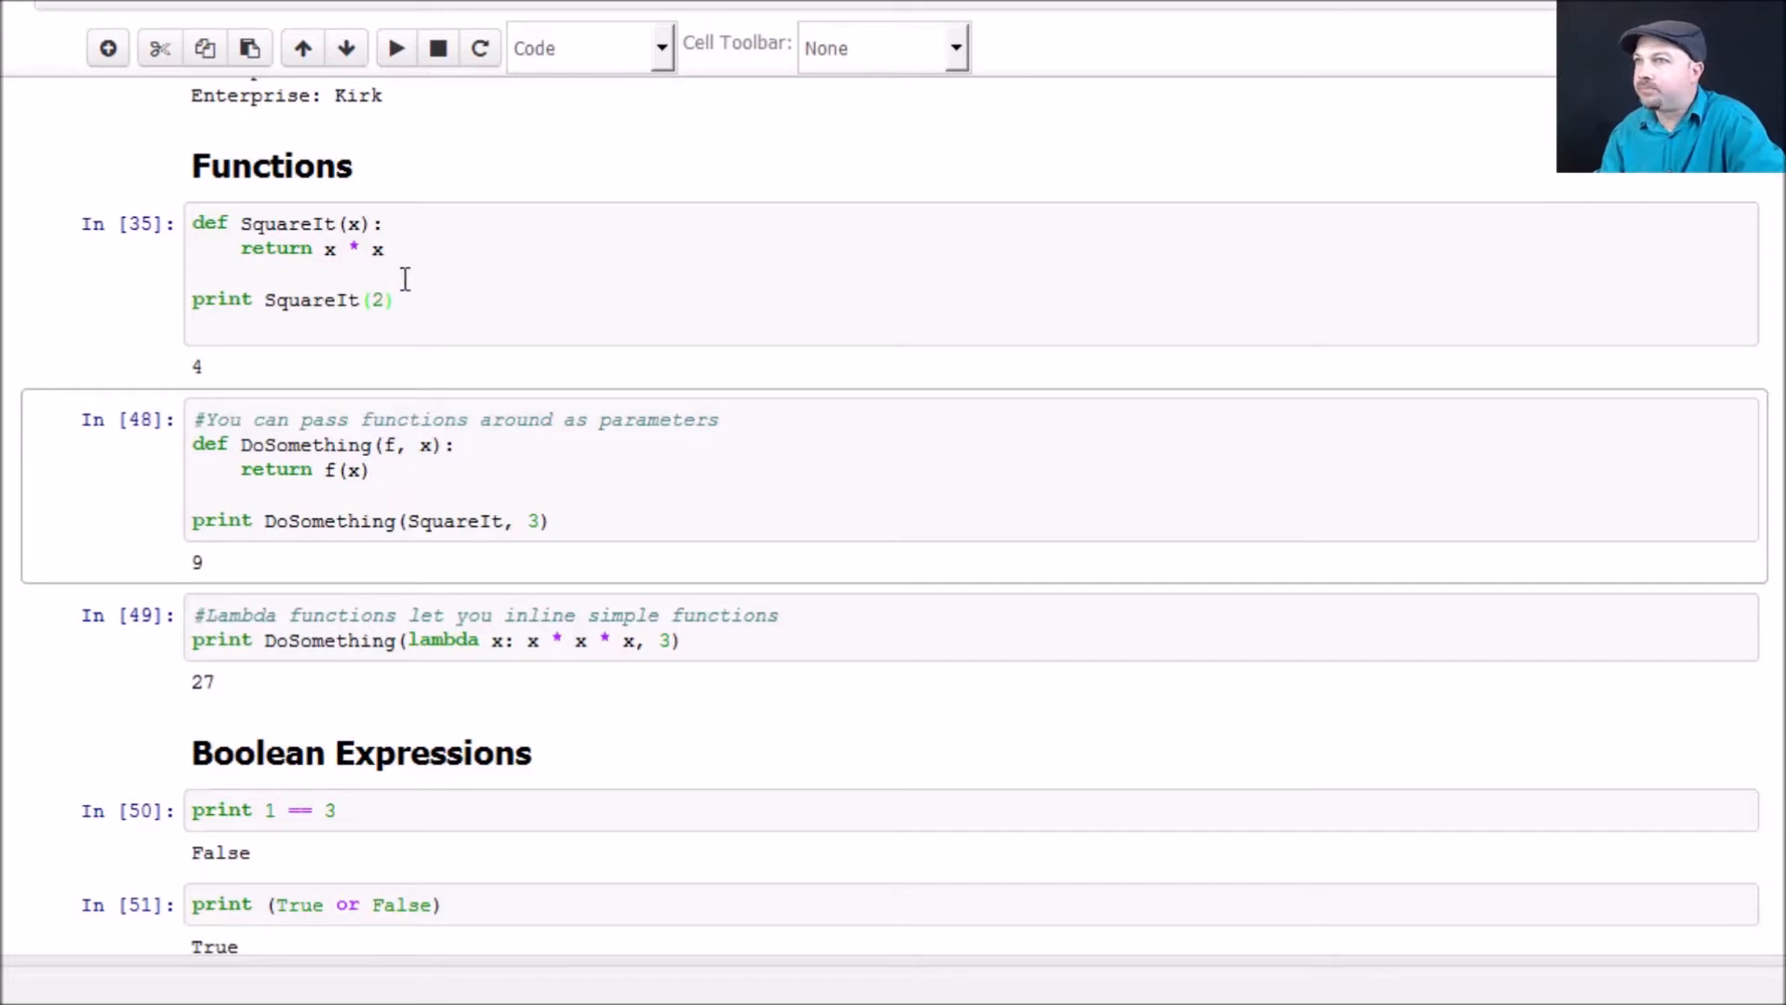
mouse_move(451, 296)
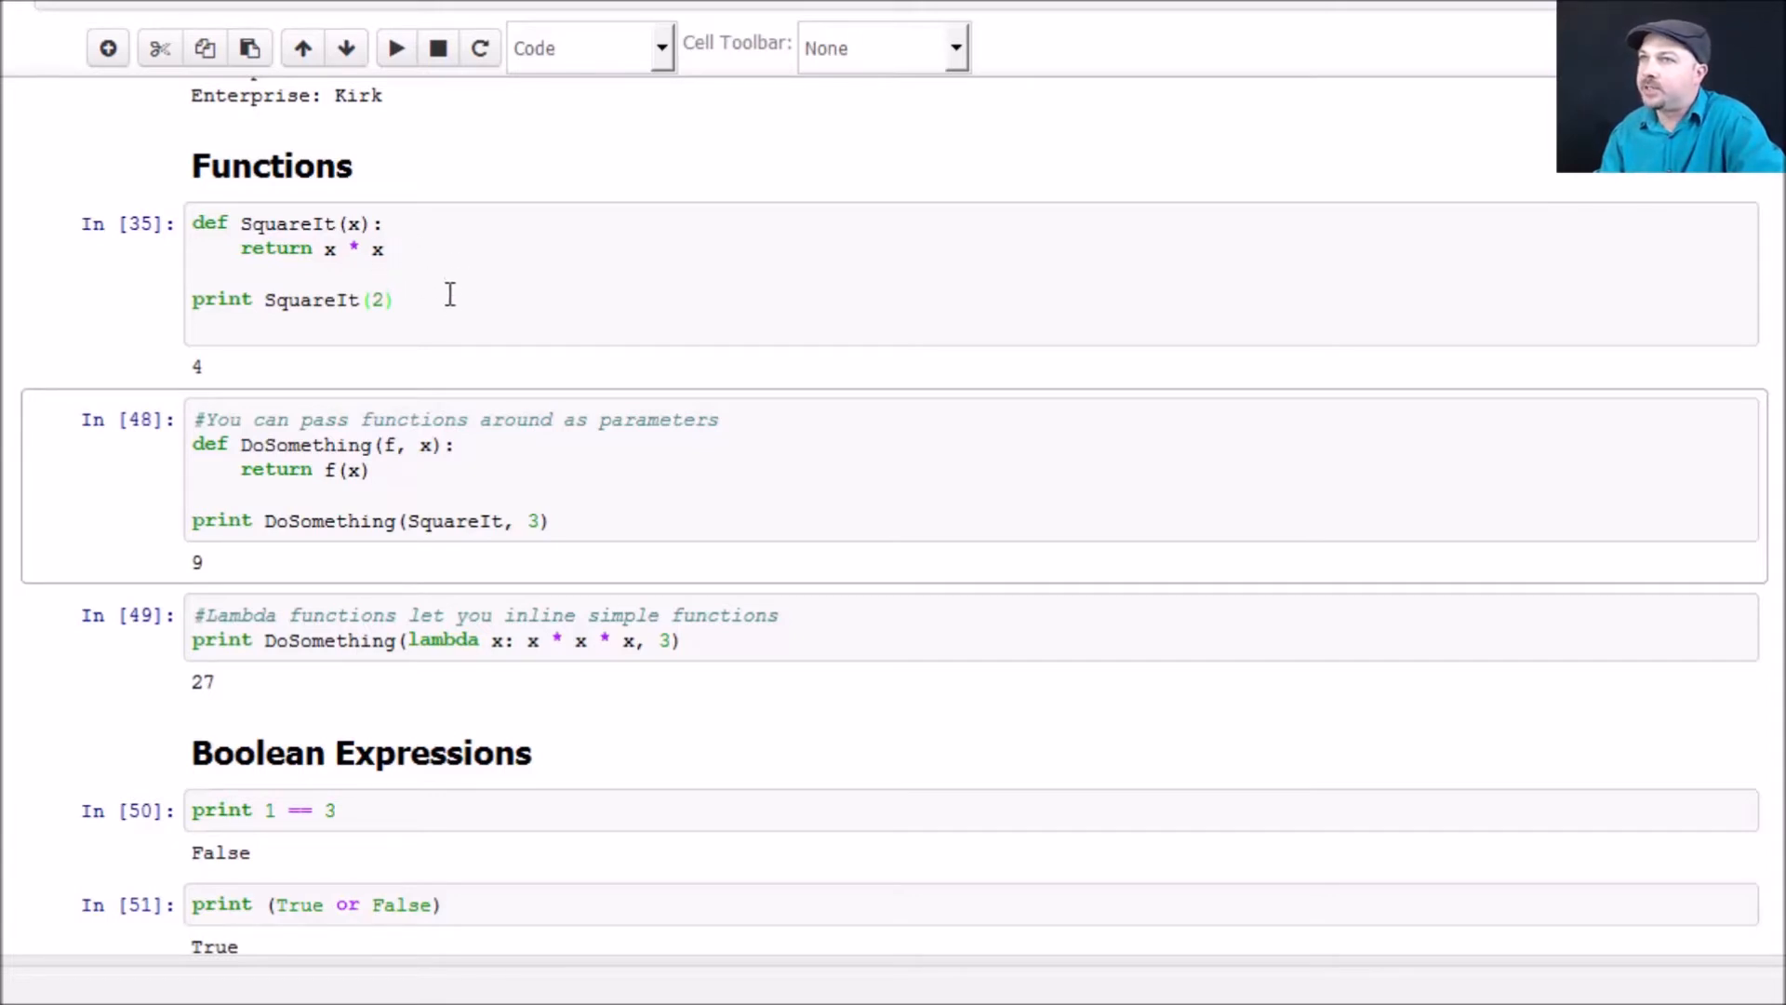
mouse_move(664, 472)
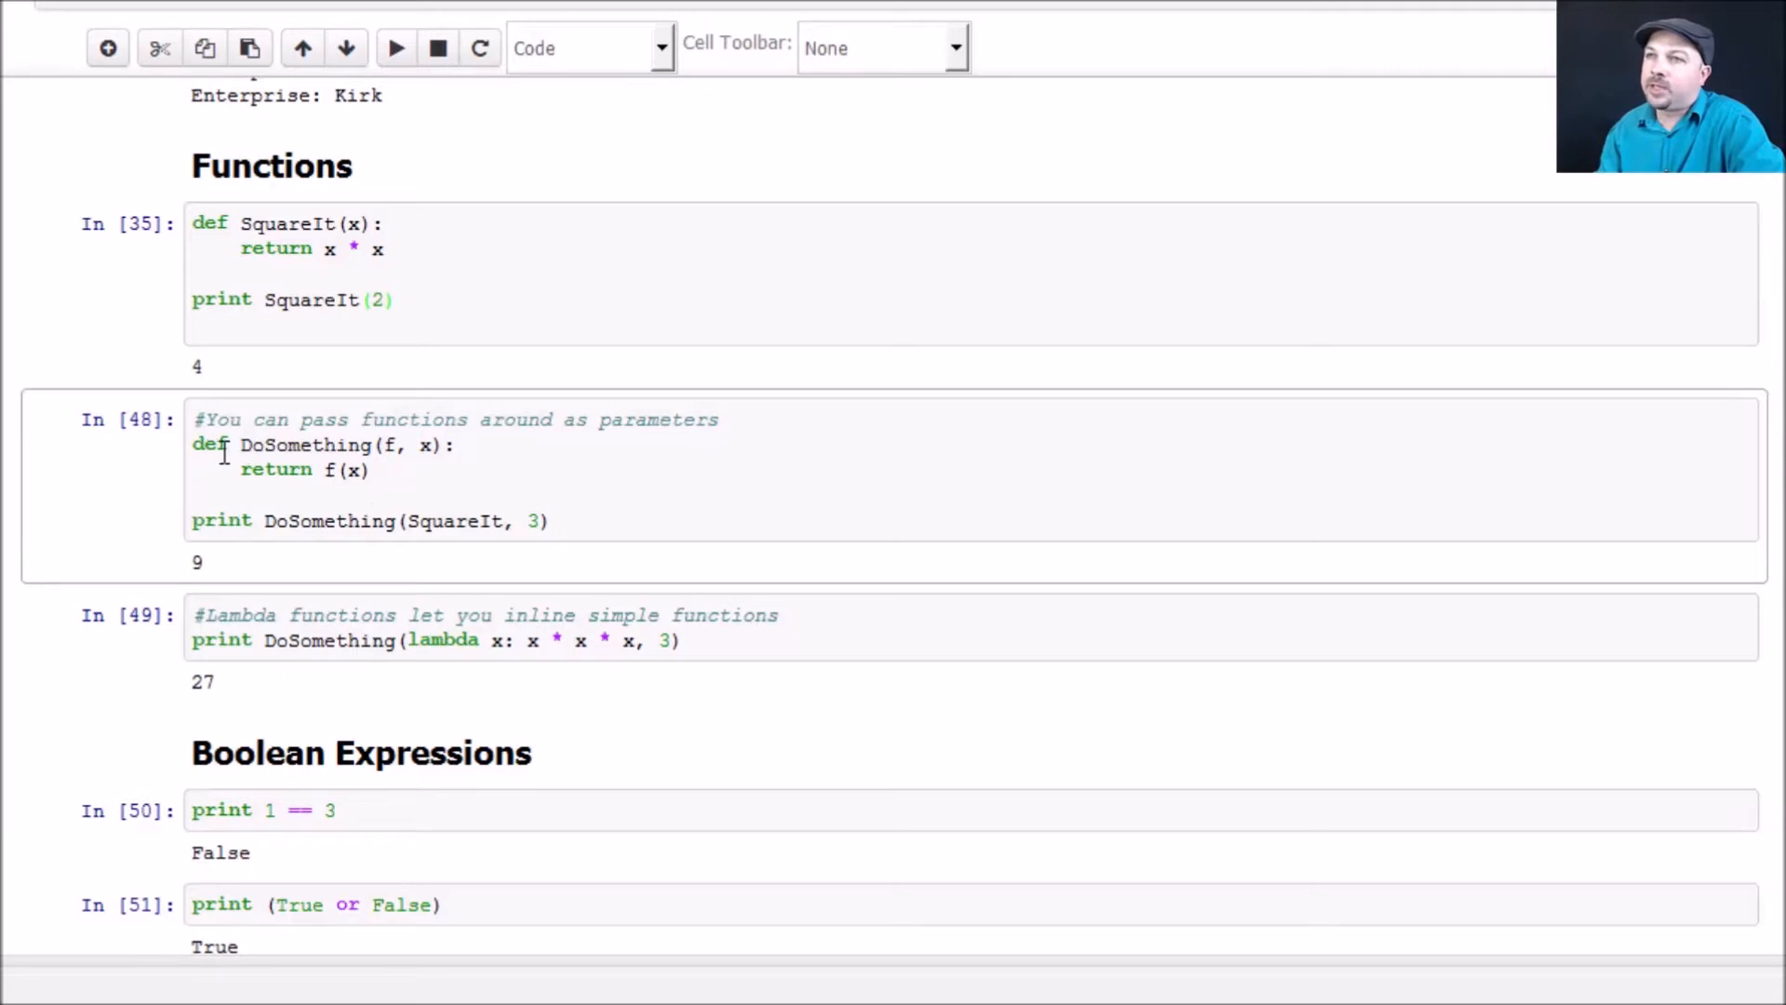
mouse_move(399, 469)
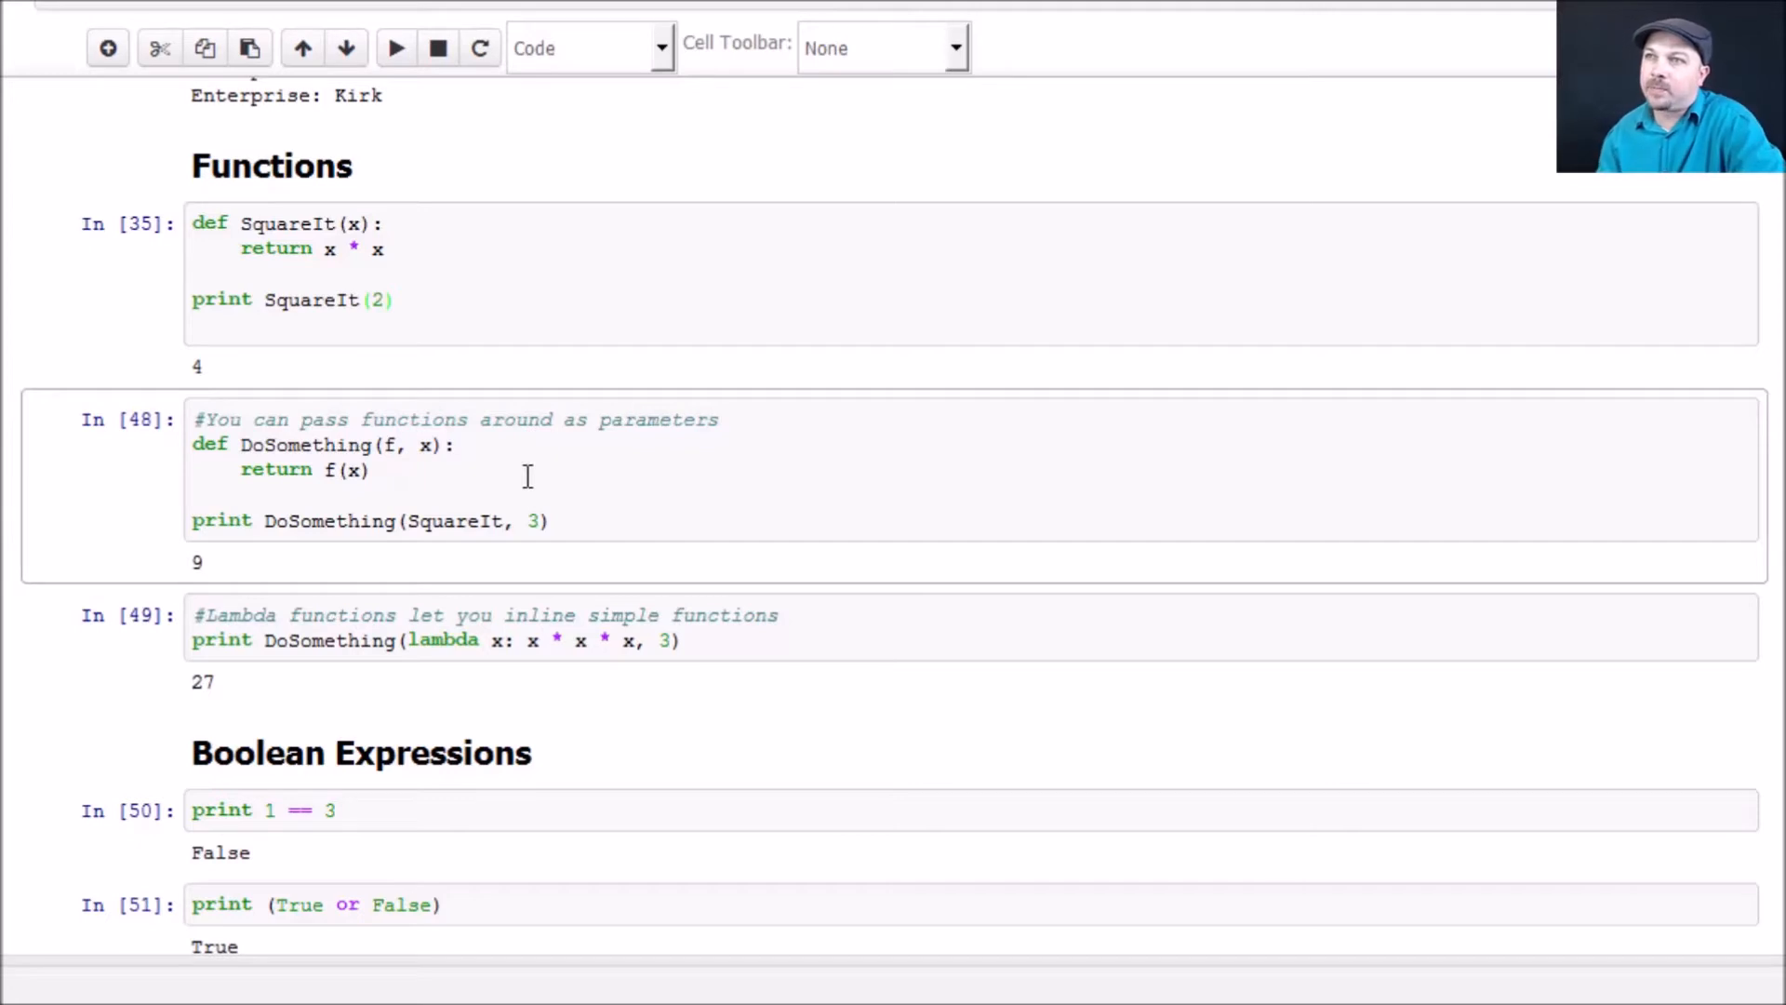
mouse_move(353, 467)
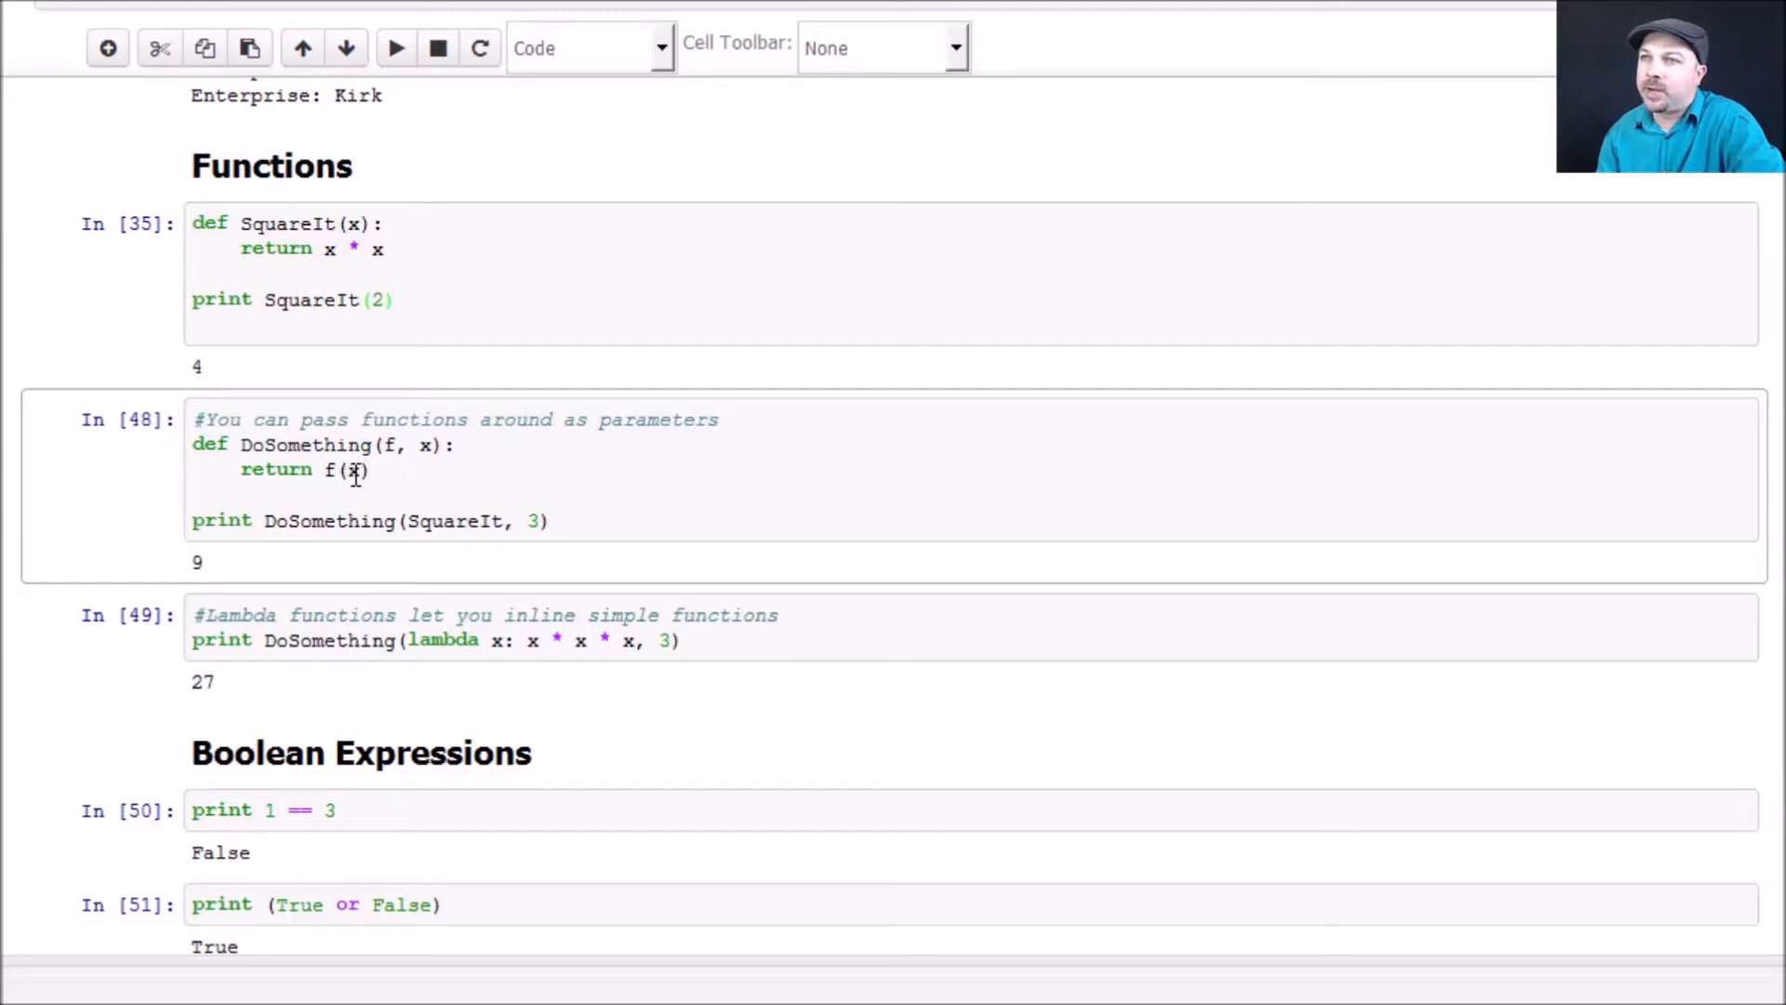
mouse_move(436, 472)
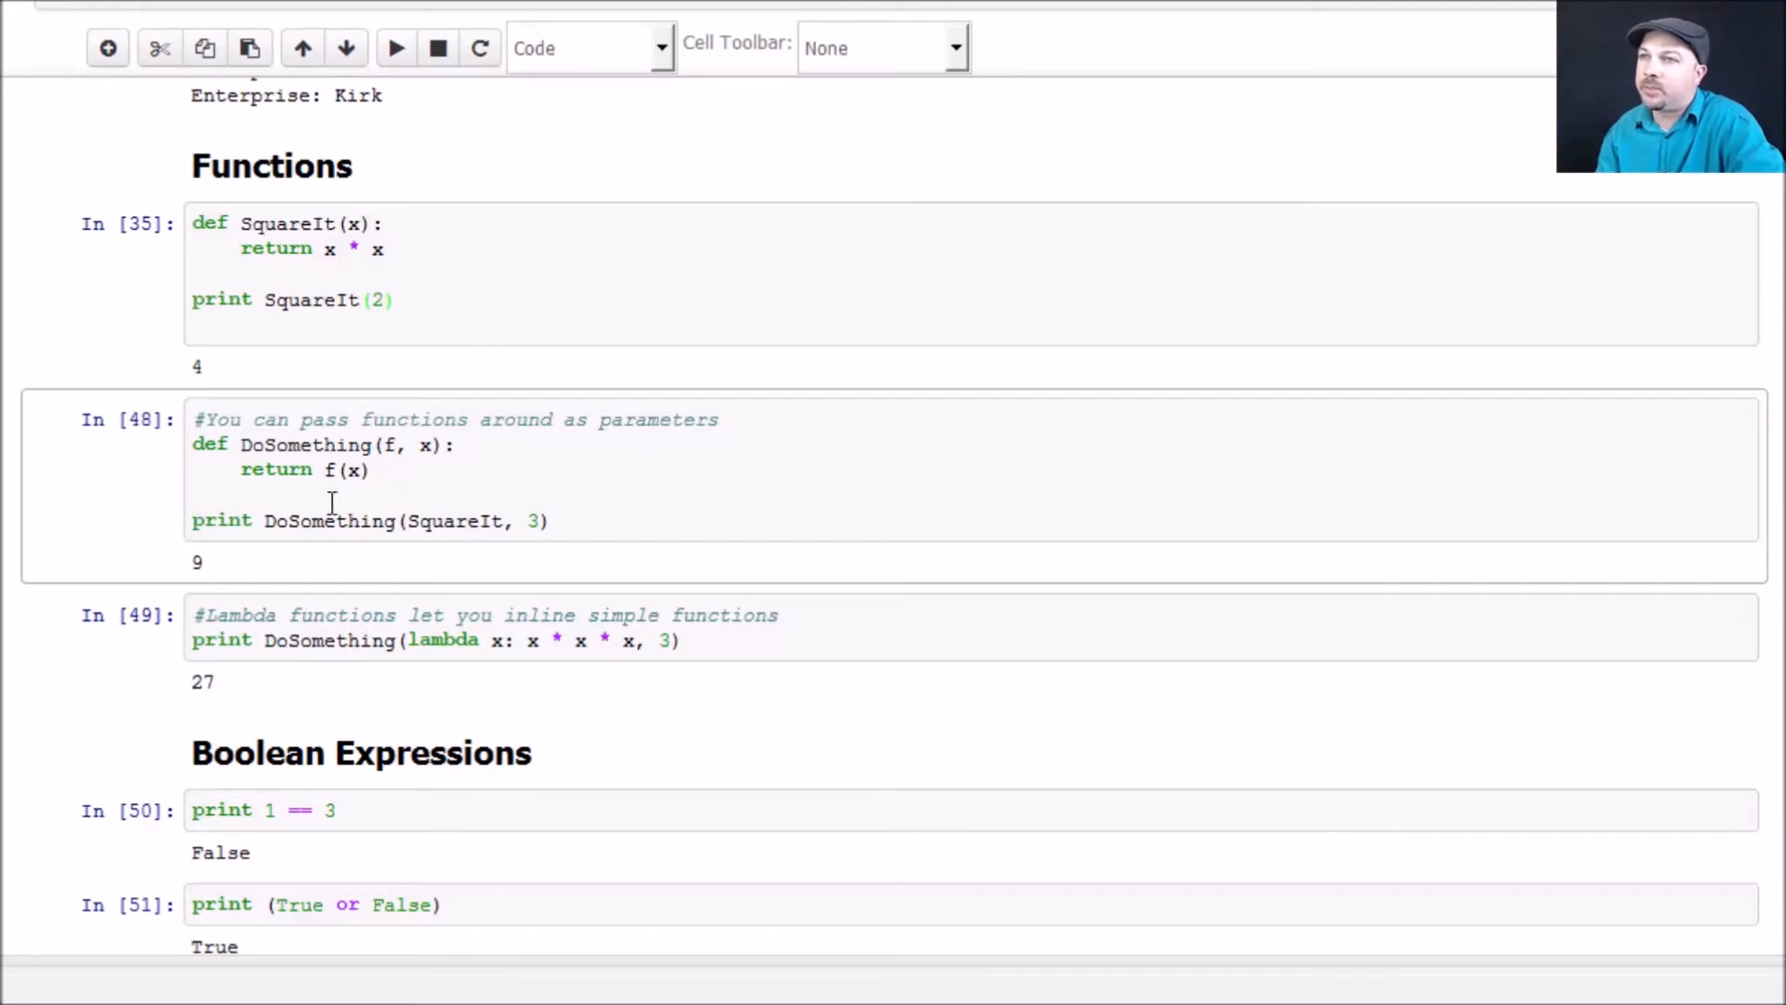
mouse_move(356, 525)
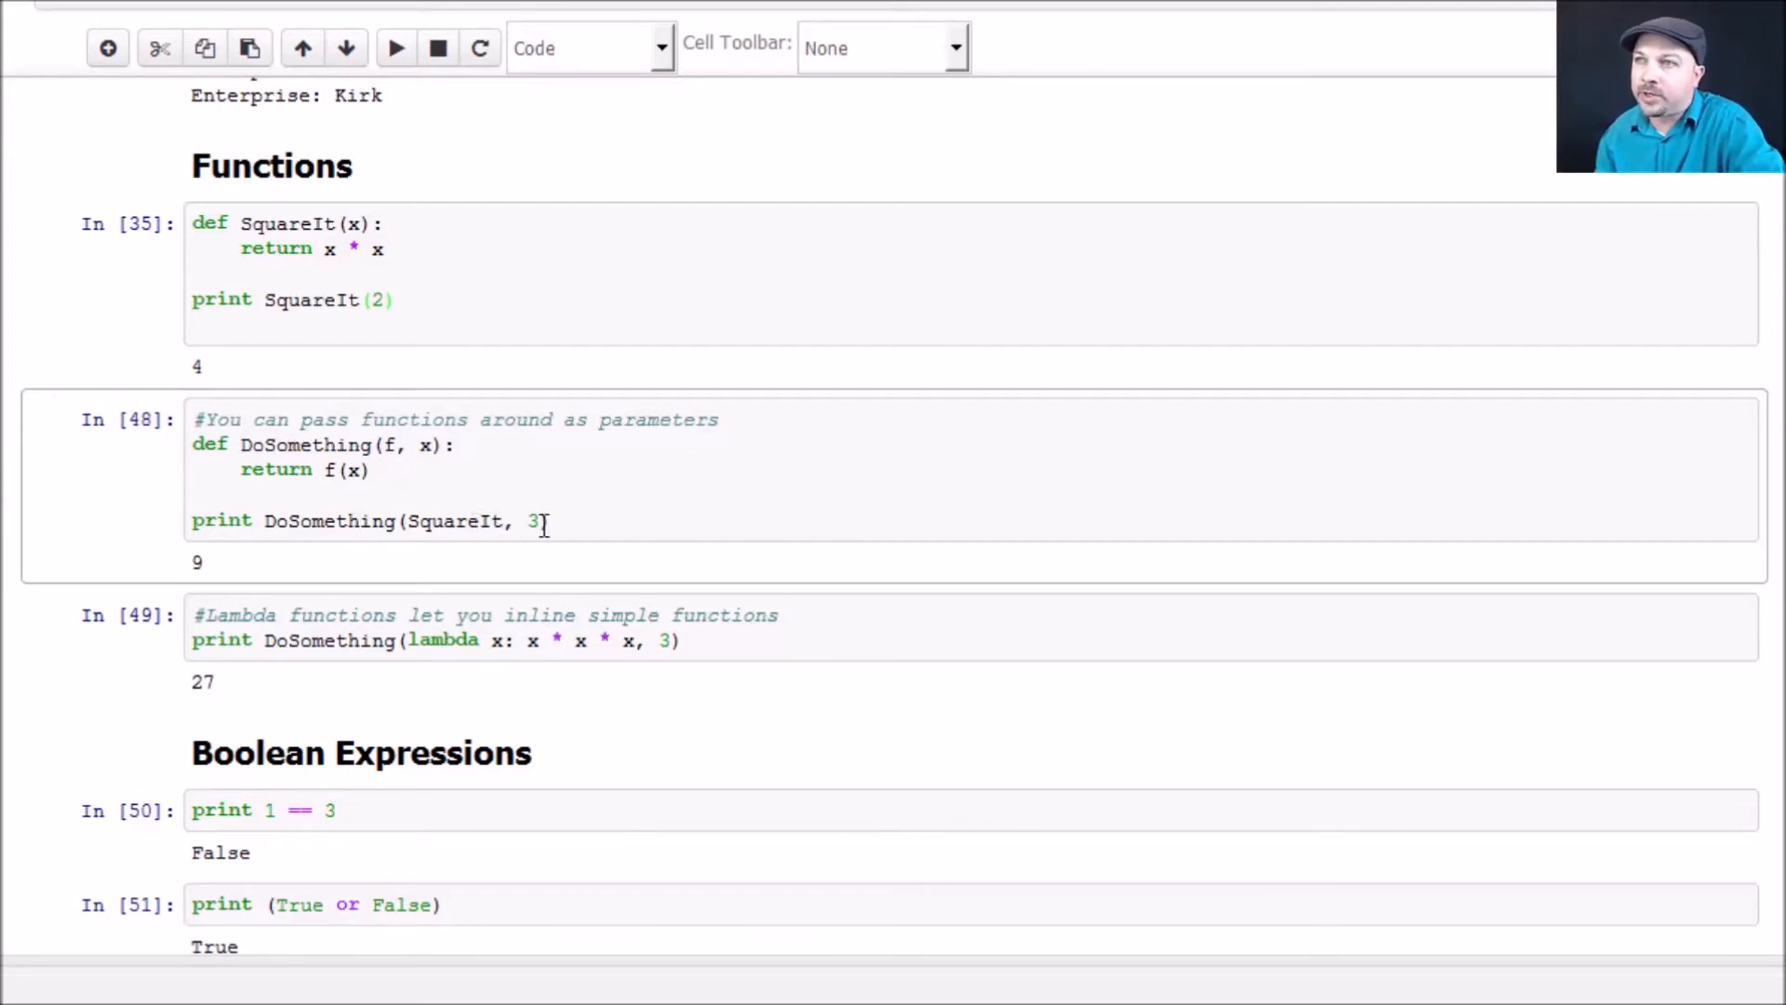
mouse_move(432, 521)
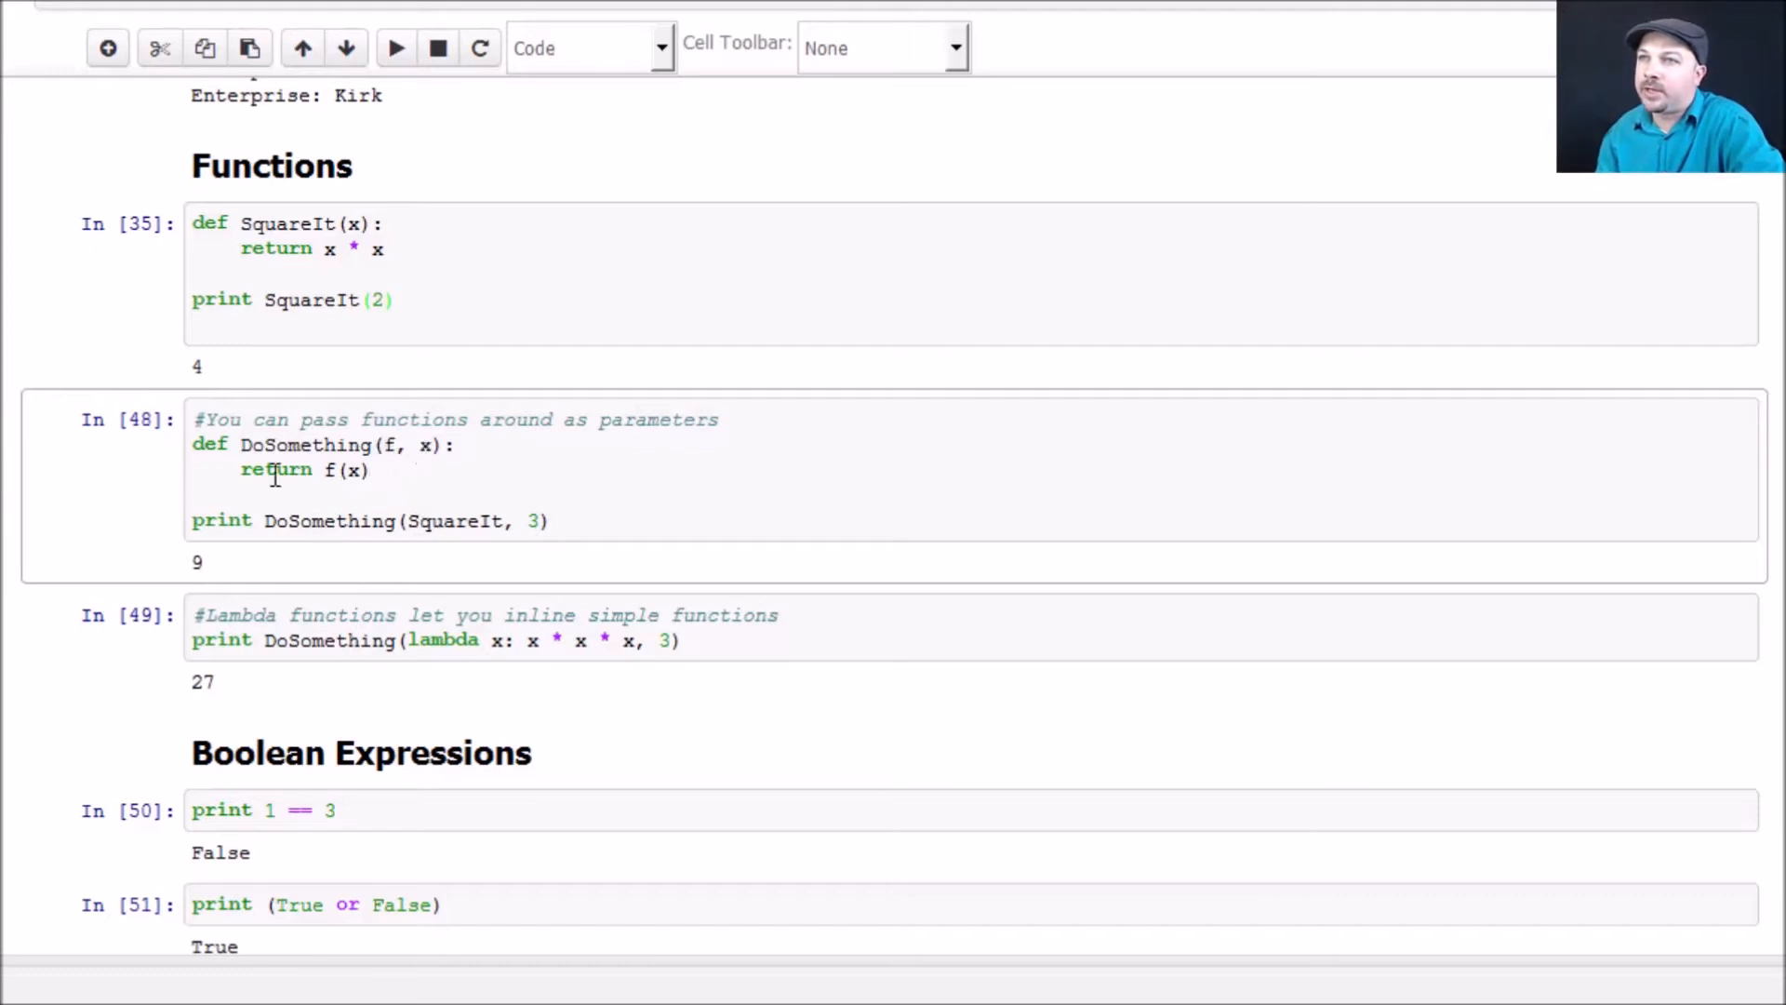
mouse_move(568, 496)
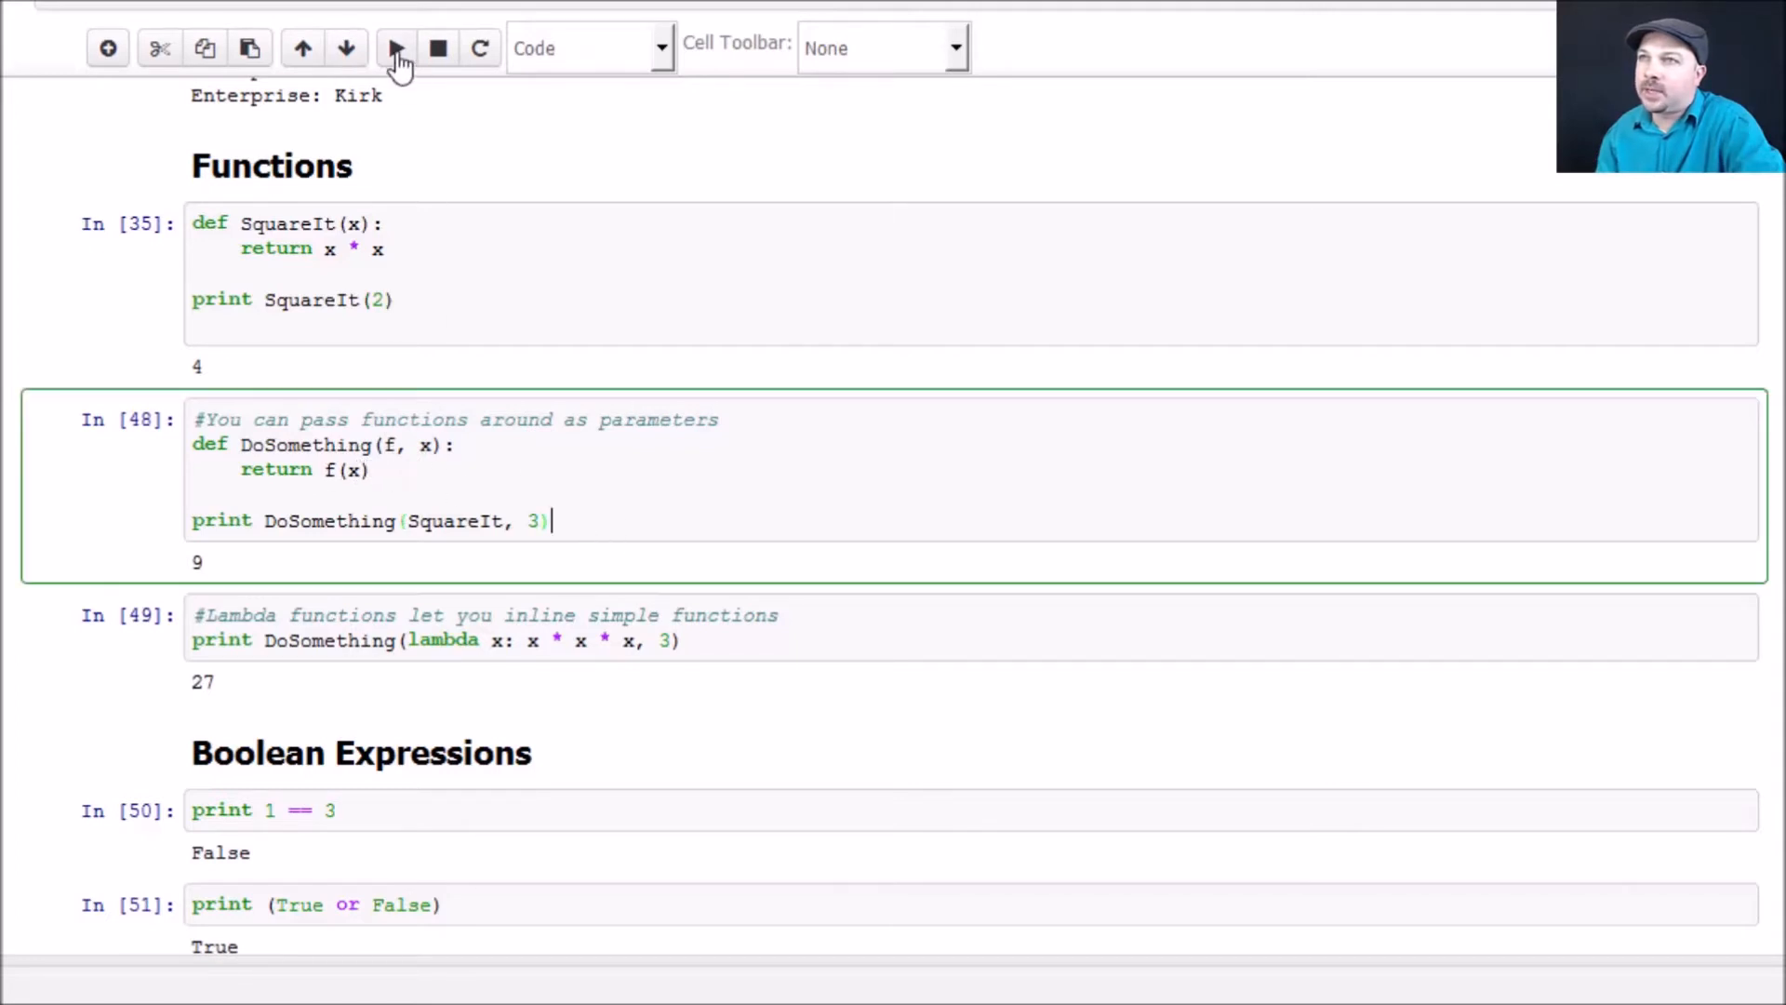
Re-run the DoSomething cell so it outputs 9 with a fresh run number.
click(395, 47)
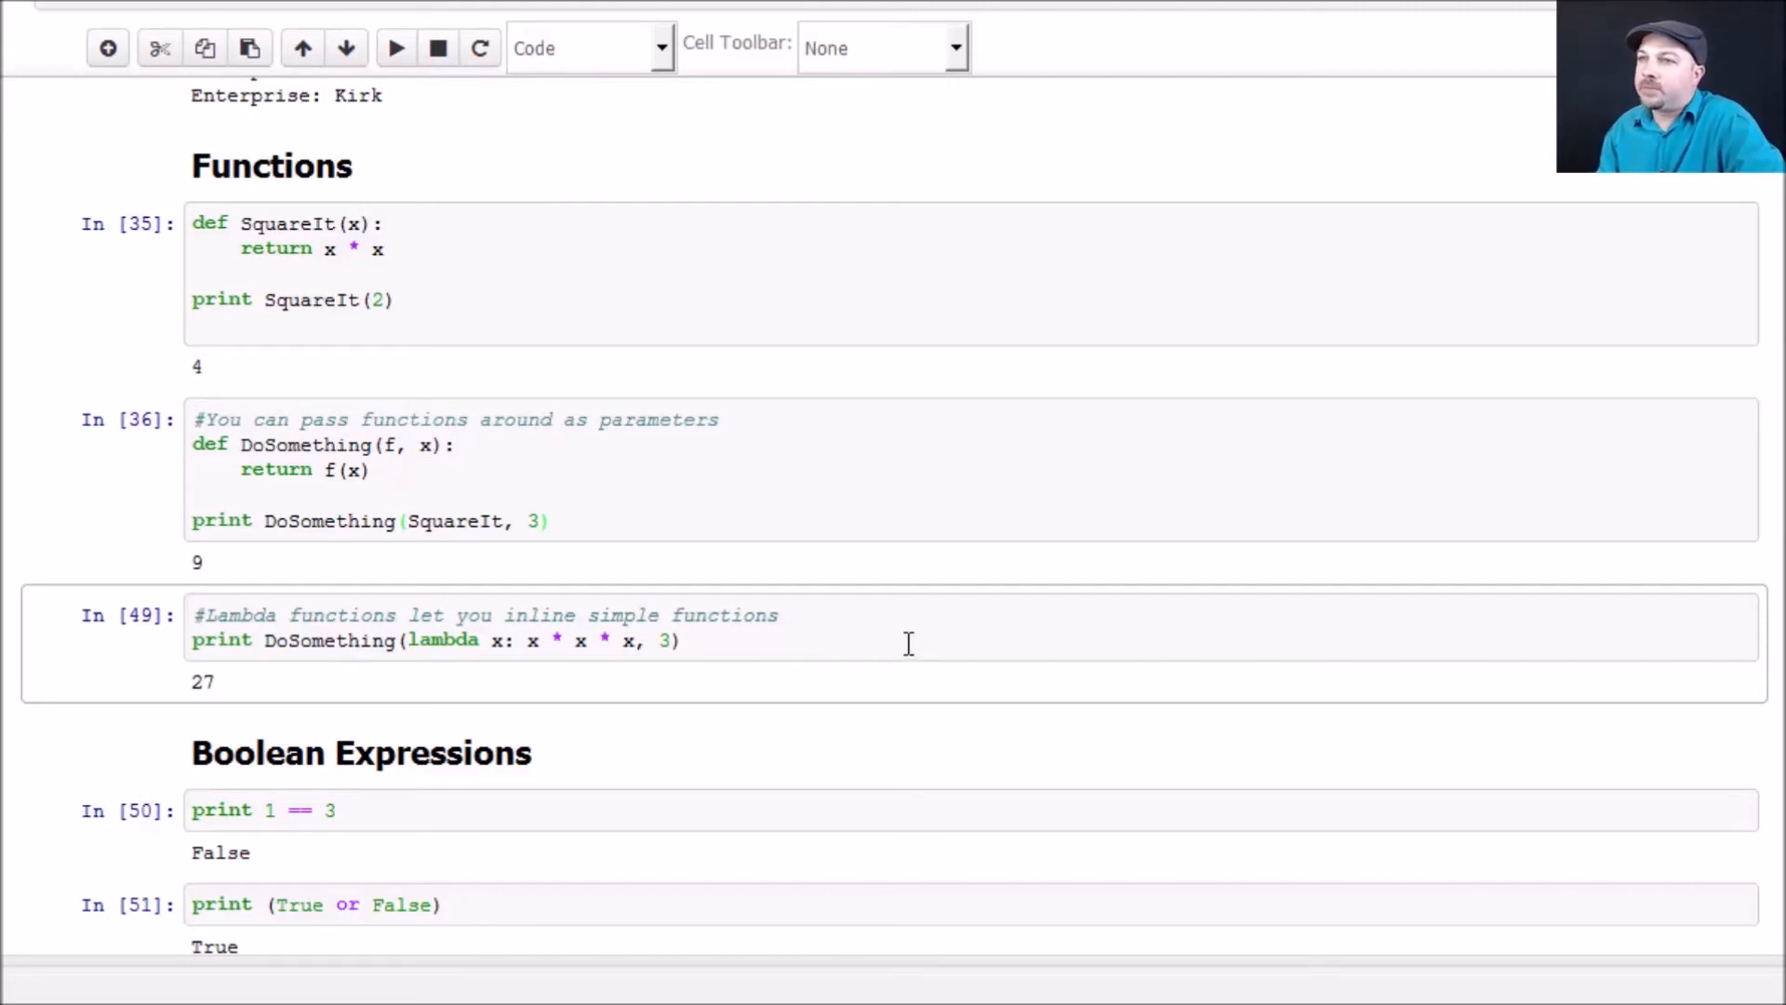
mouse_move(724, 655)
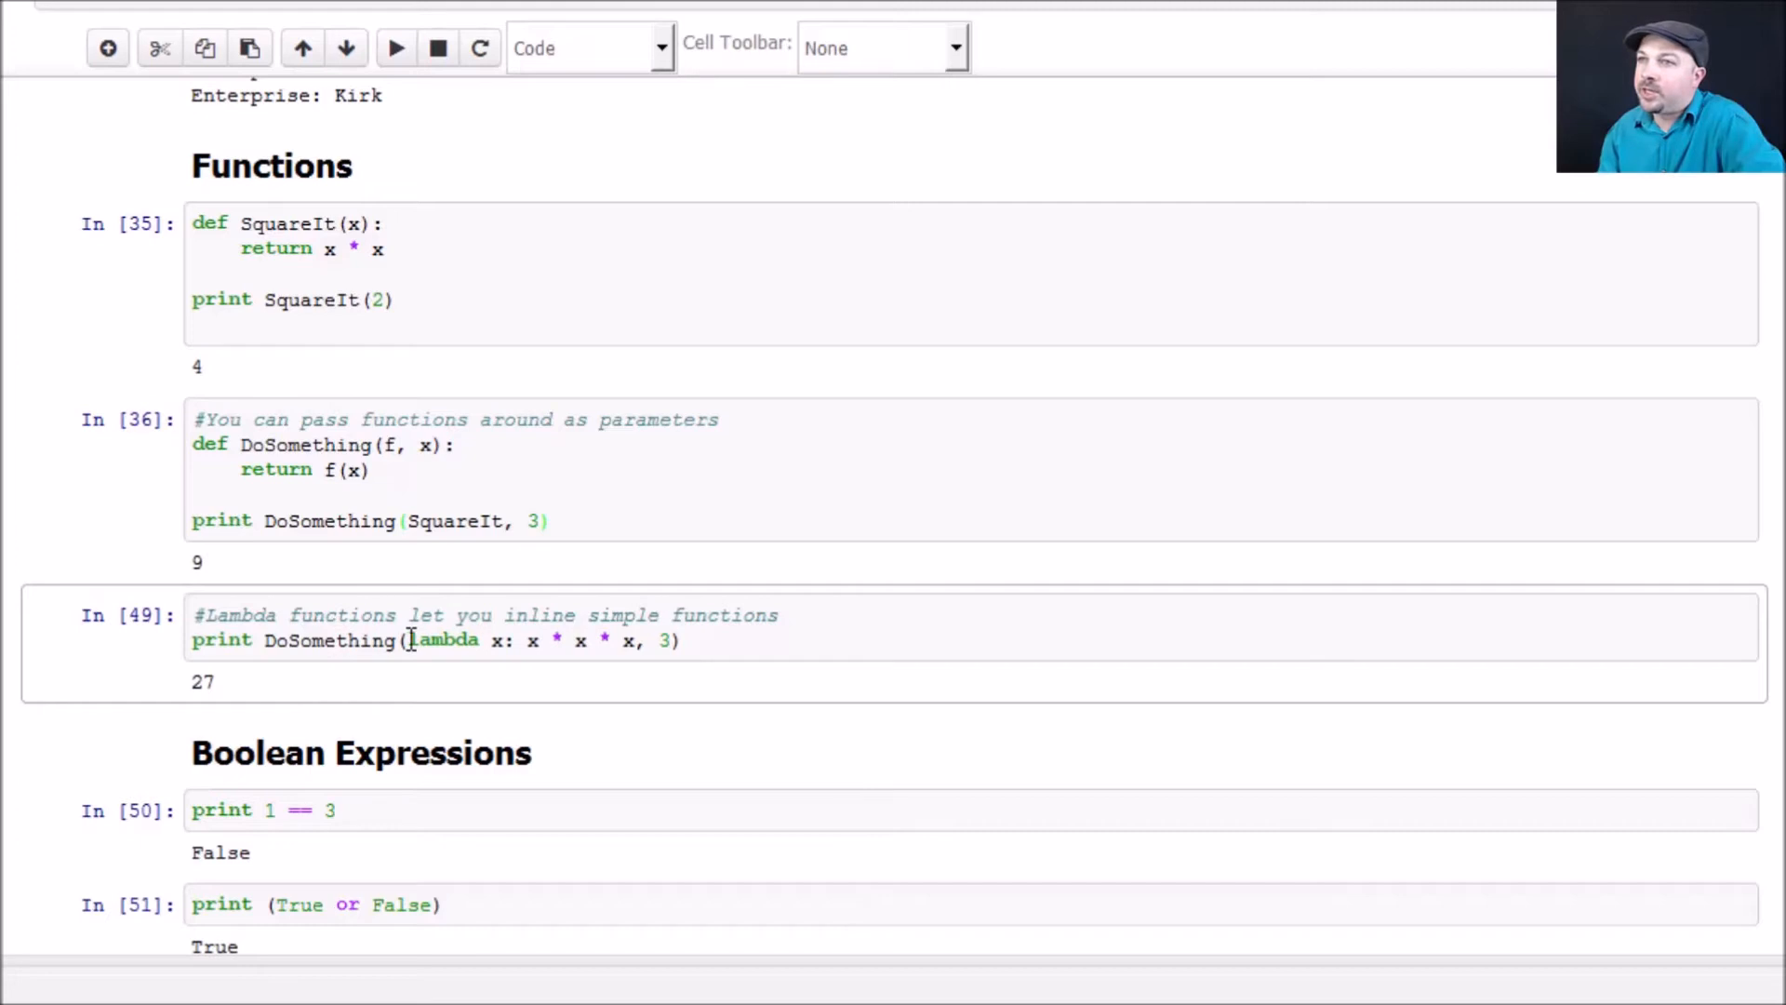
mouse_move(456, 521)
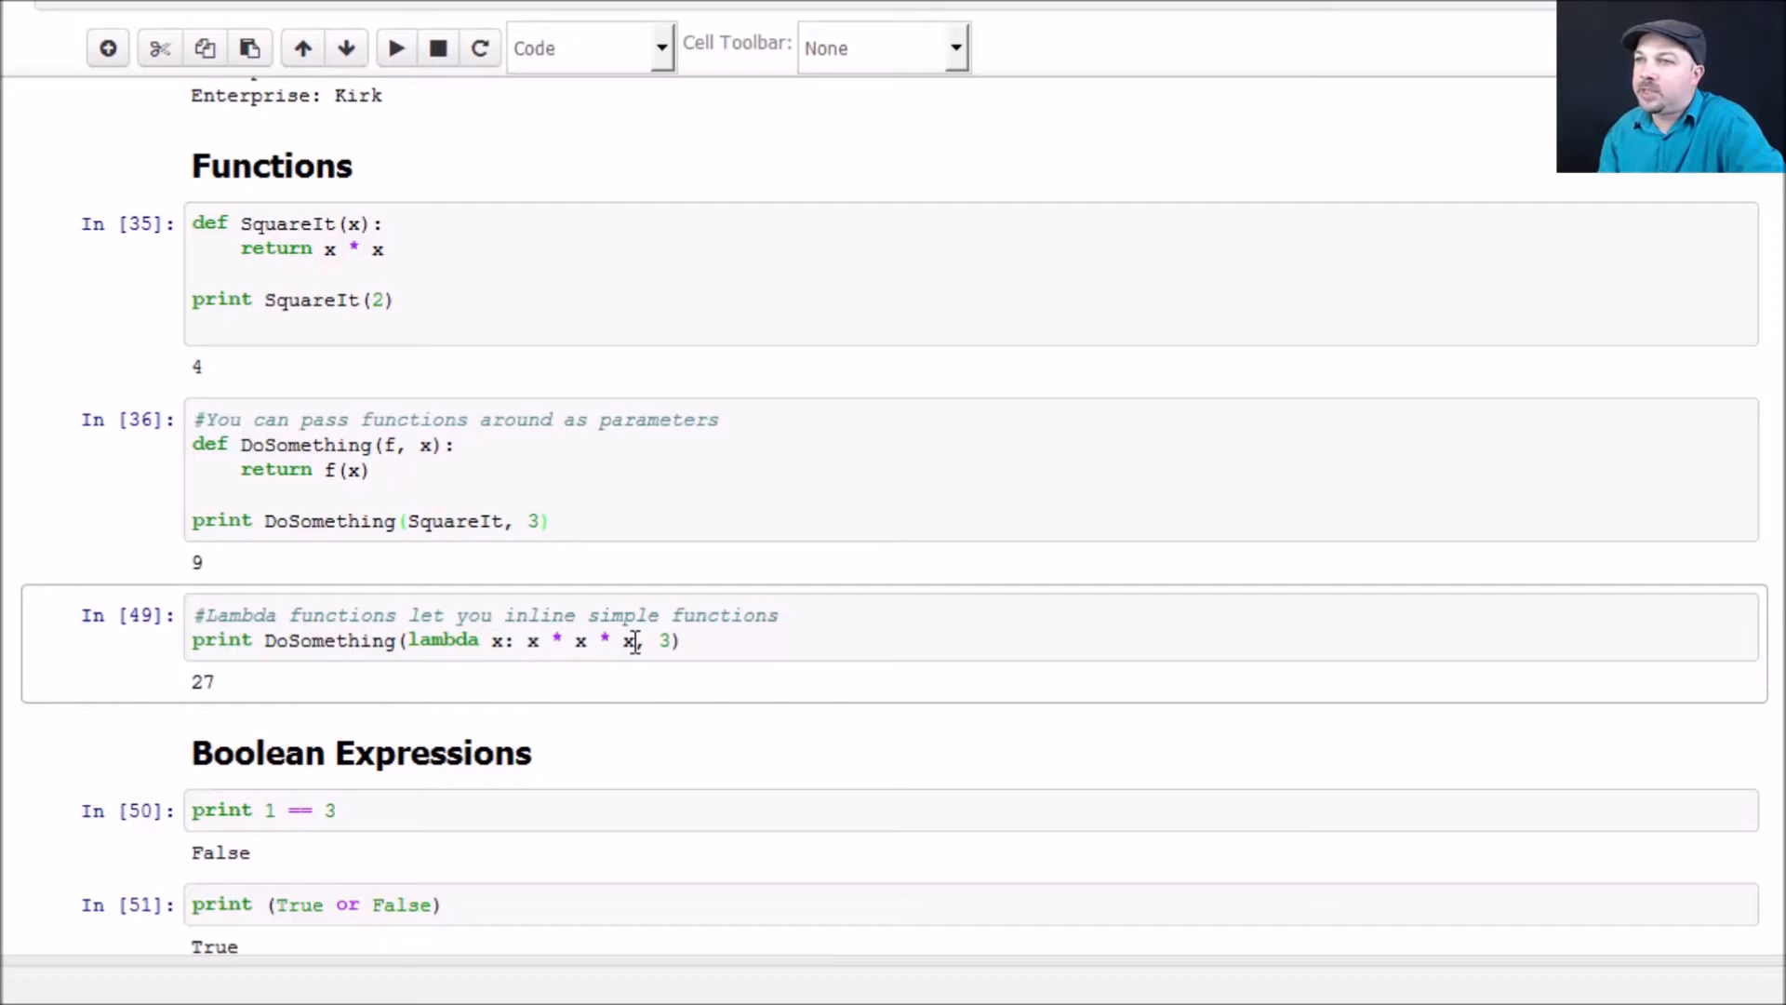
mouse_move(593, 640)
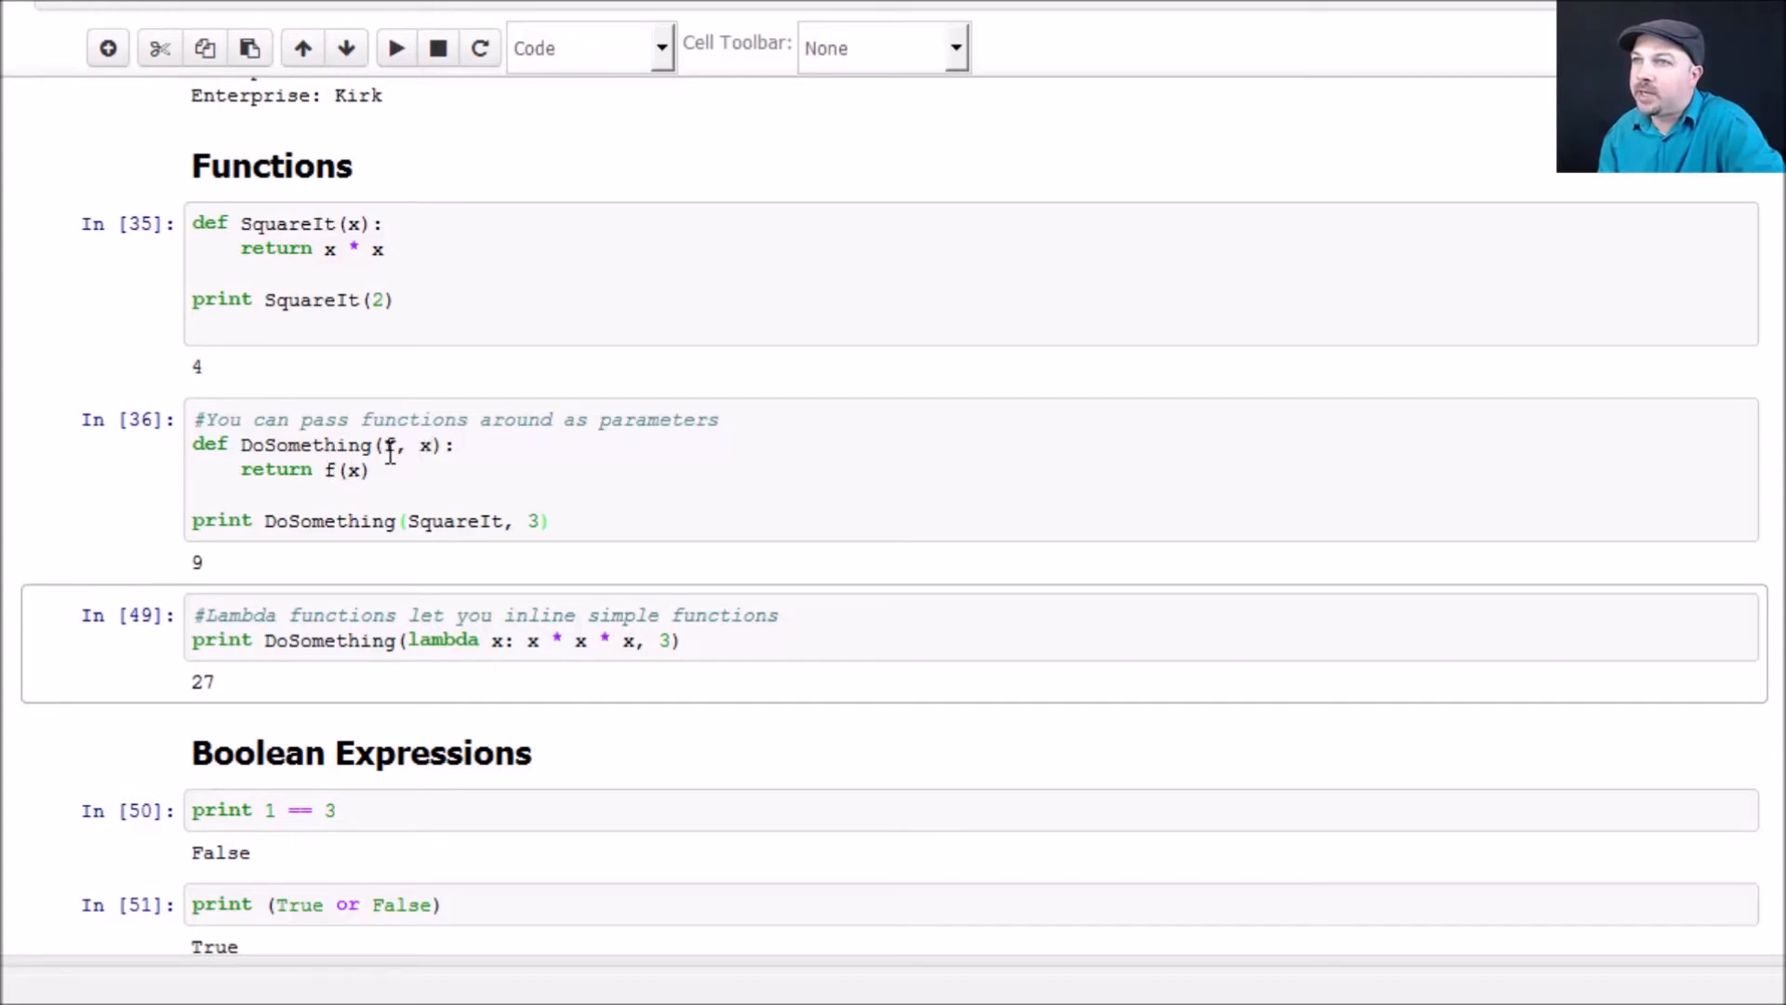
mouse_move(698, 641)
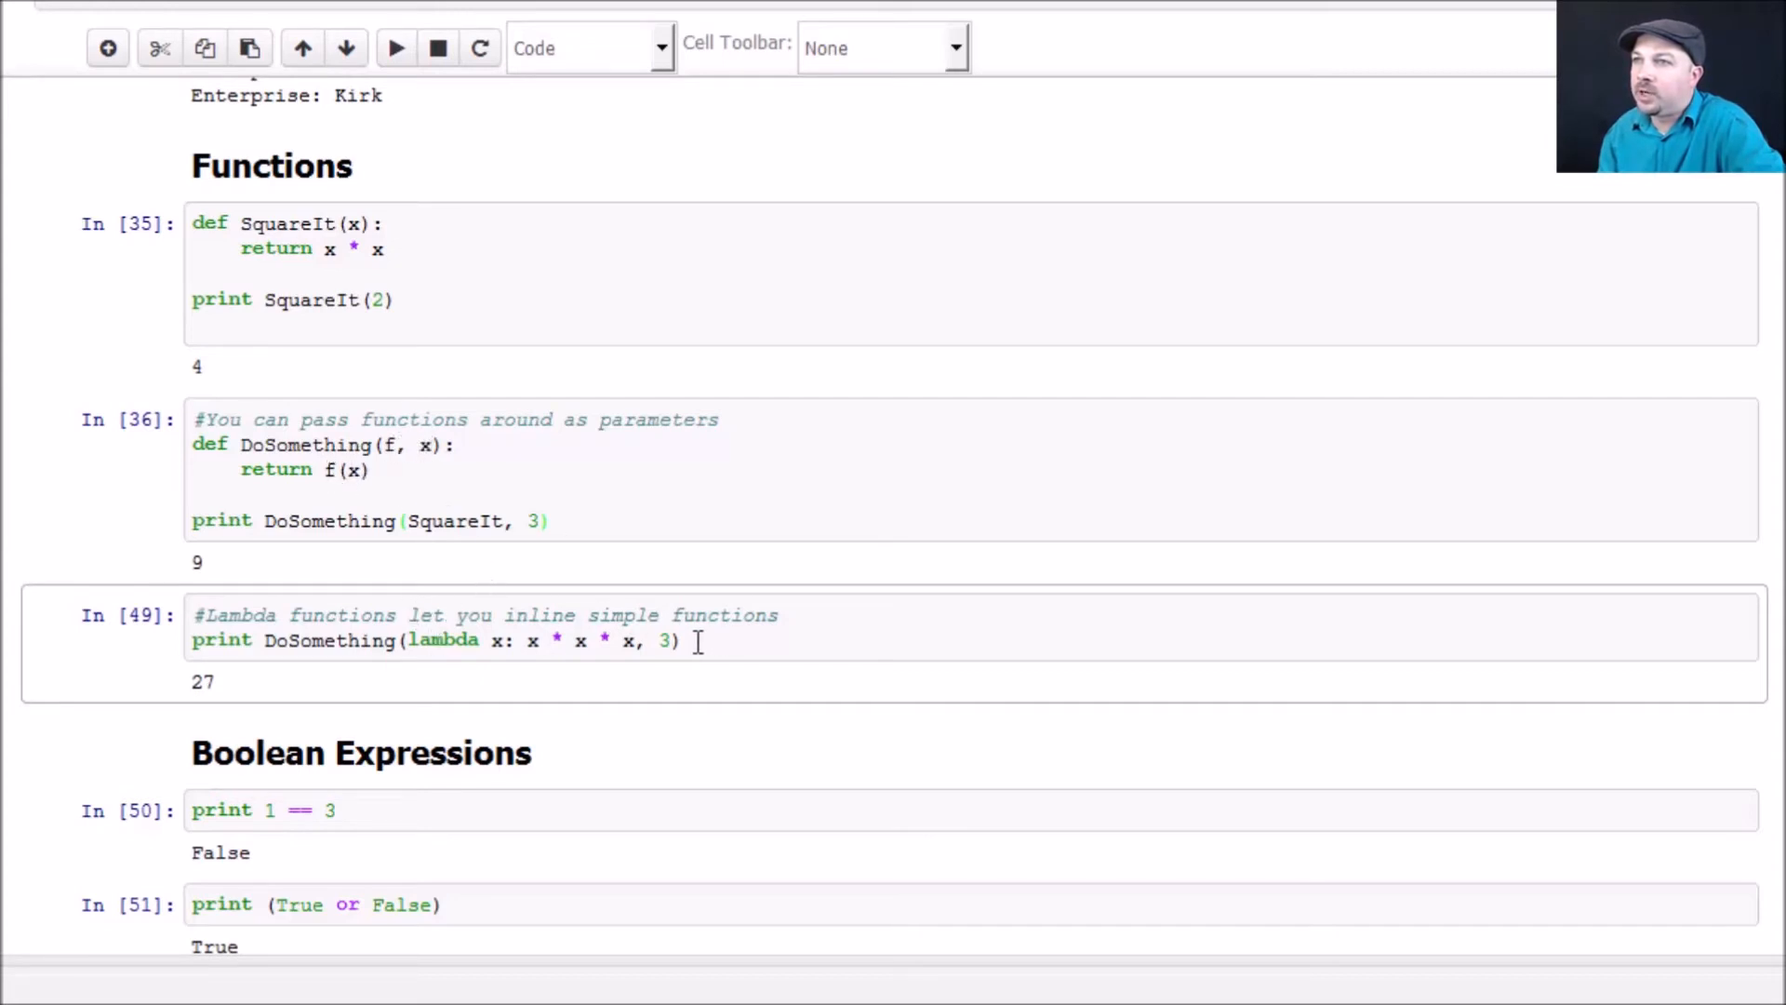
mouse_move(660, 640)
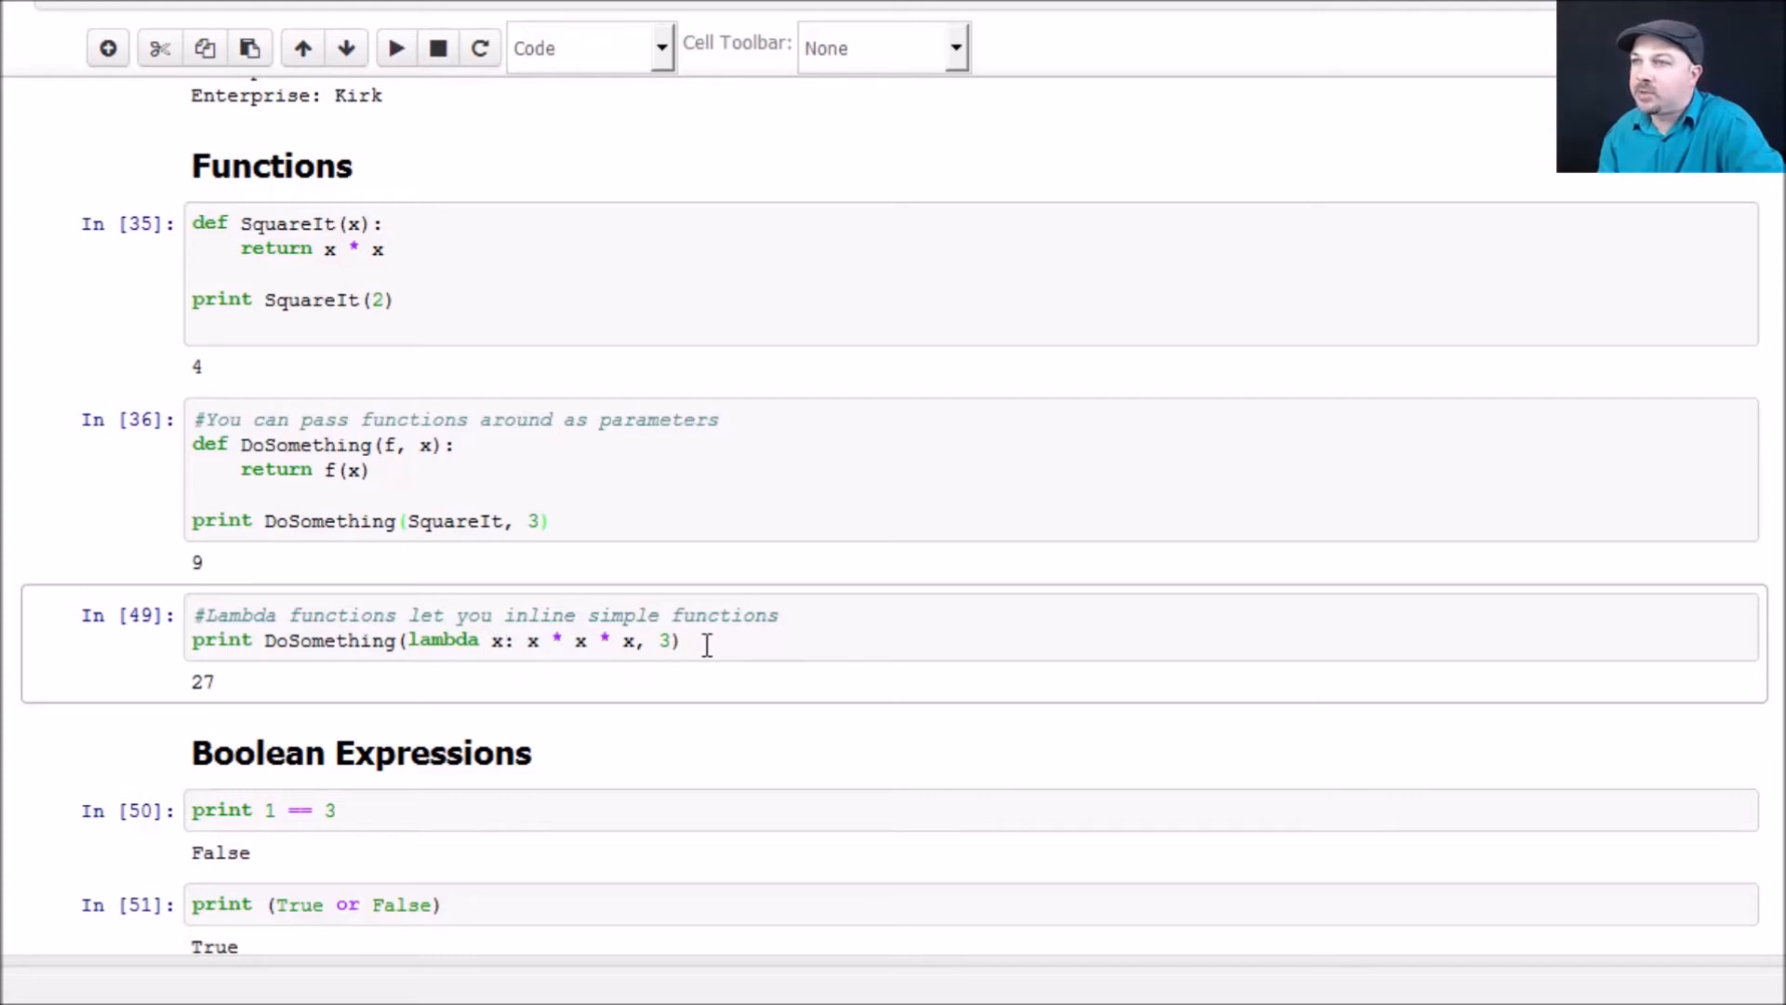
Re-run the lambda cell (27), then the print 1 == 3 Boolean cell giving False.
click(396, 47)
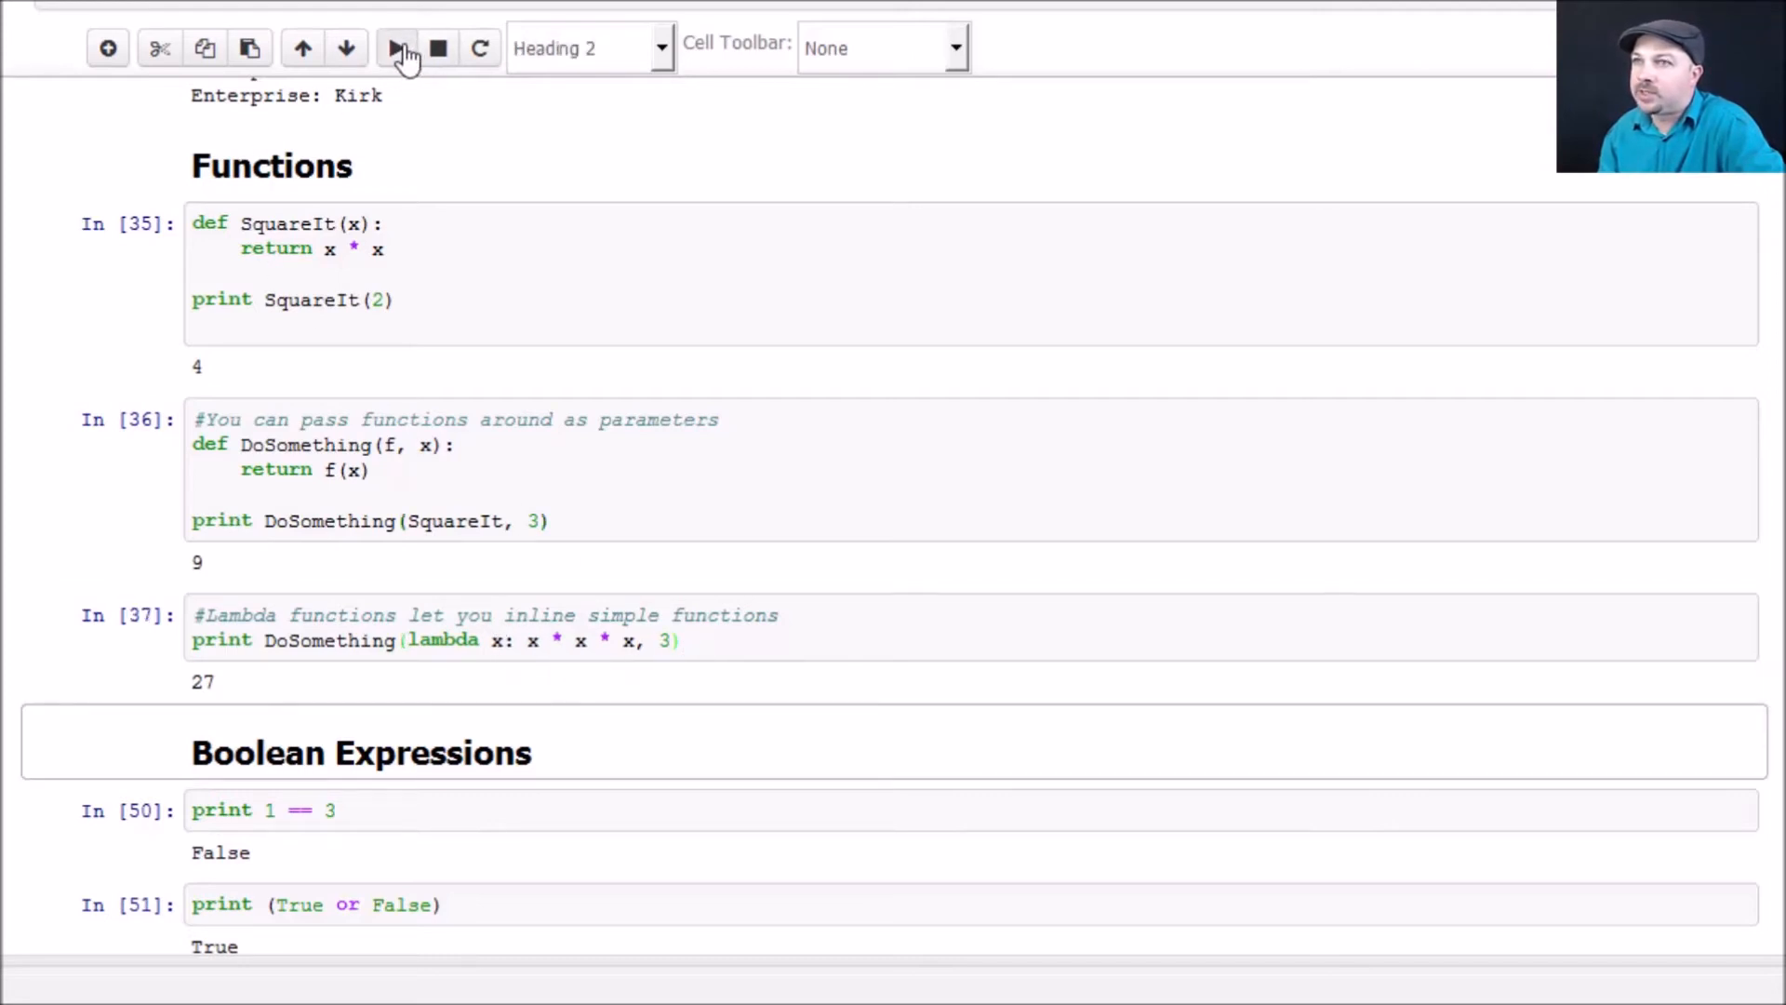
mouse_move(1115, 691)
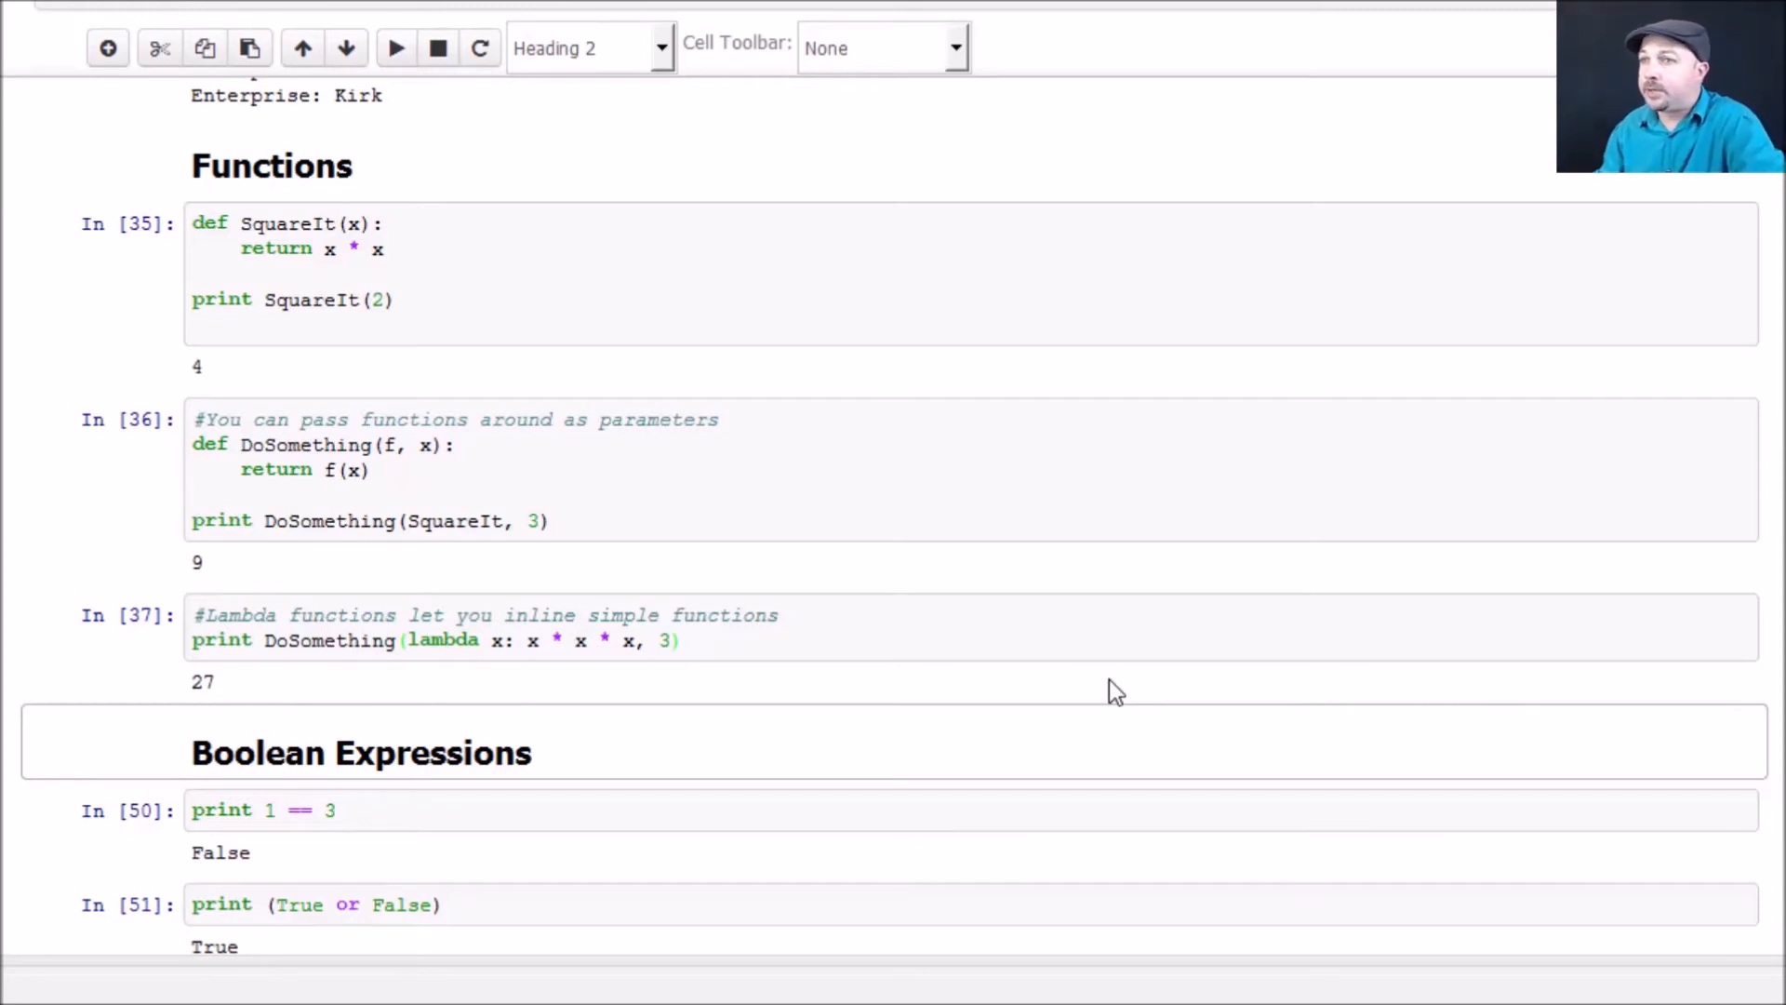
scroll(down, 3)
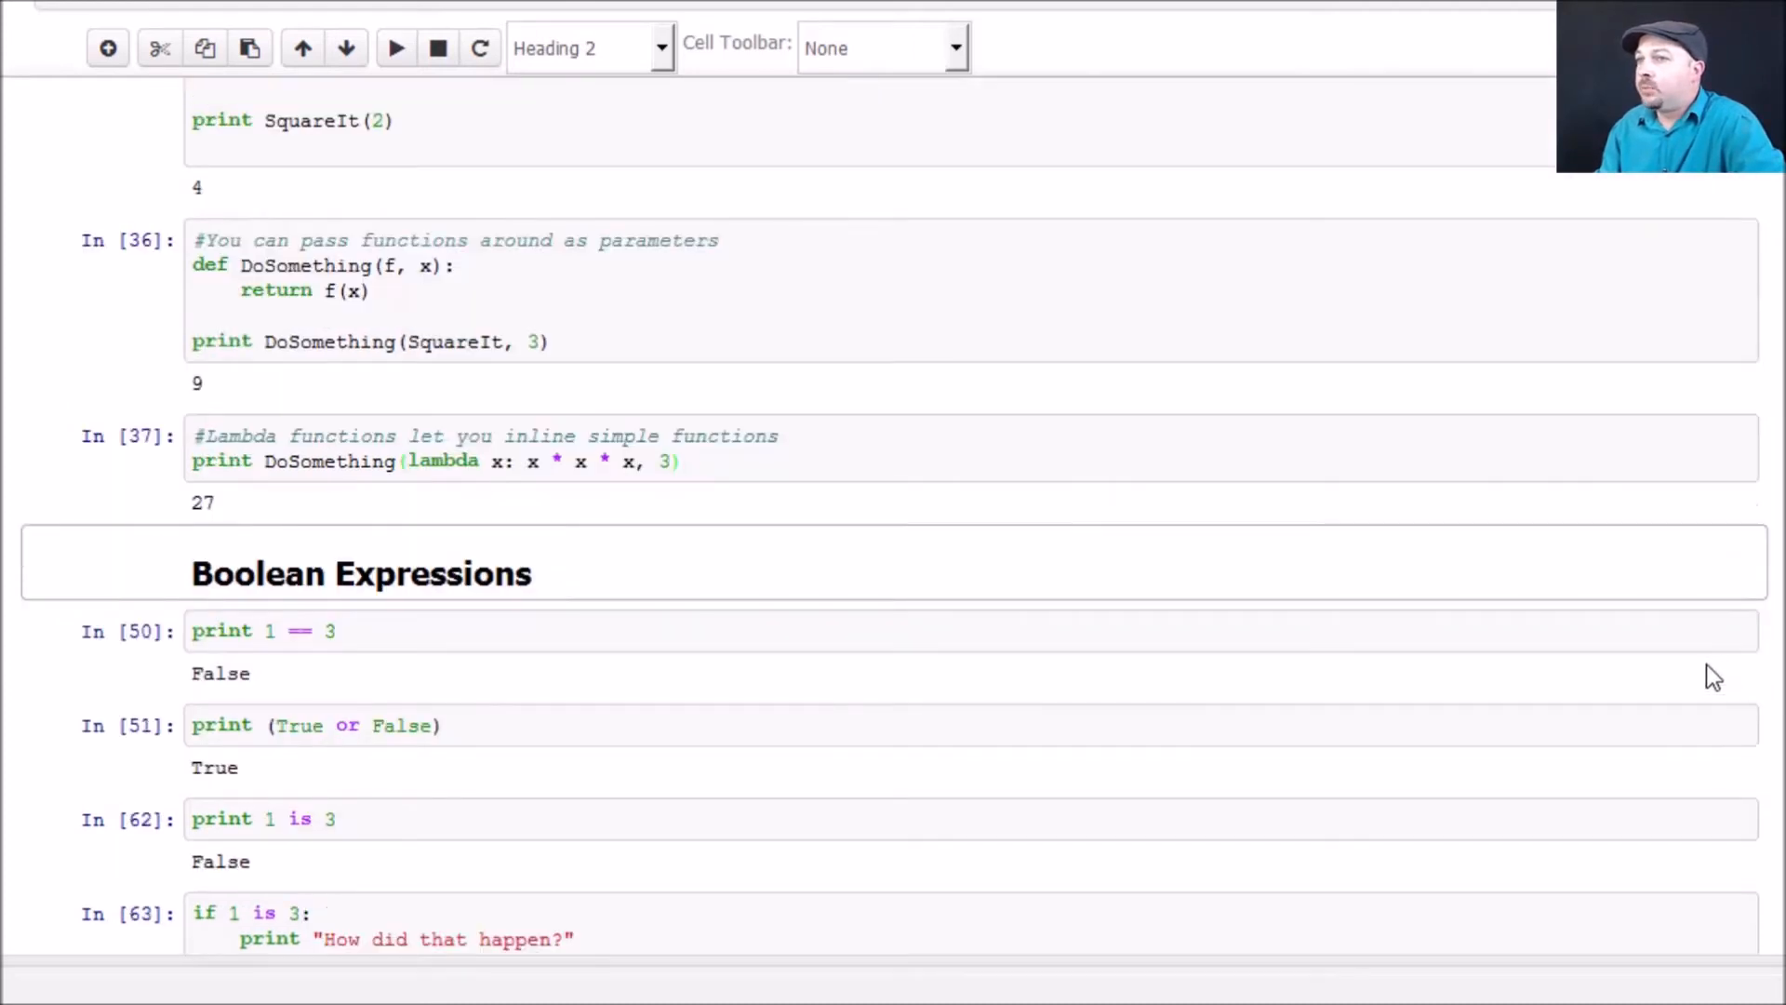
scroll(down, 3)
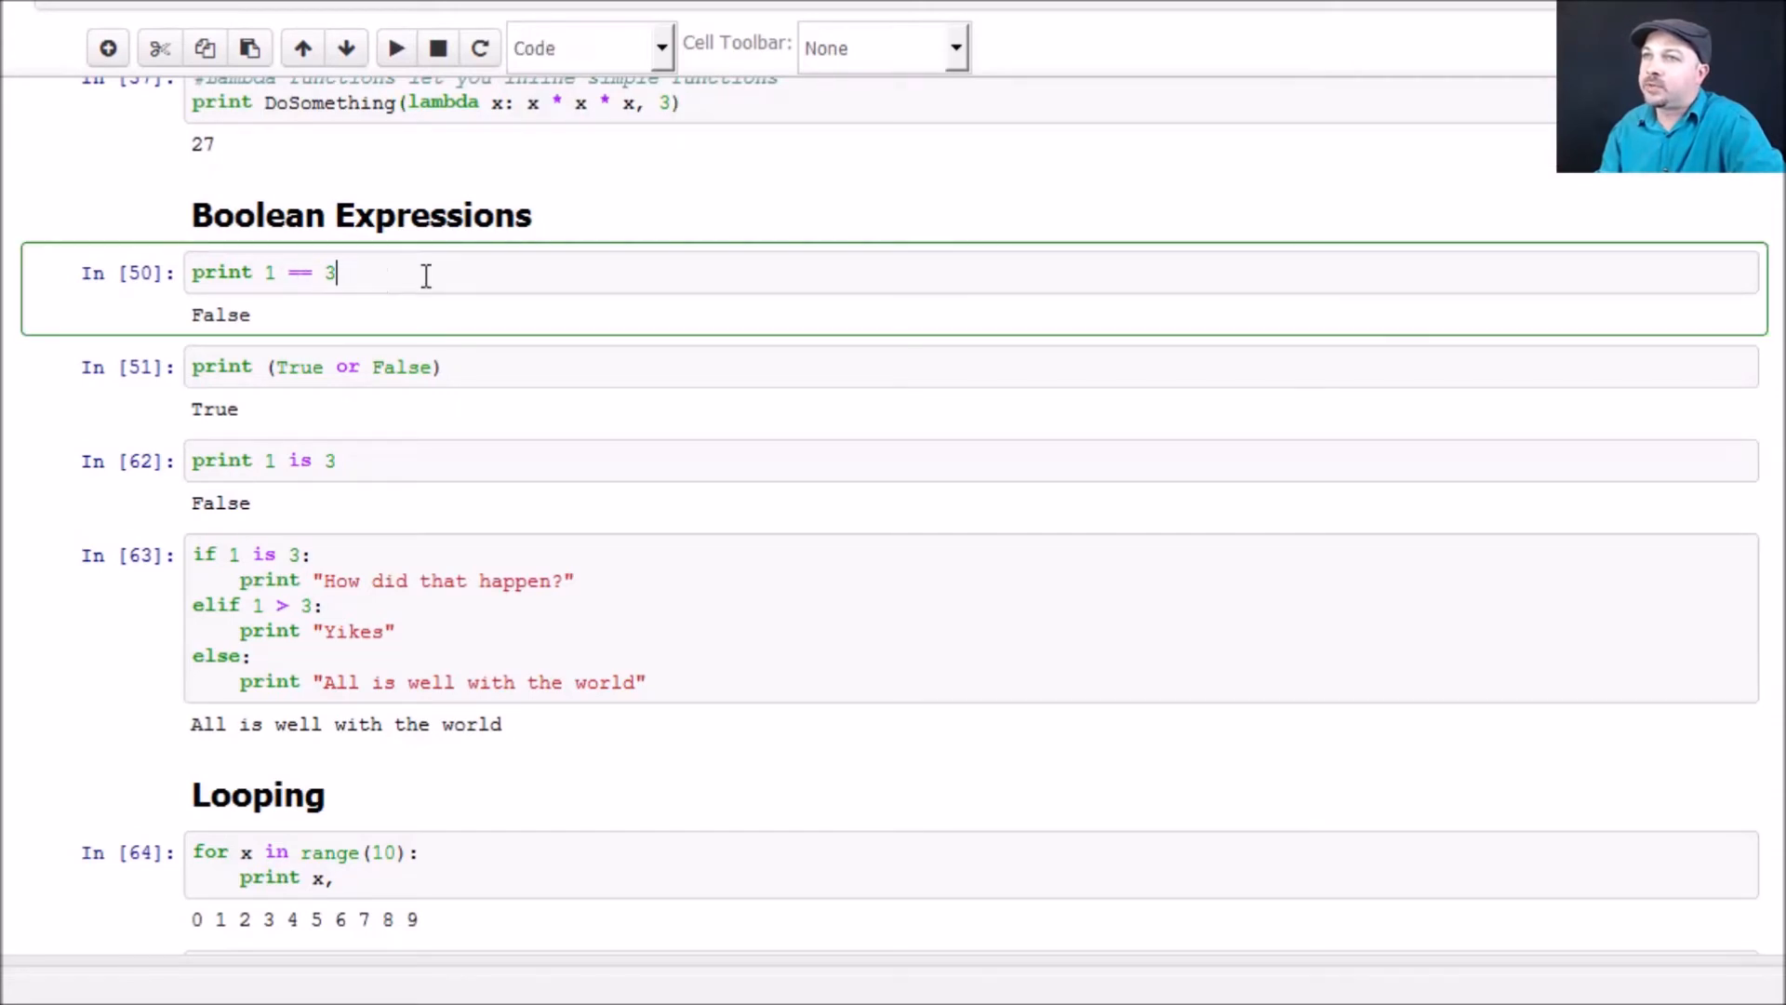
mouse_move(396, 48)
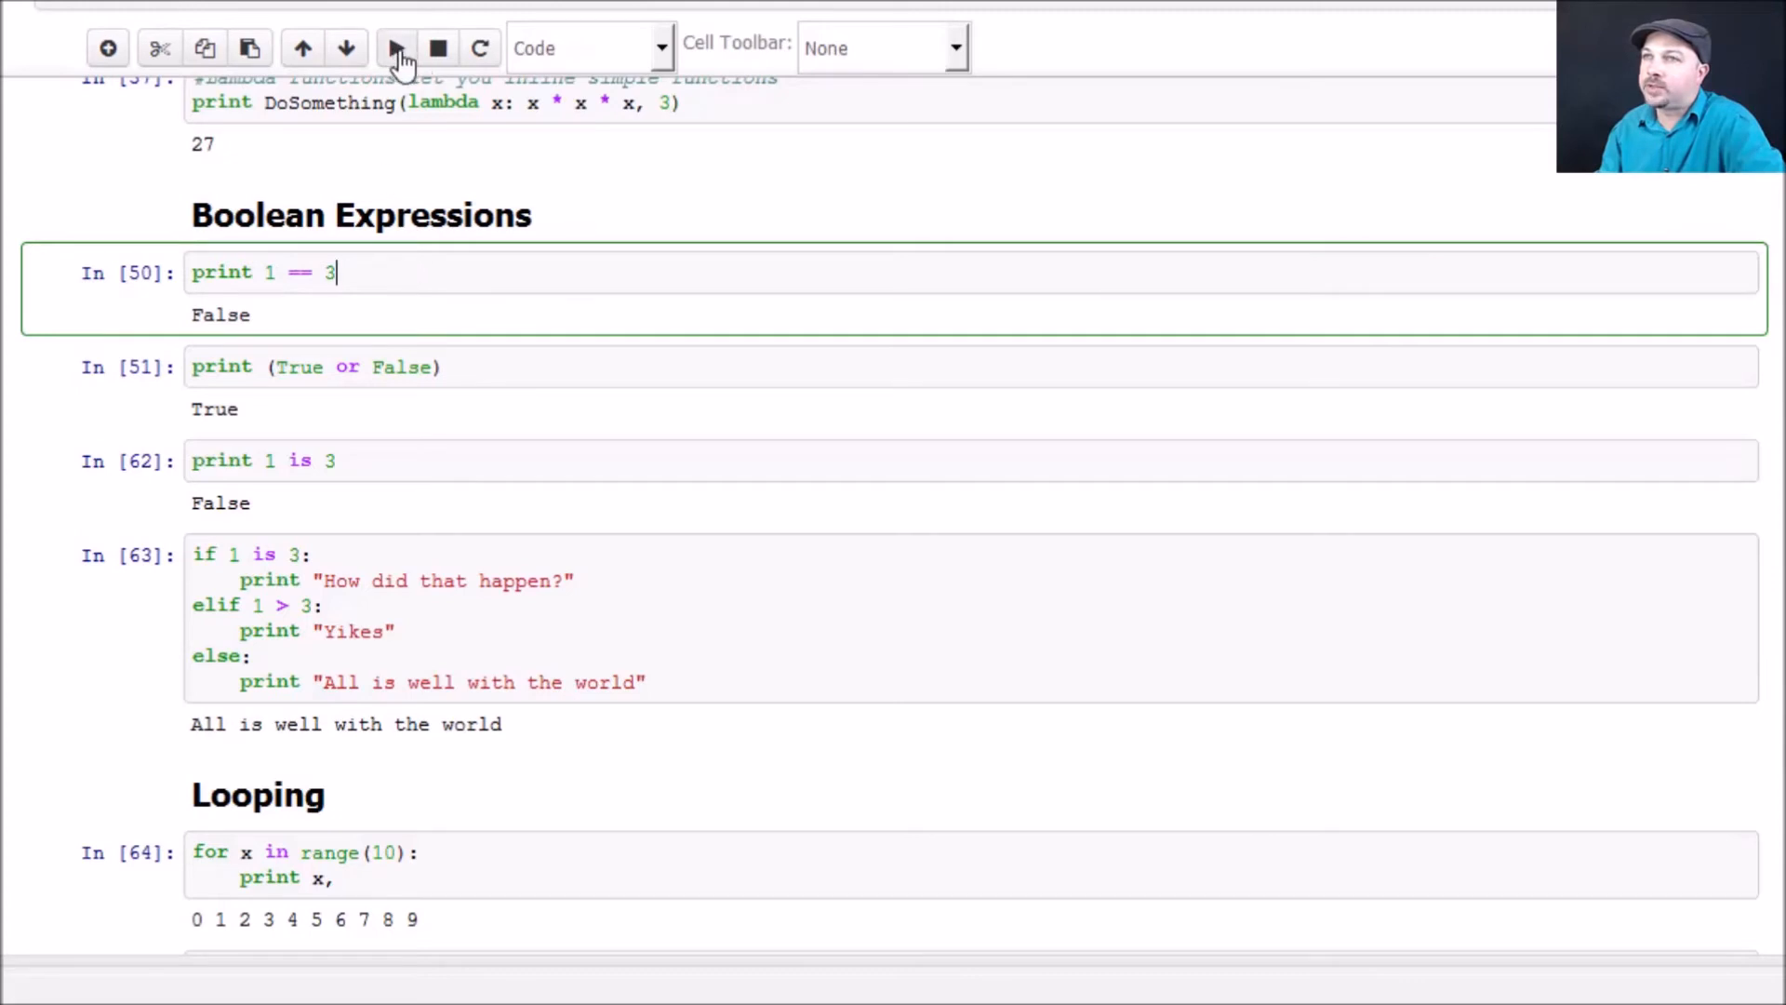
click(395, 48)
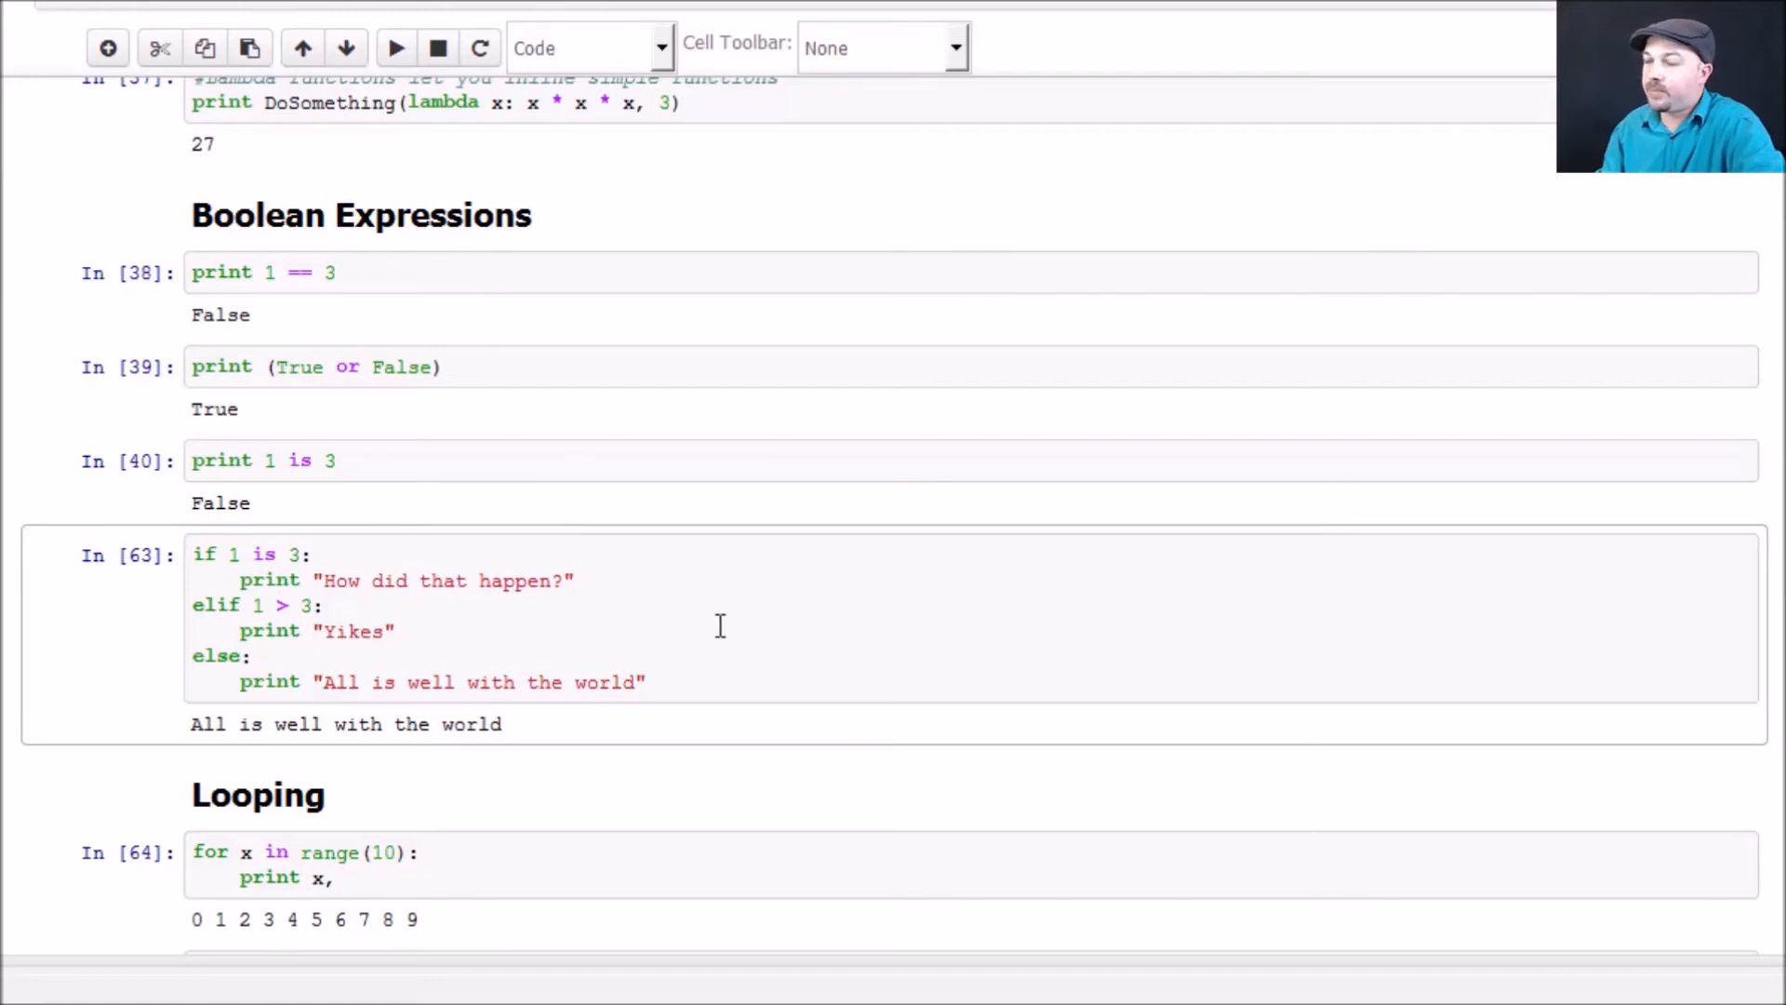
Enter edit mode in the if/elif/else cell that prints 'All is well with the world'.
click(399, 631)
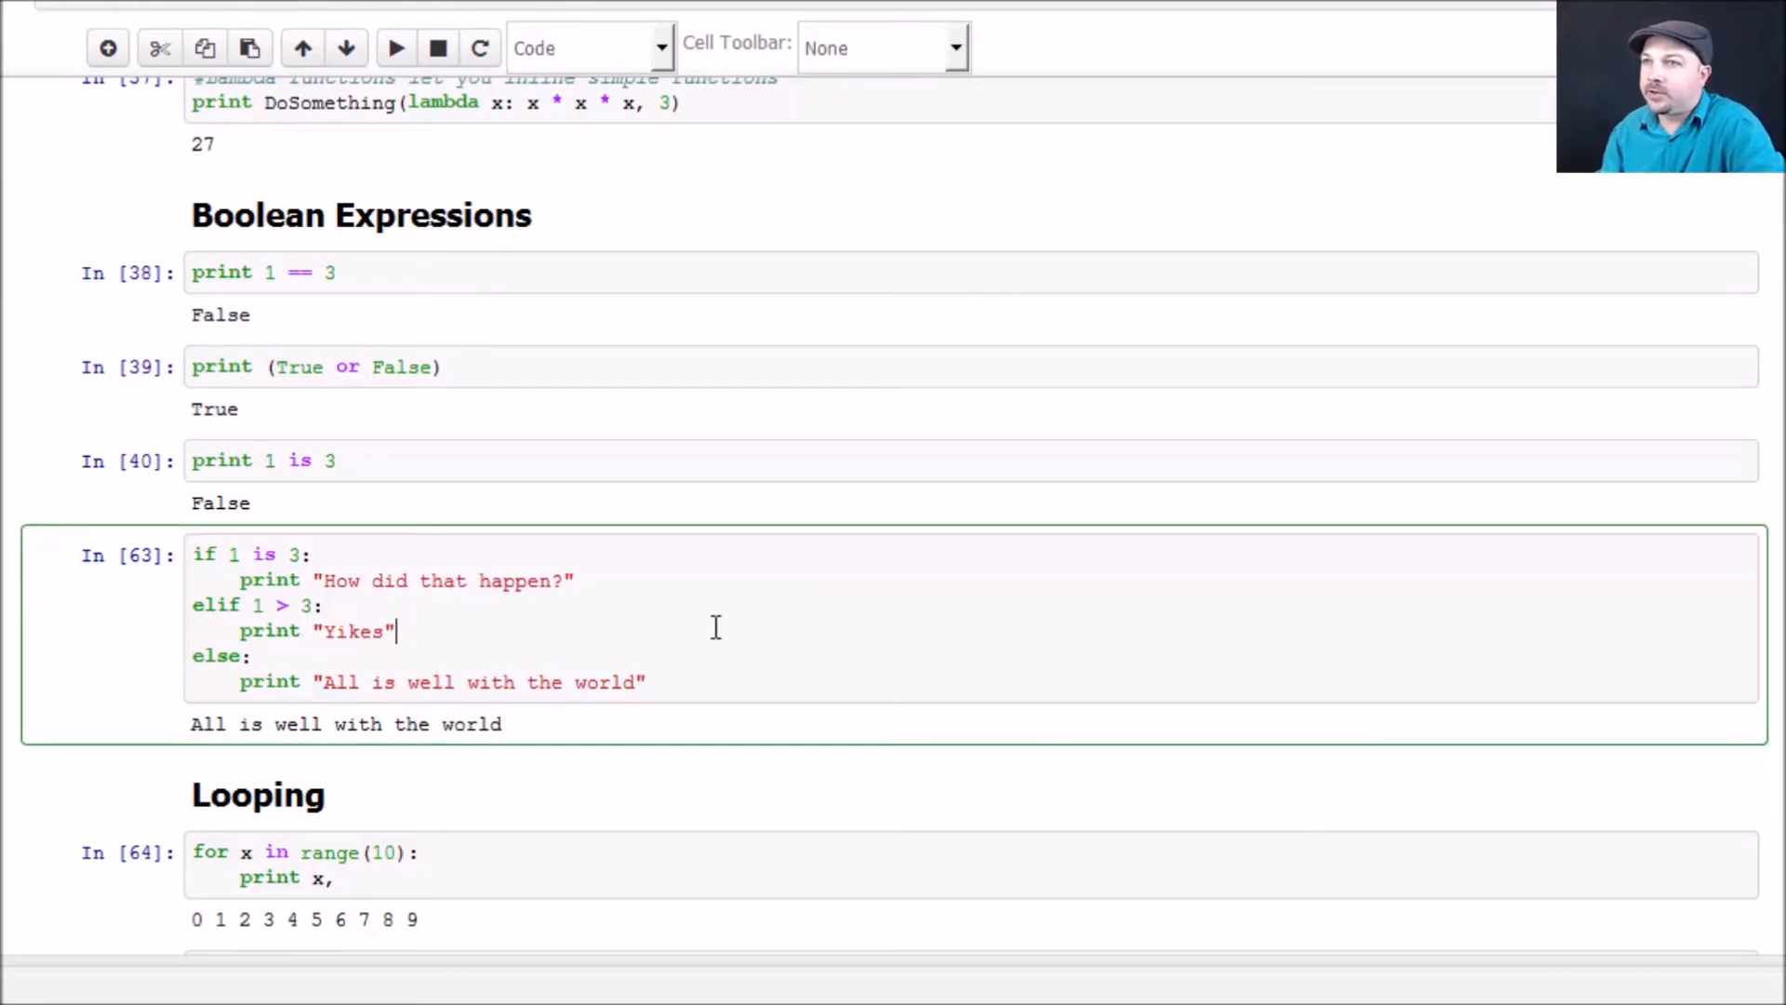
mouse_move(405, 630)
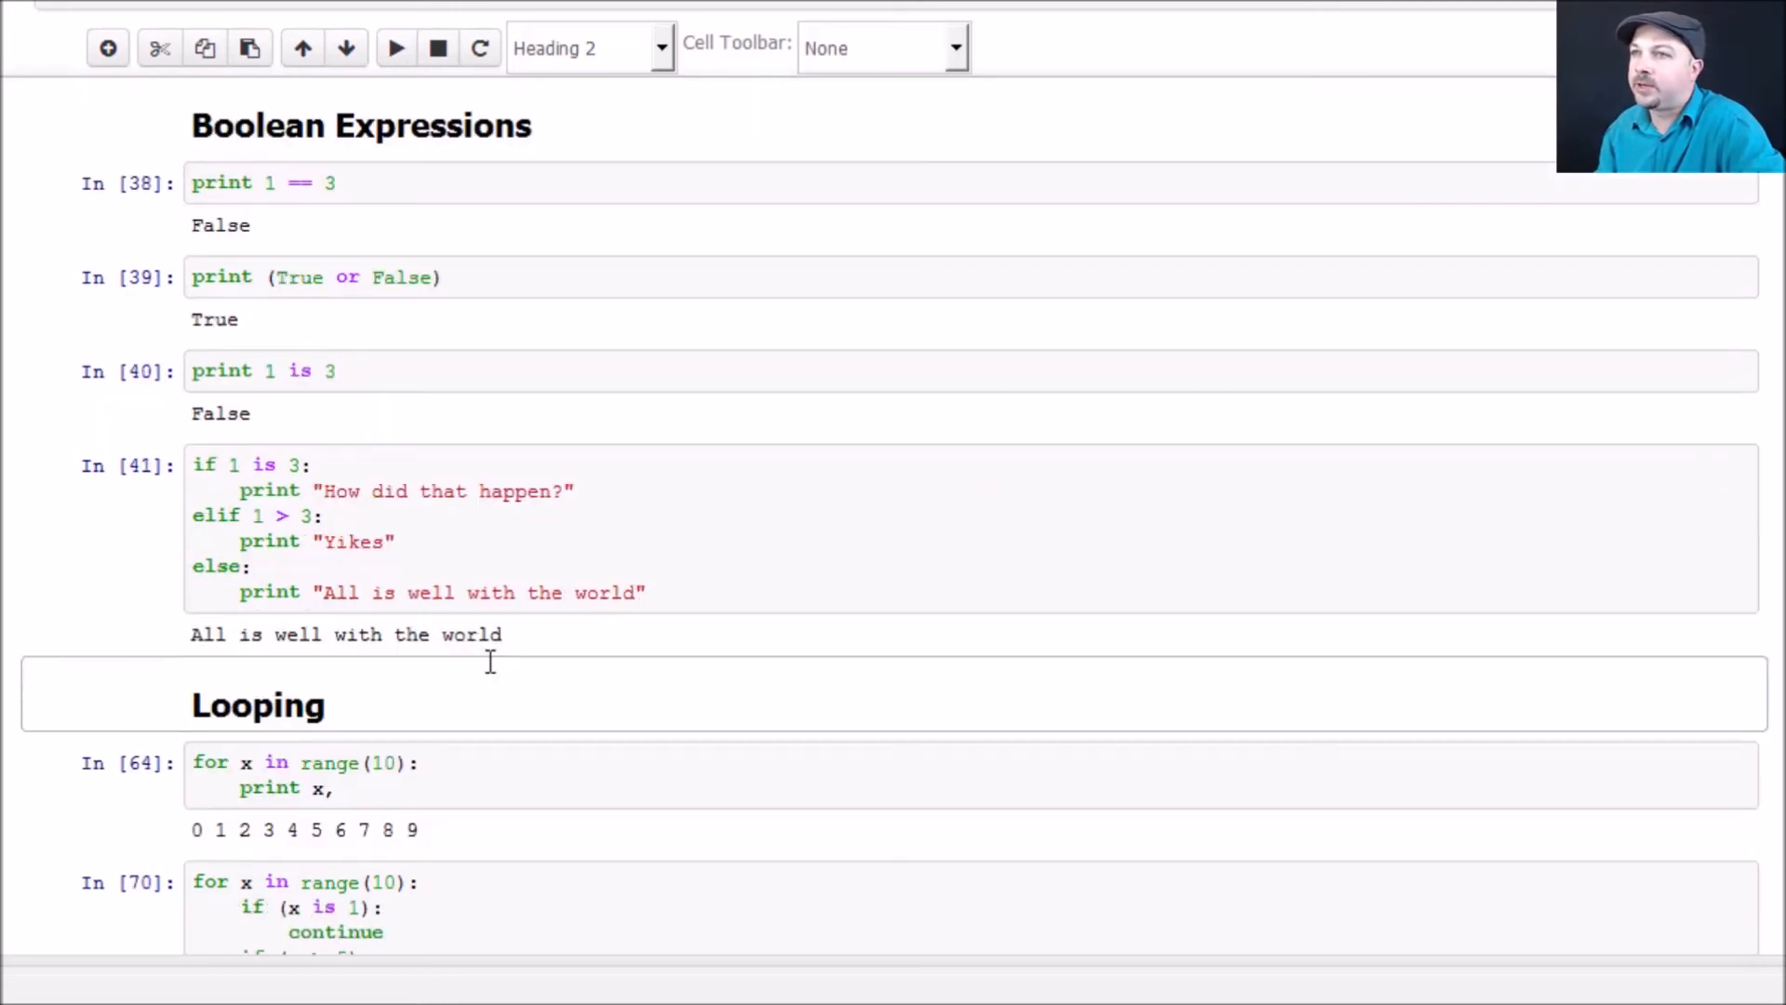
scroll(down, 3)
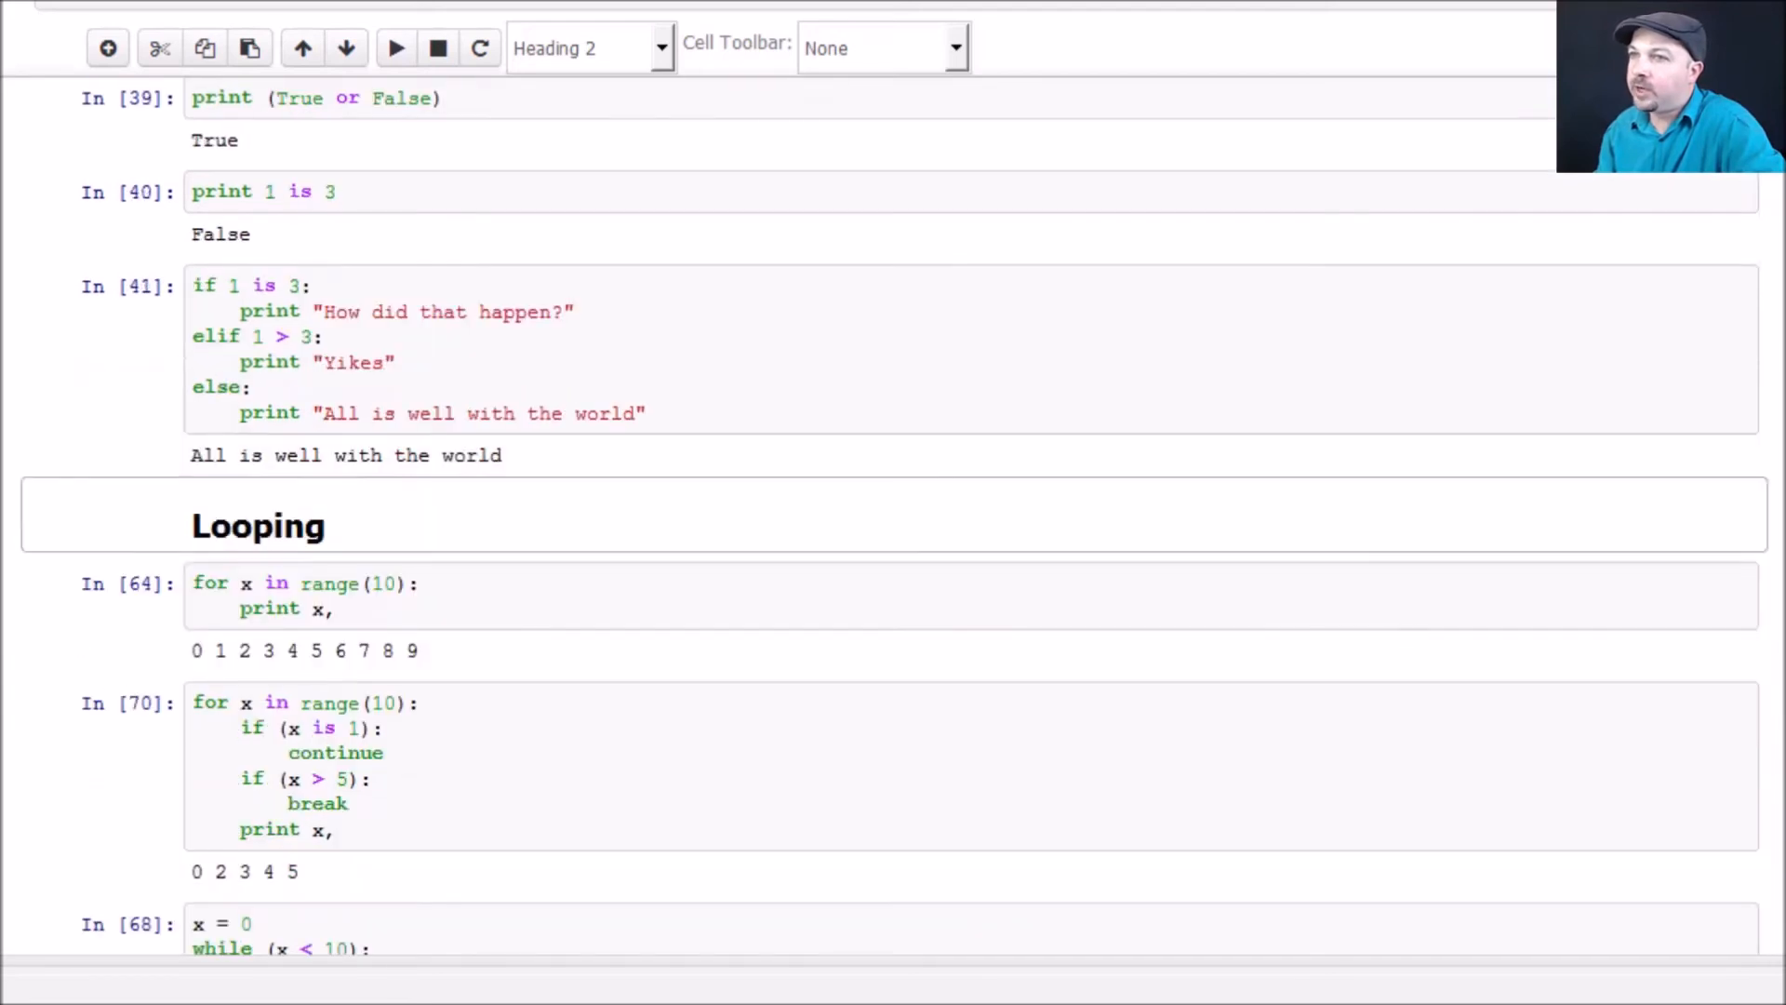
scroll(down, 3)
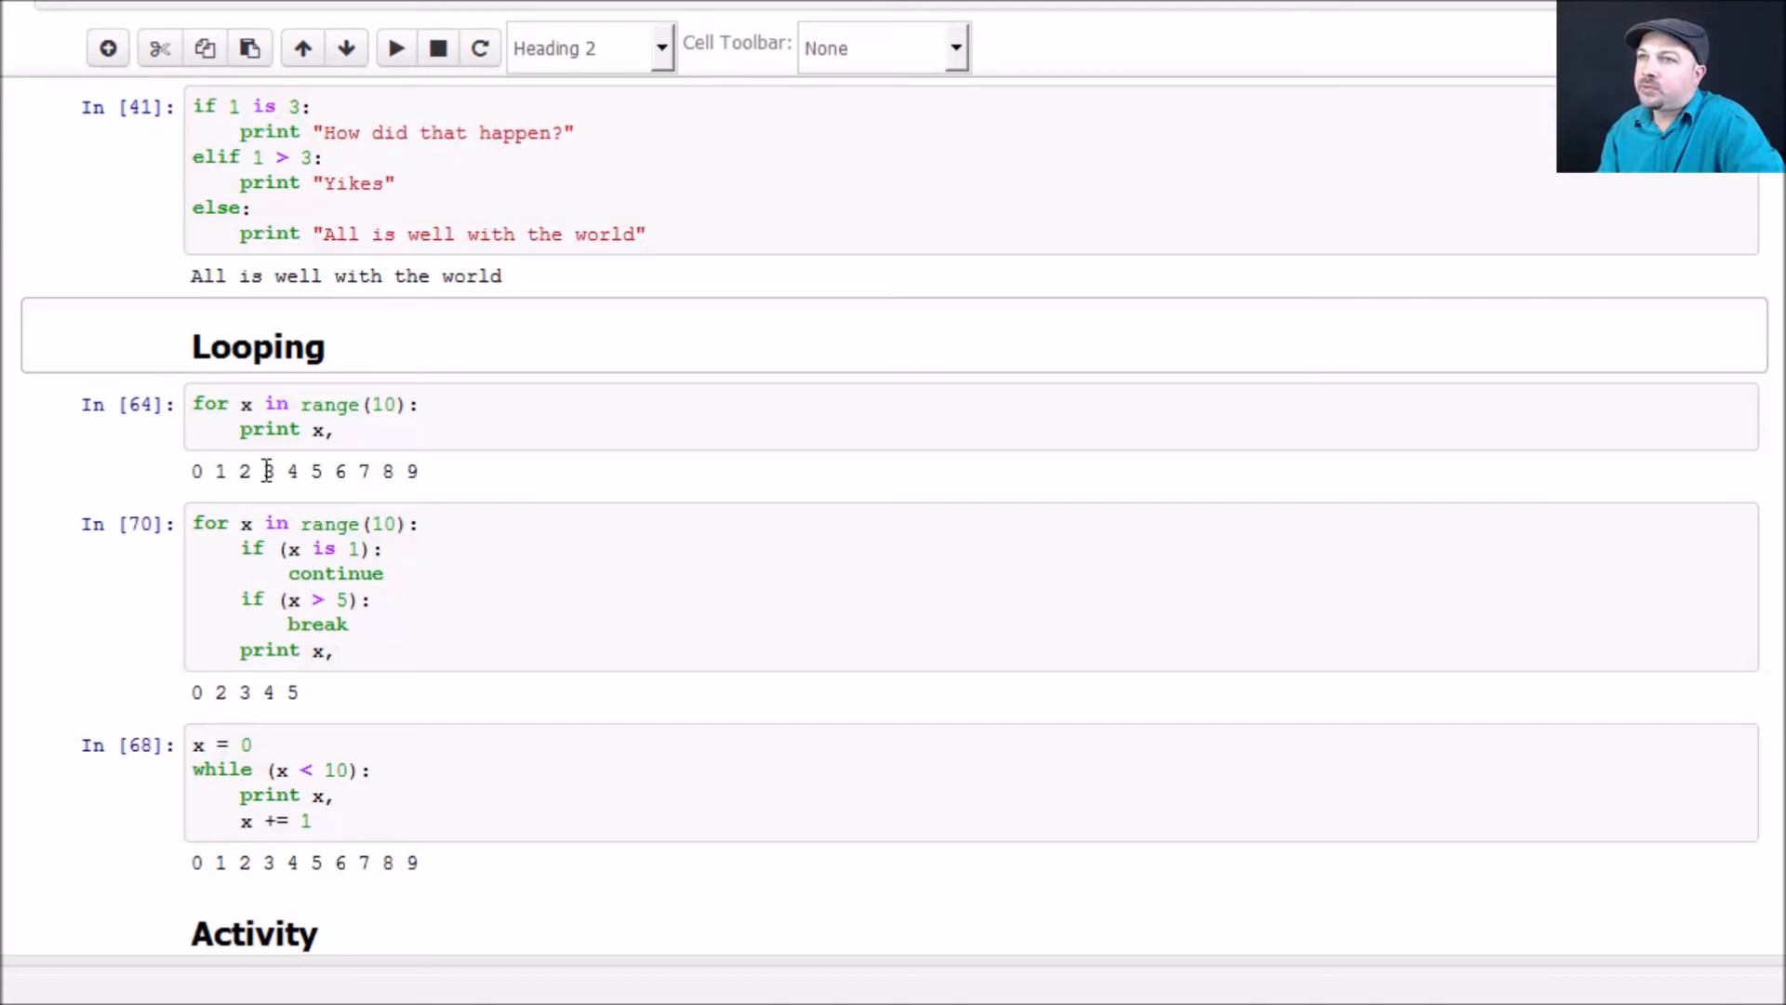
mouse_move(304, 405)
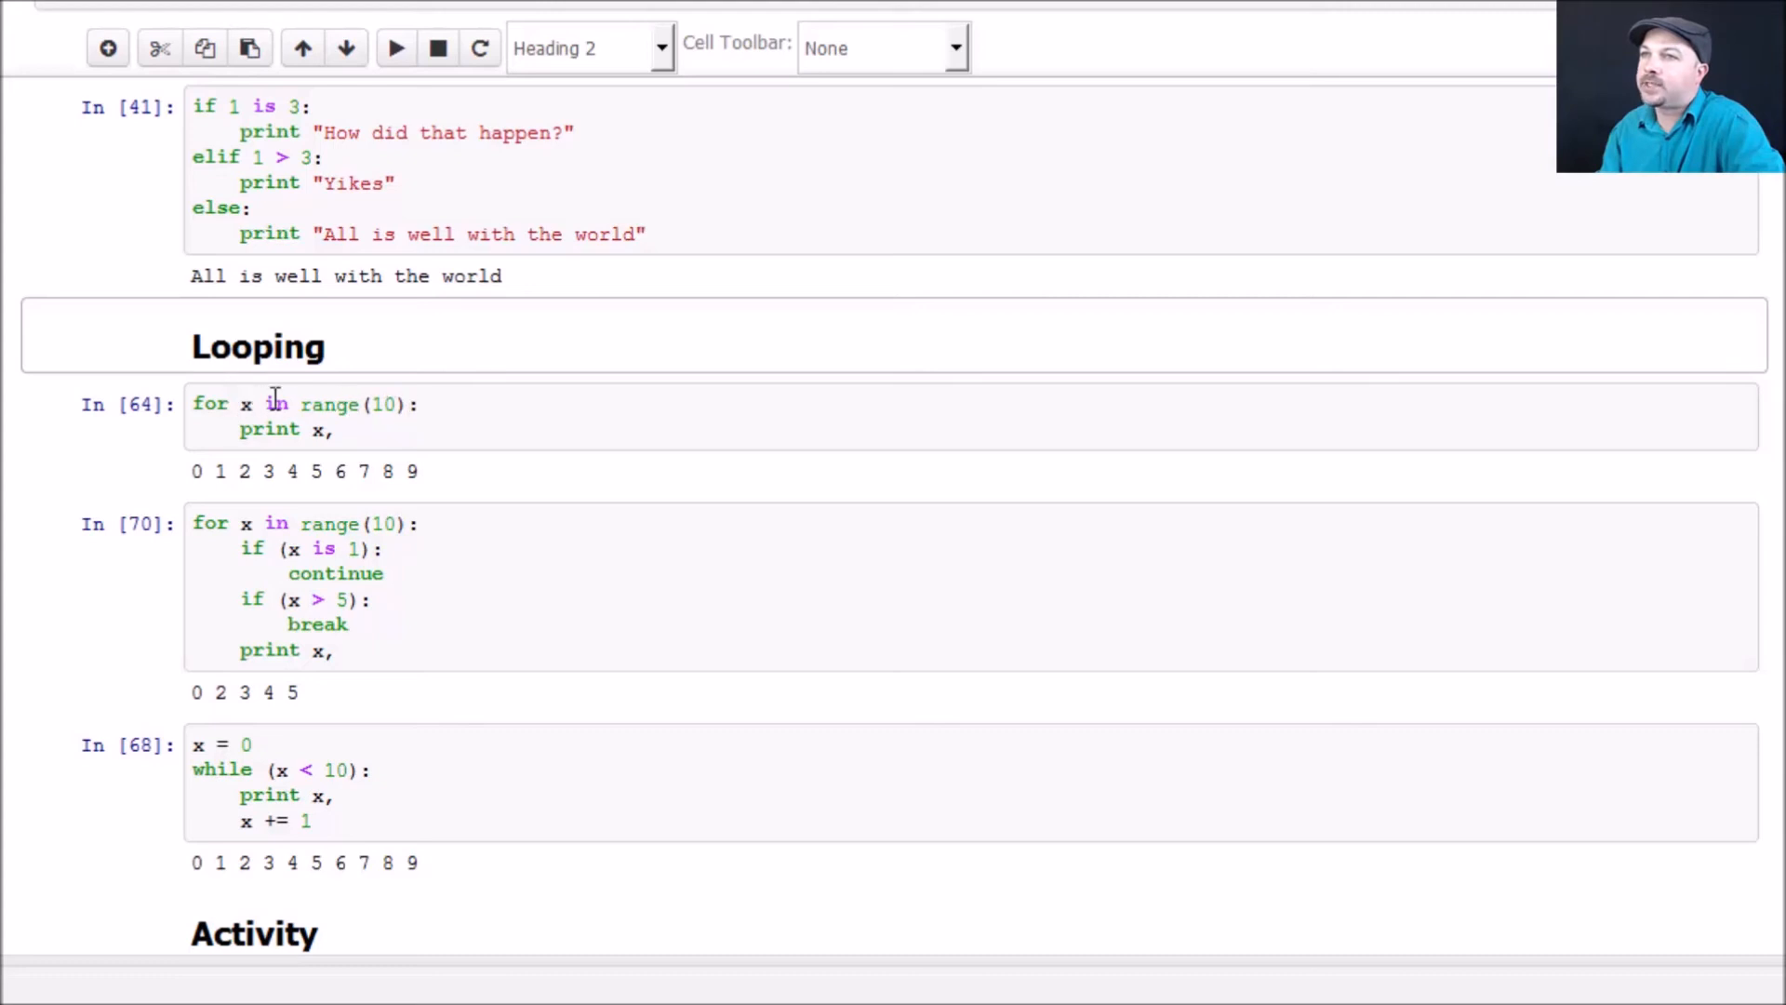
click(408, 404)
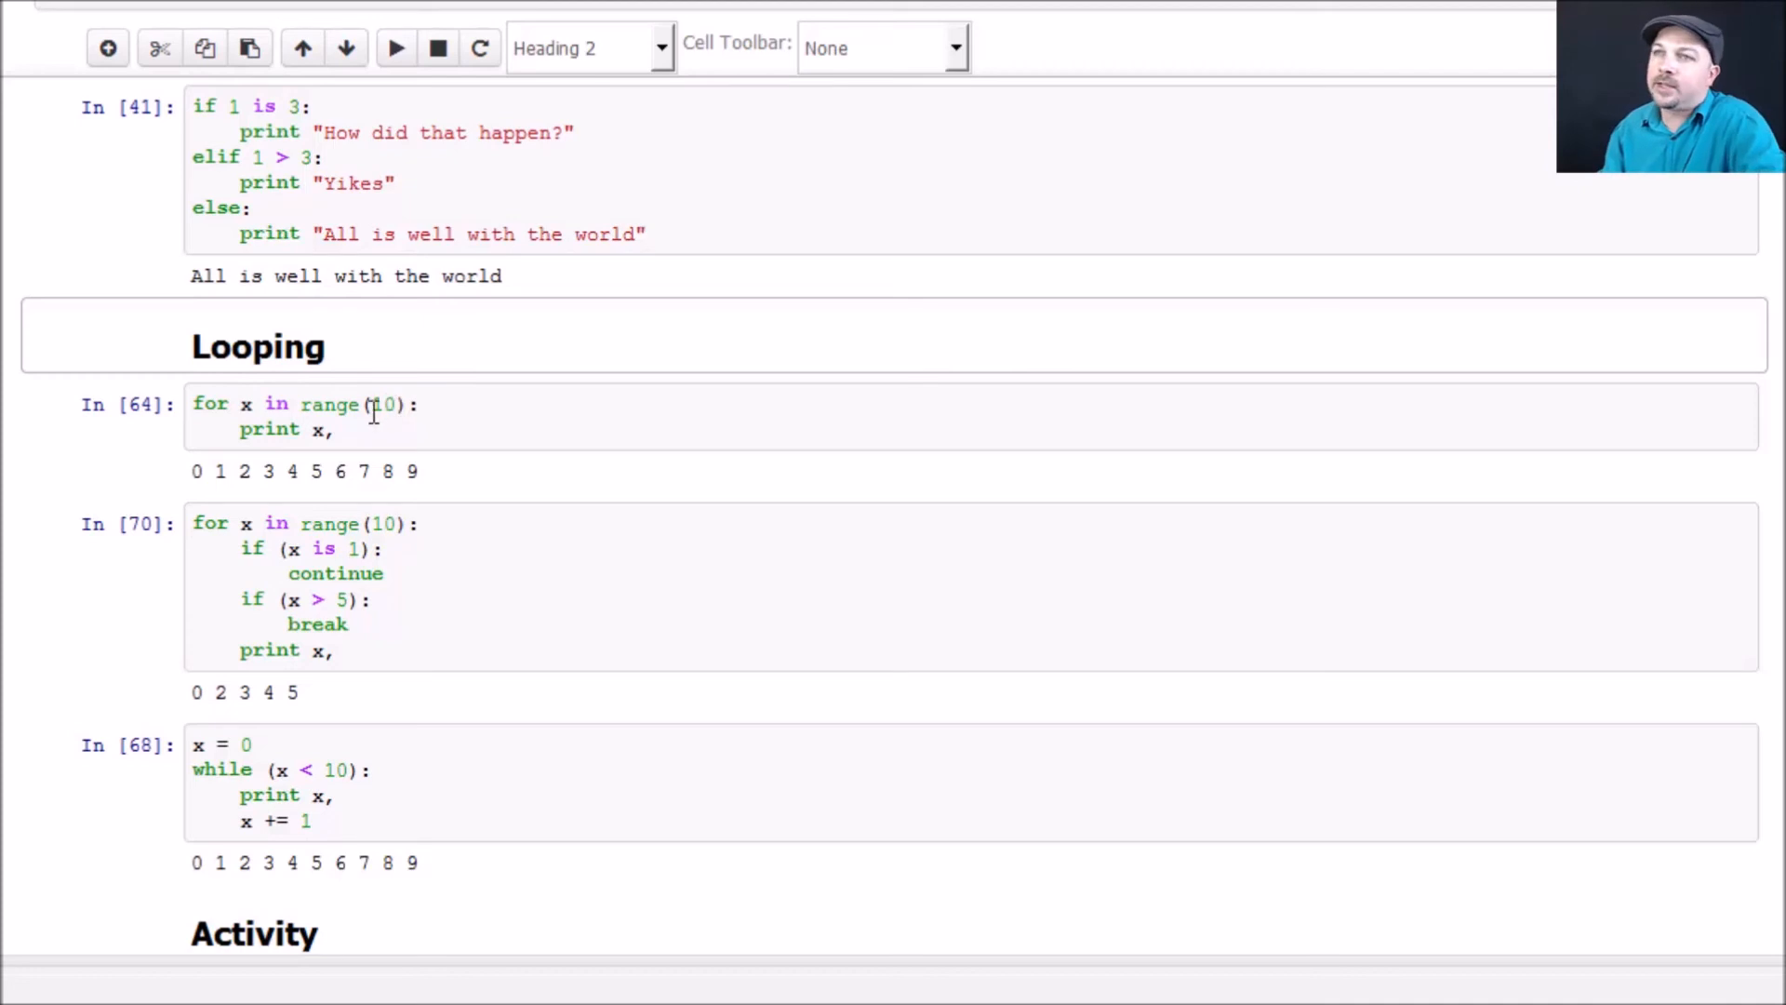
mouse_move(316, 442)
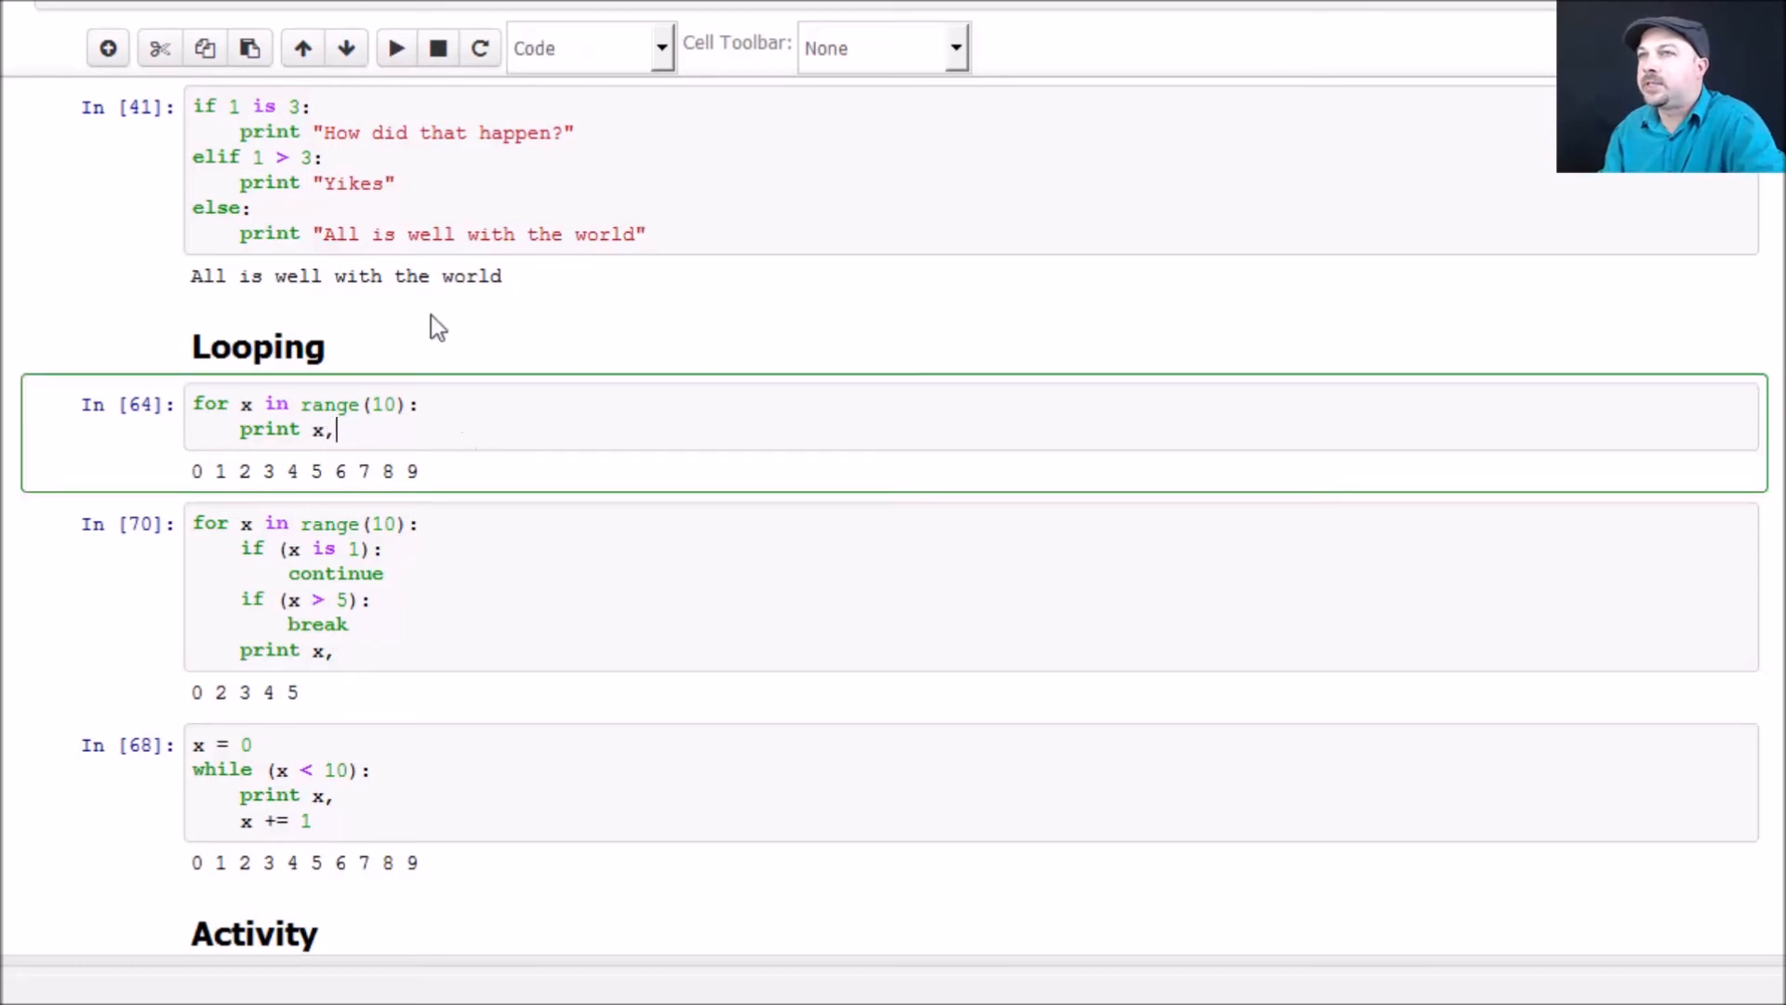
click(395, 47)
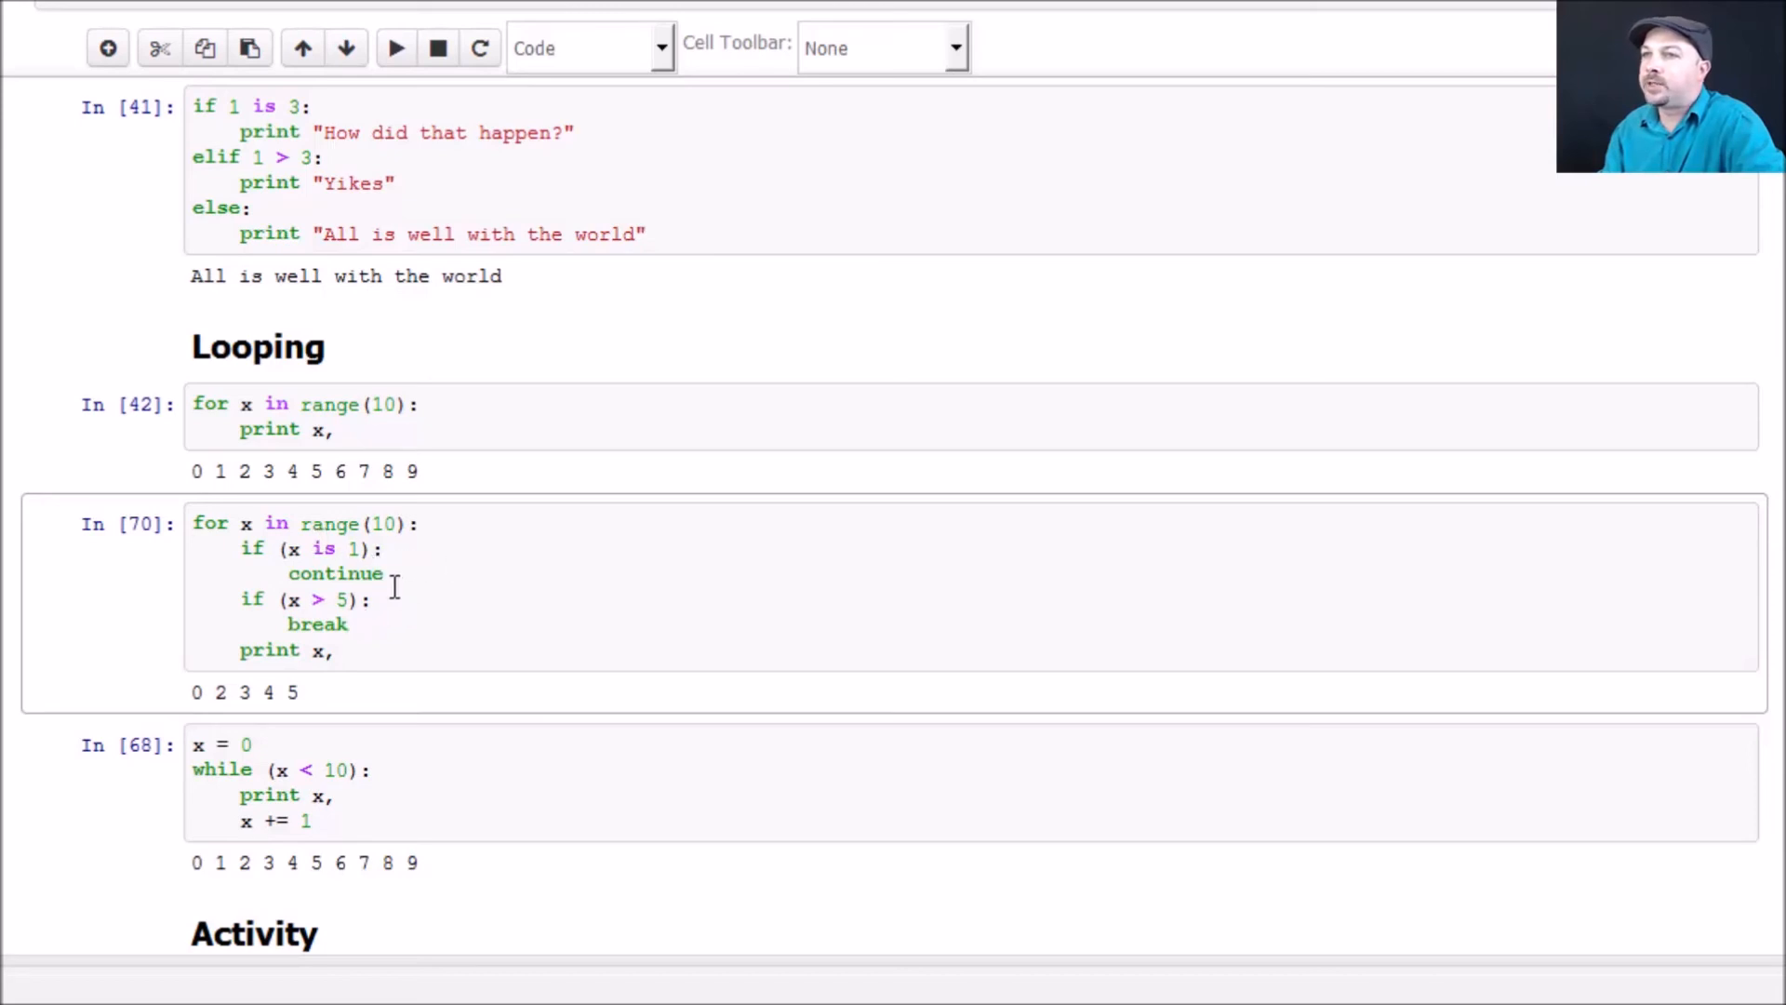
mouse_move(425, 615)
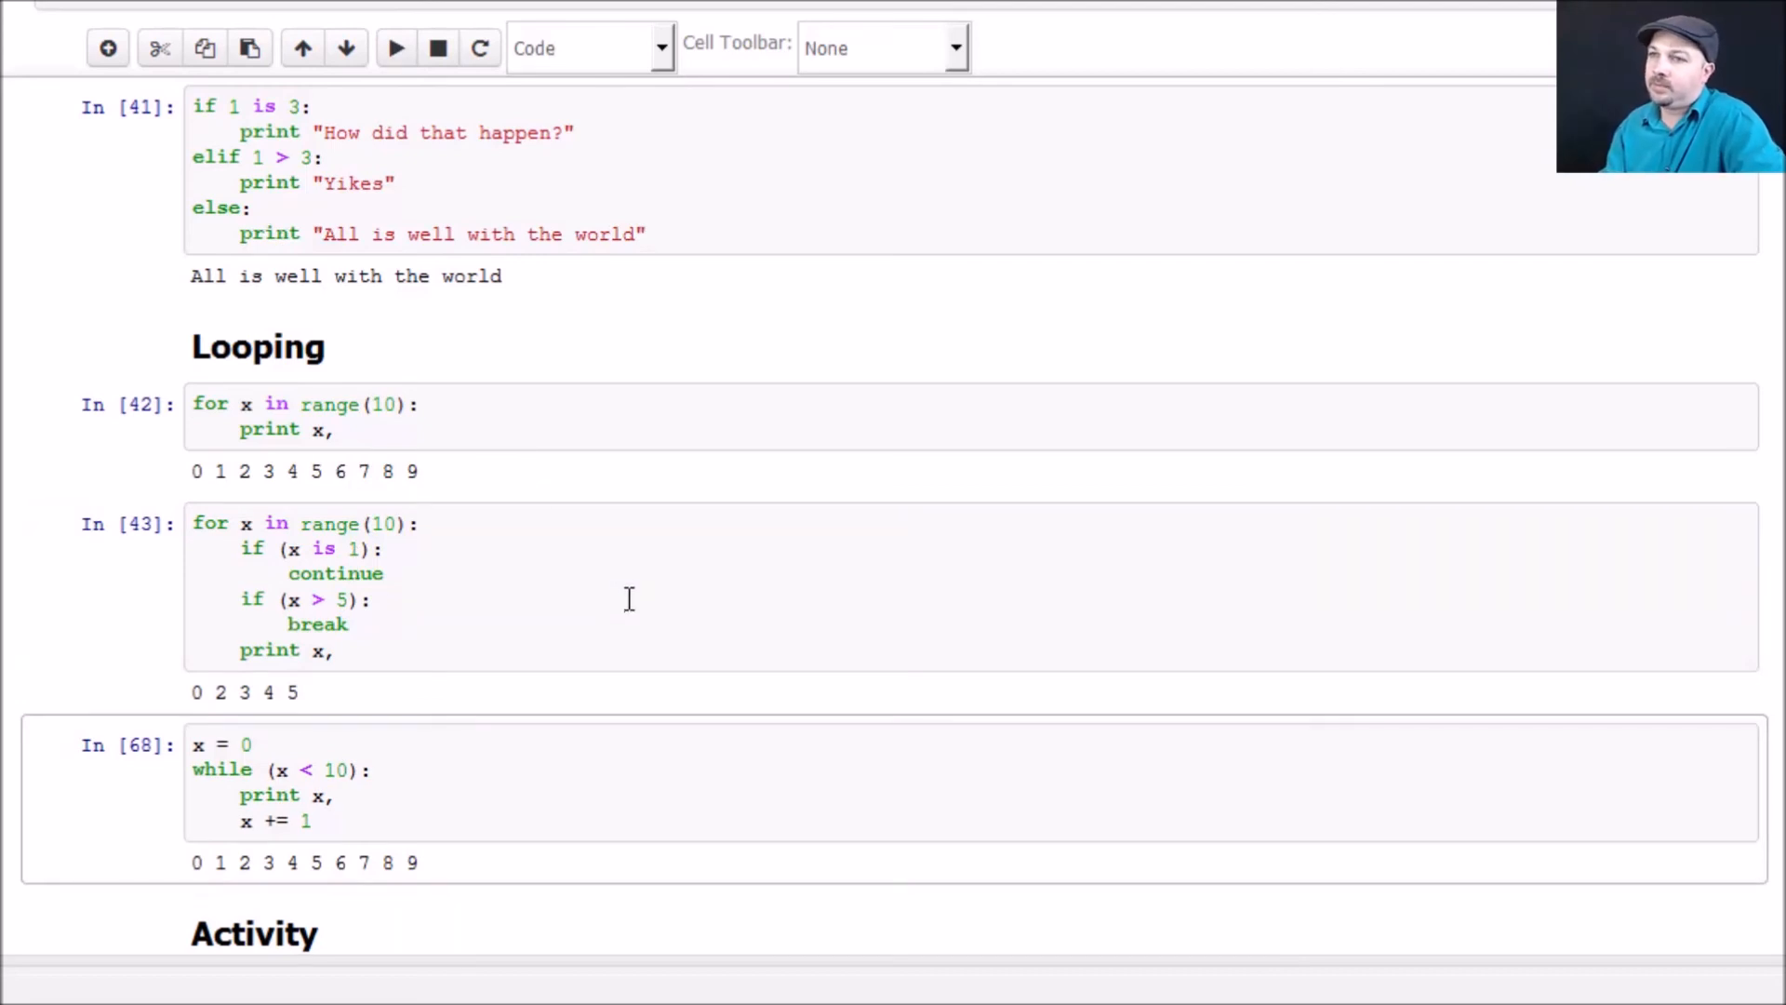
Set the while loop's increment to 1 and re-run it, printing 0 through 9.
scroll(down, 3)
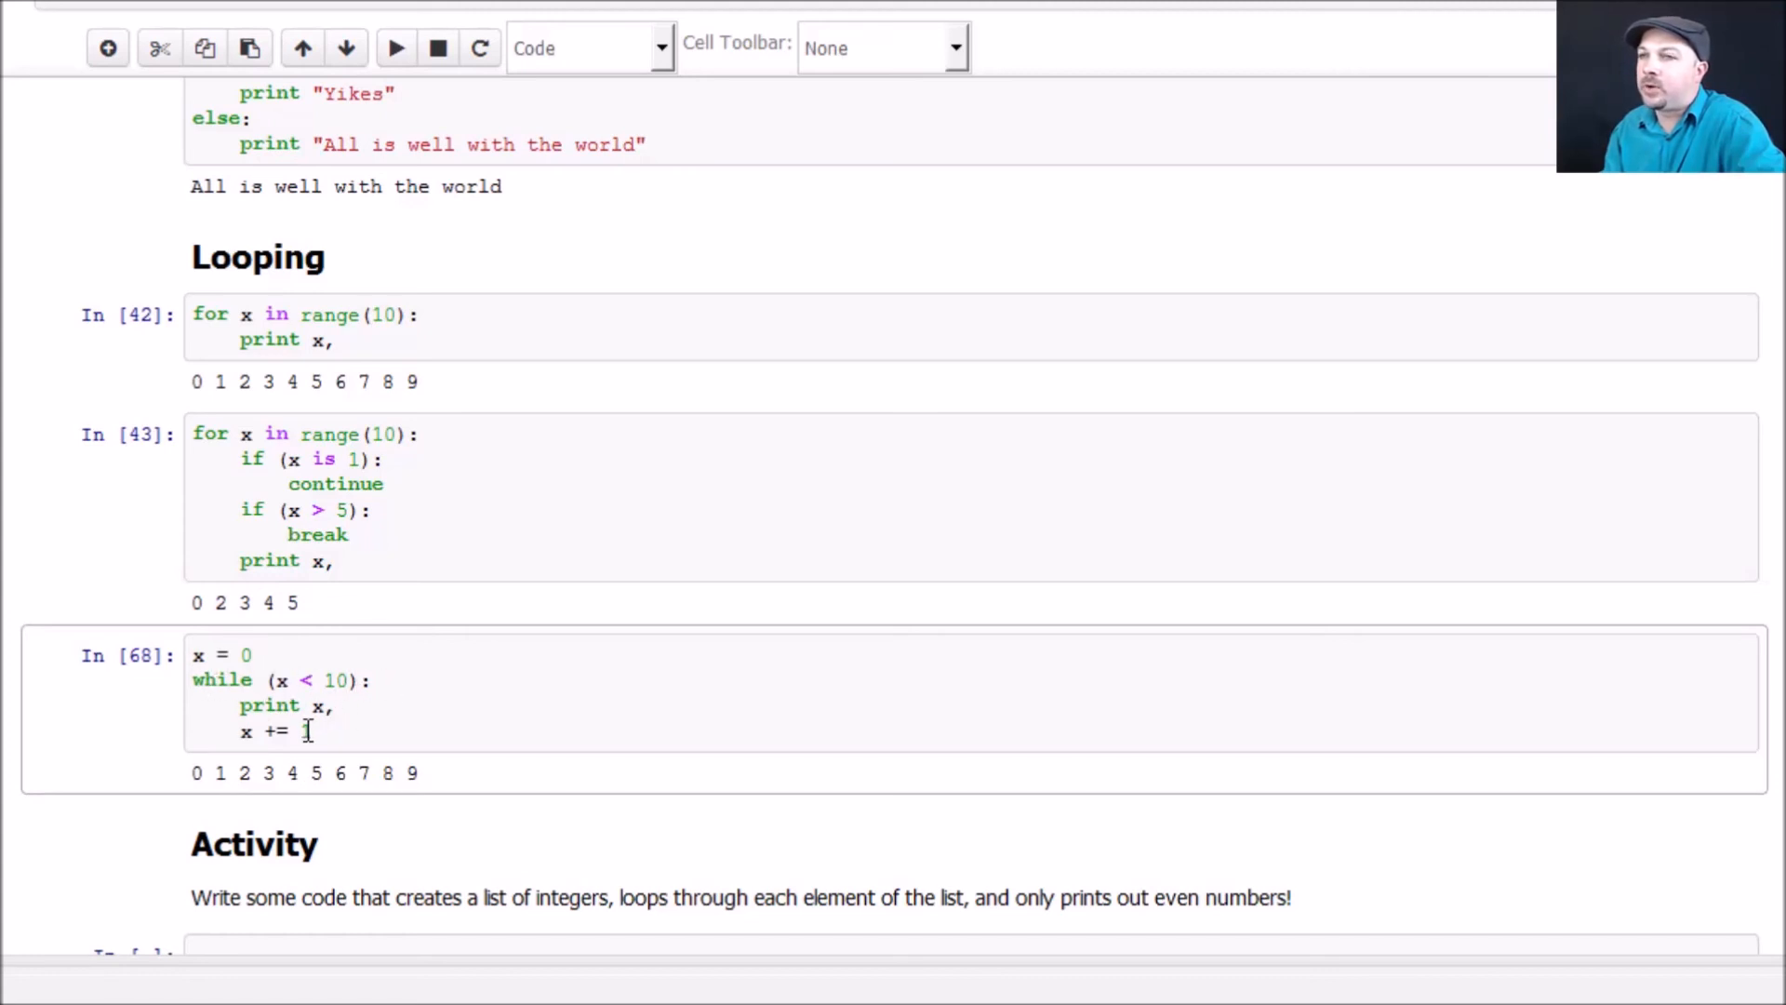
text(1)
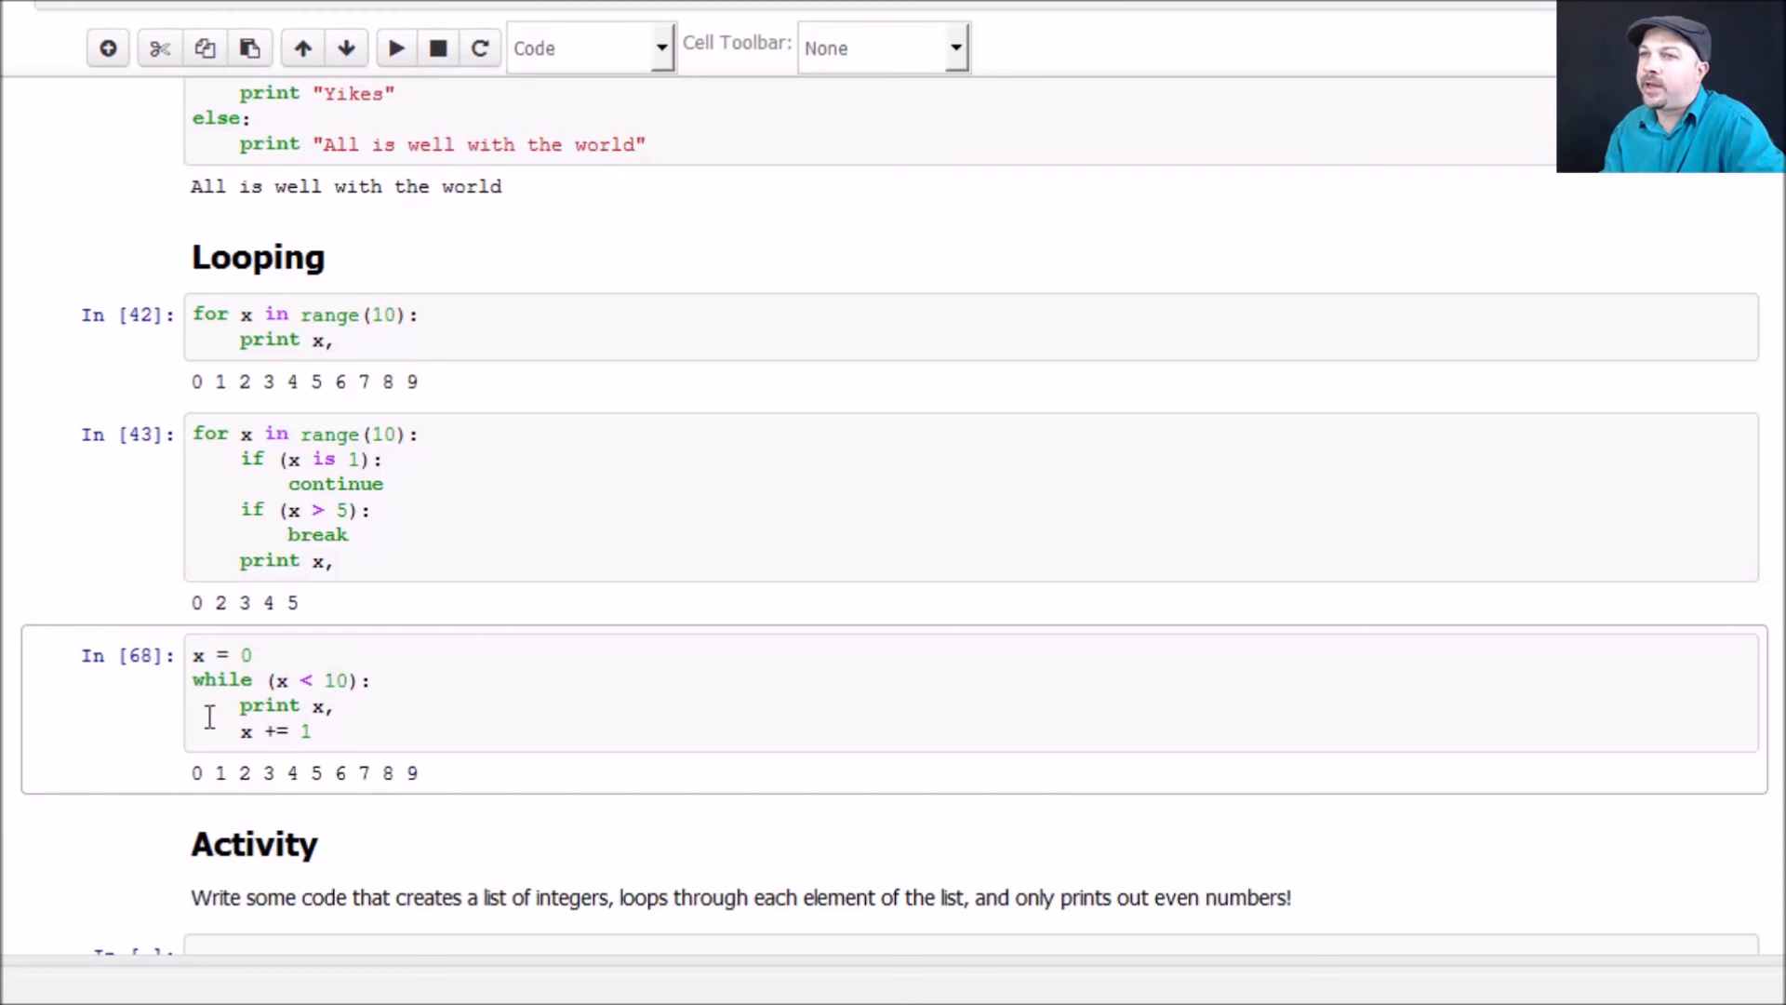
mouse_move(407, 737)
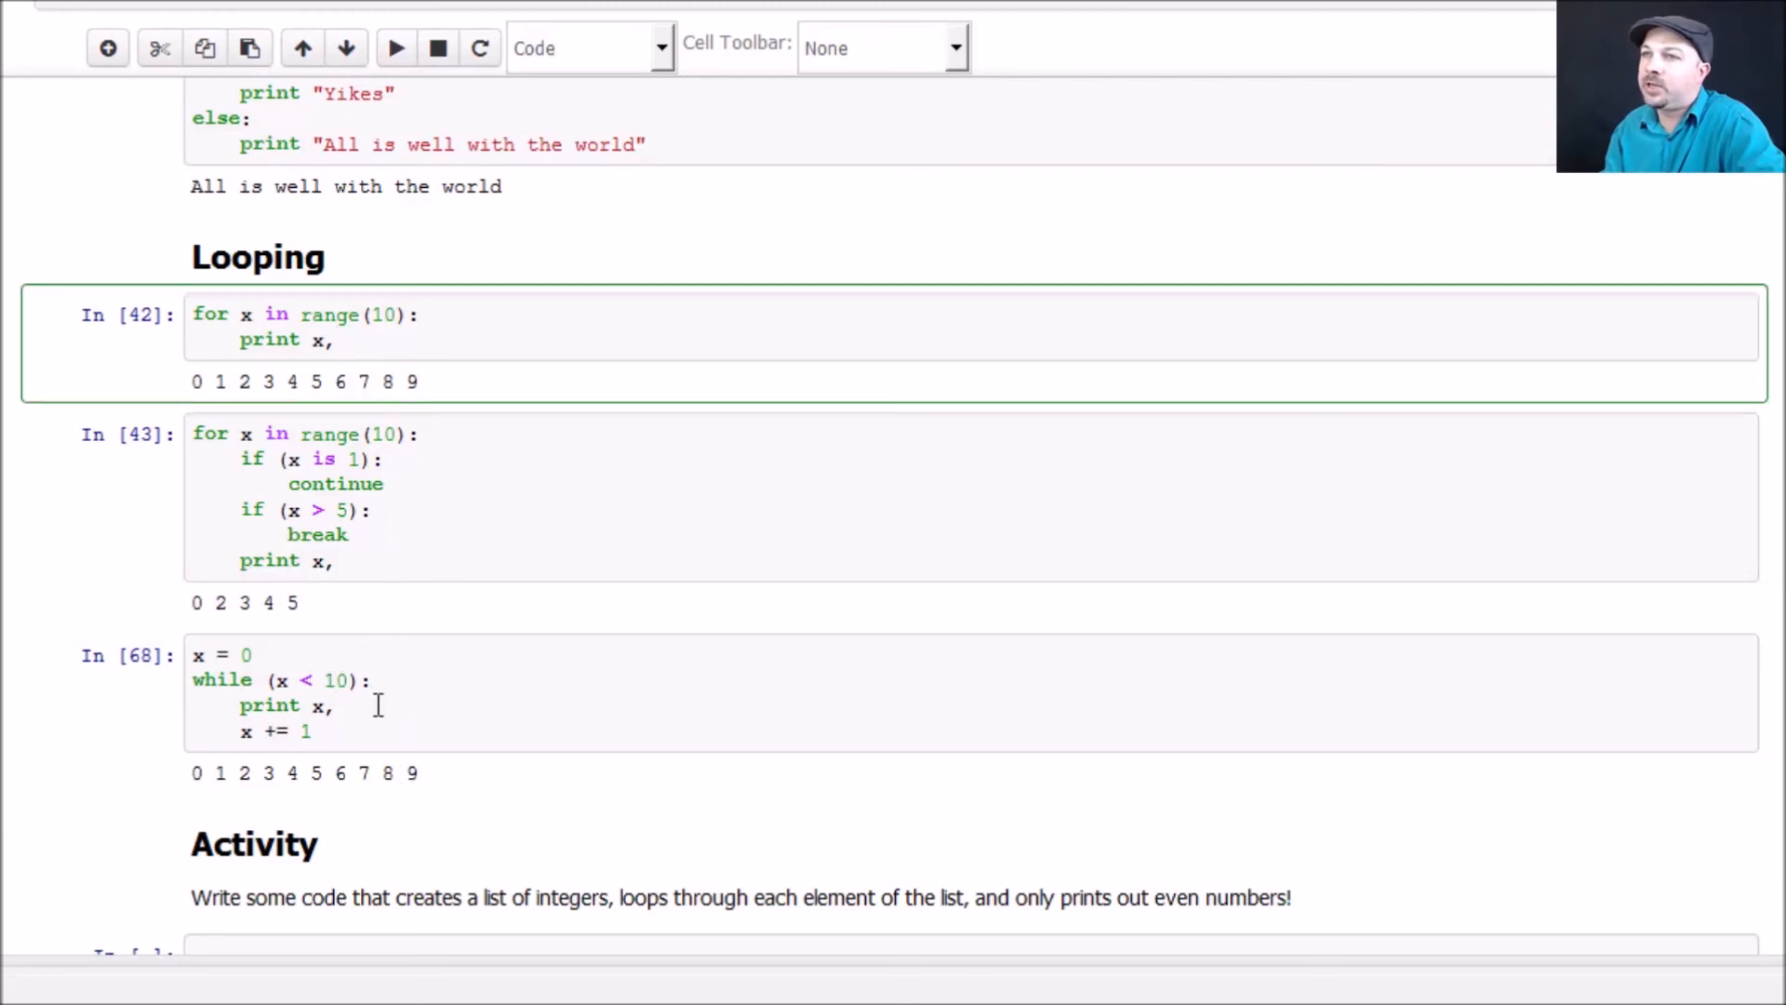
click(396, 47)
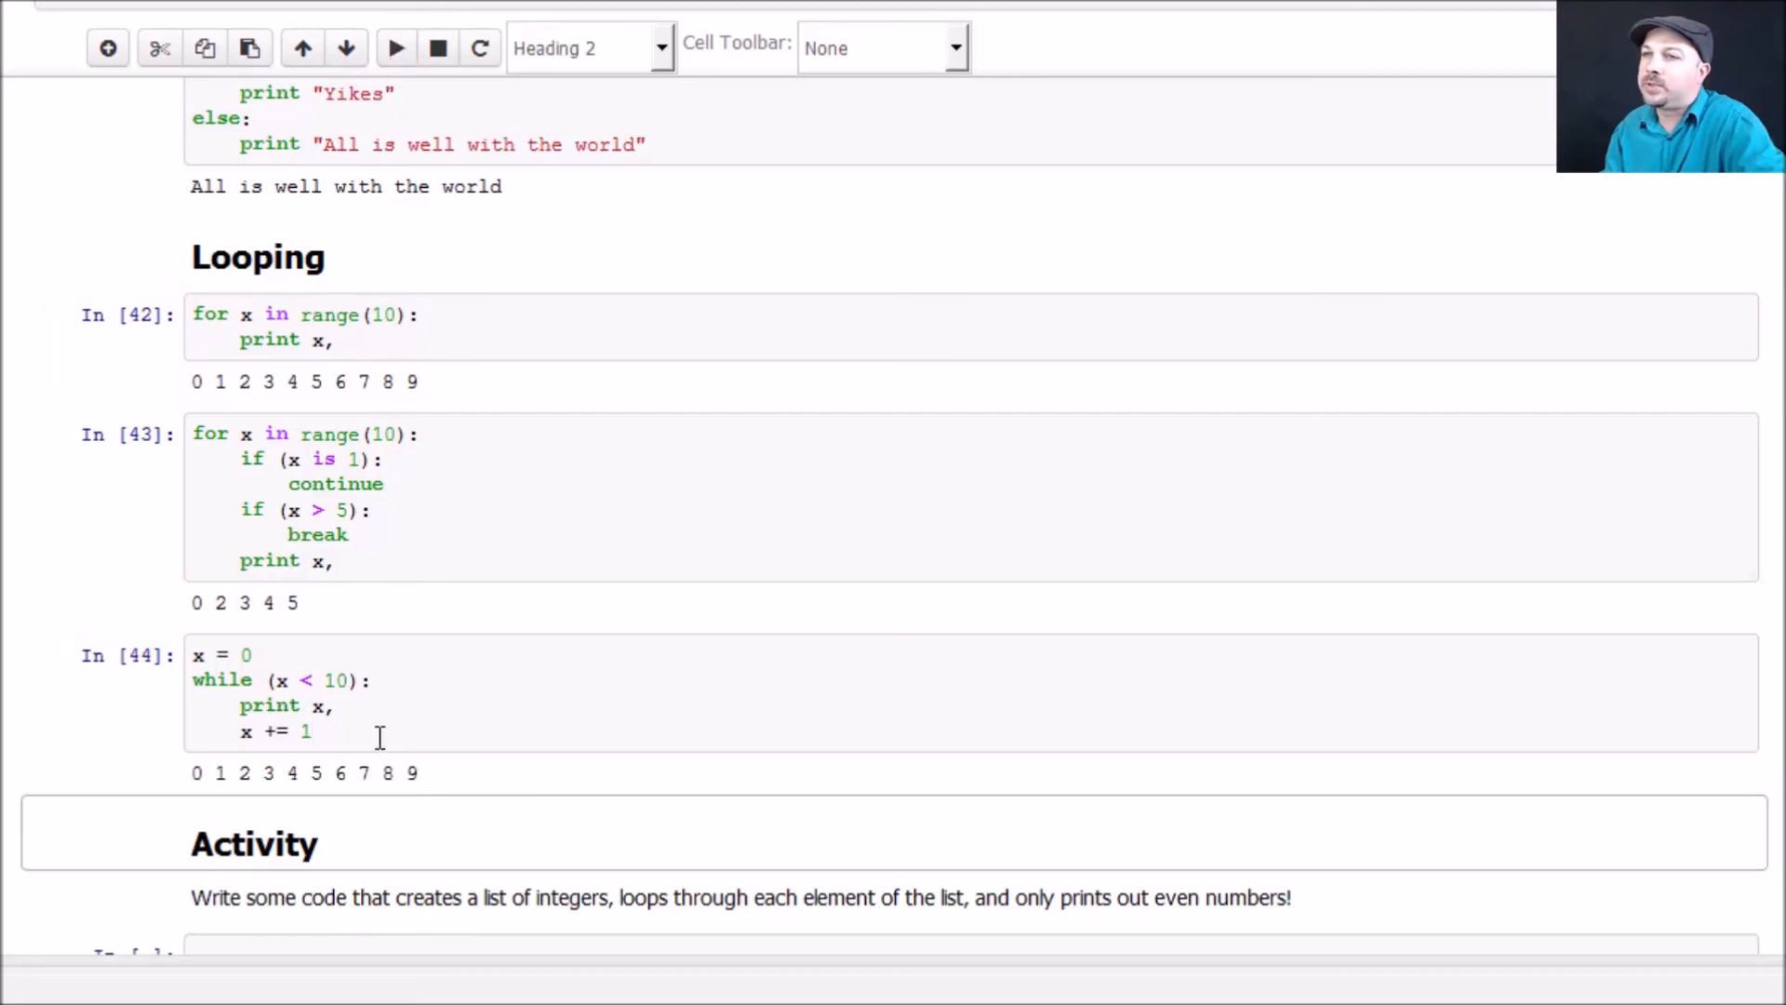
mouse_move(522, 738)
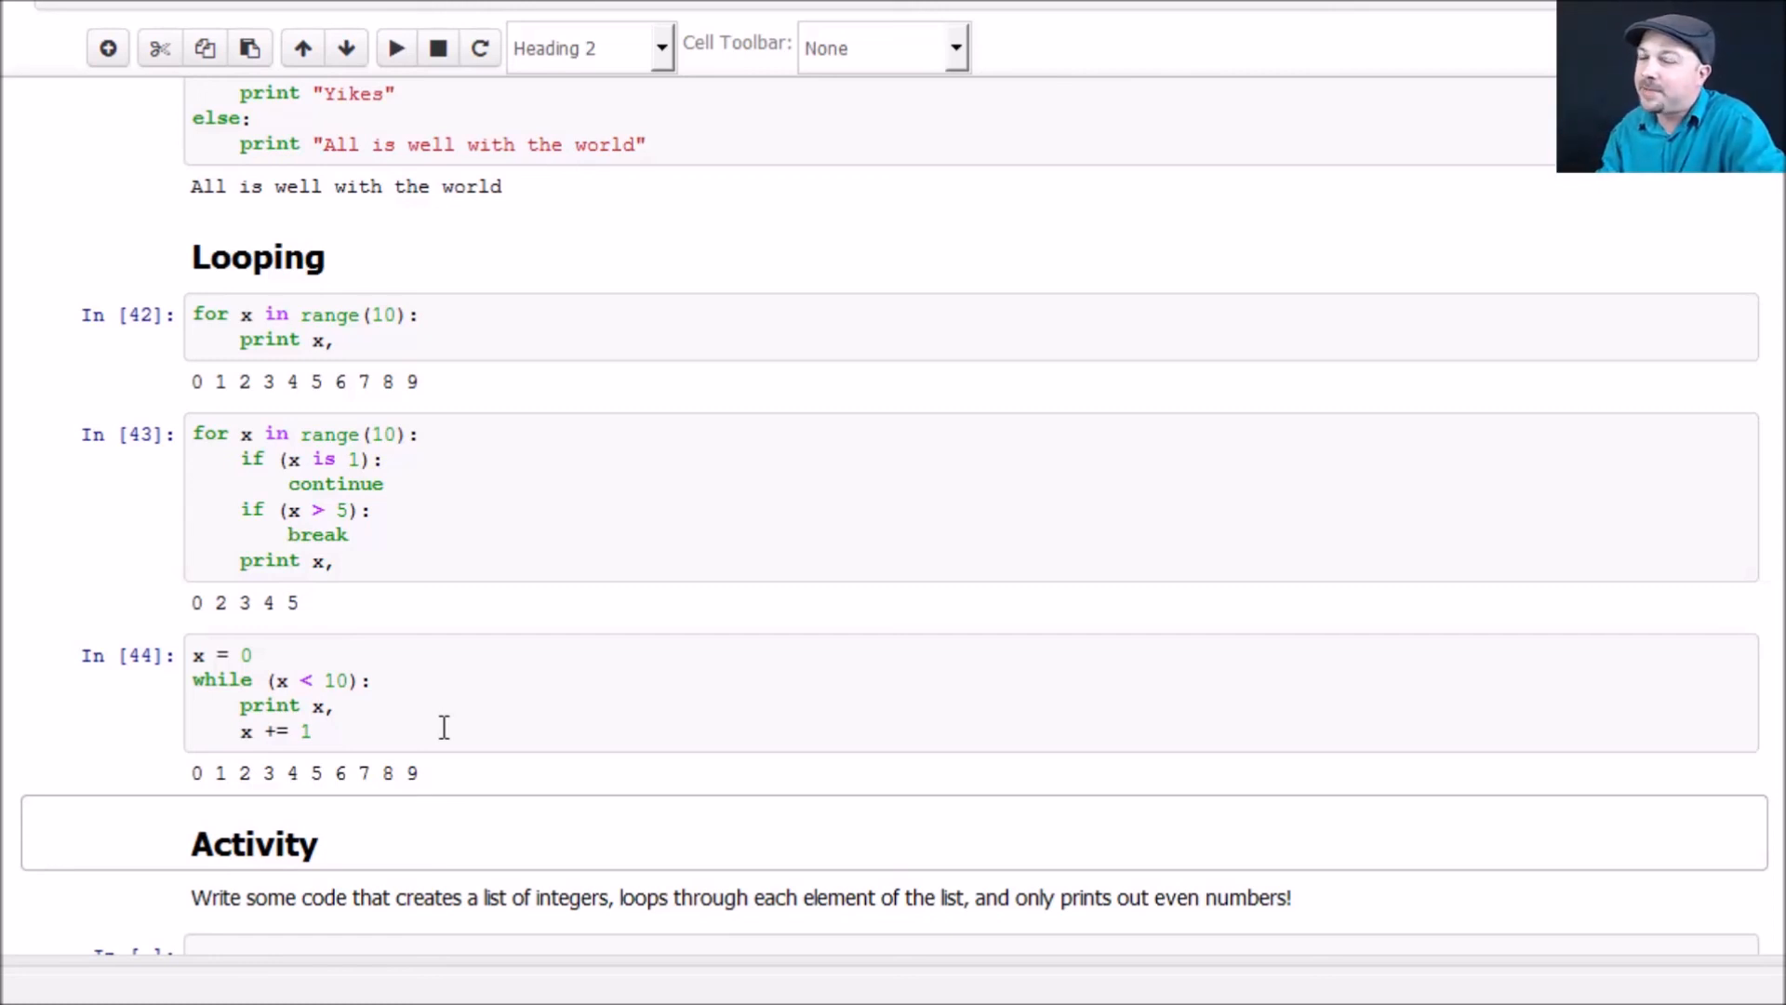
Enter edit mode in the blank In [ ] code cell under the Activity prompt.
scroll(down, 3)
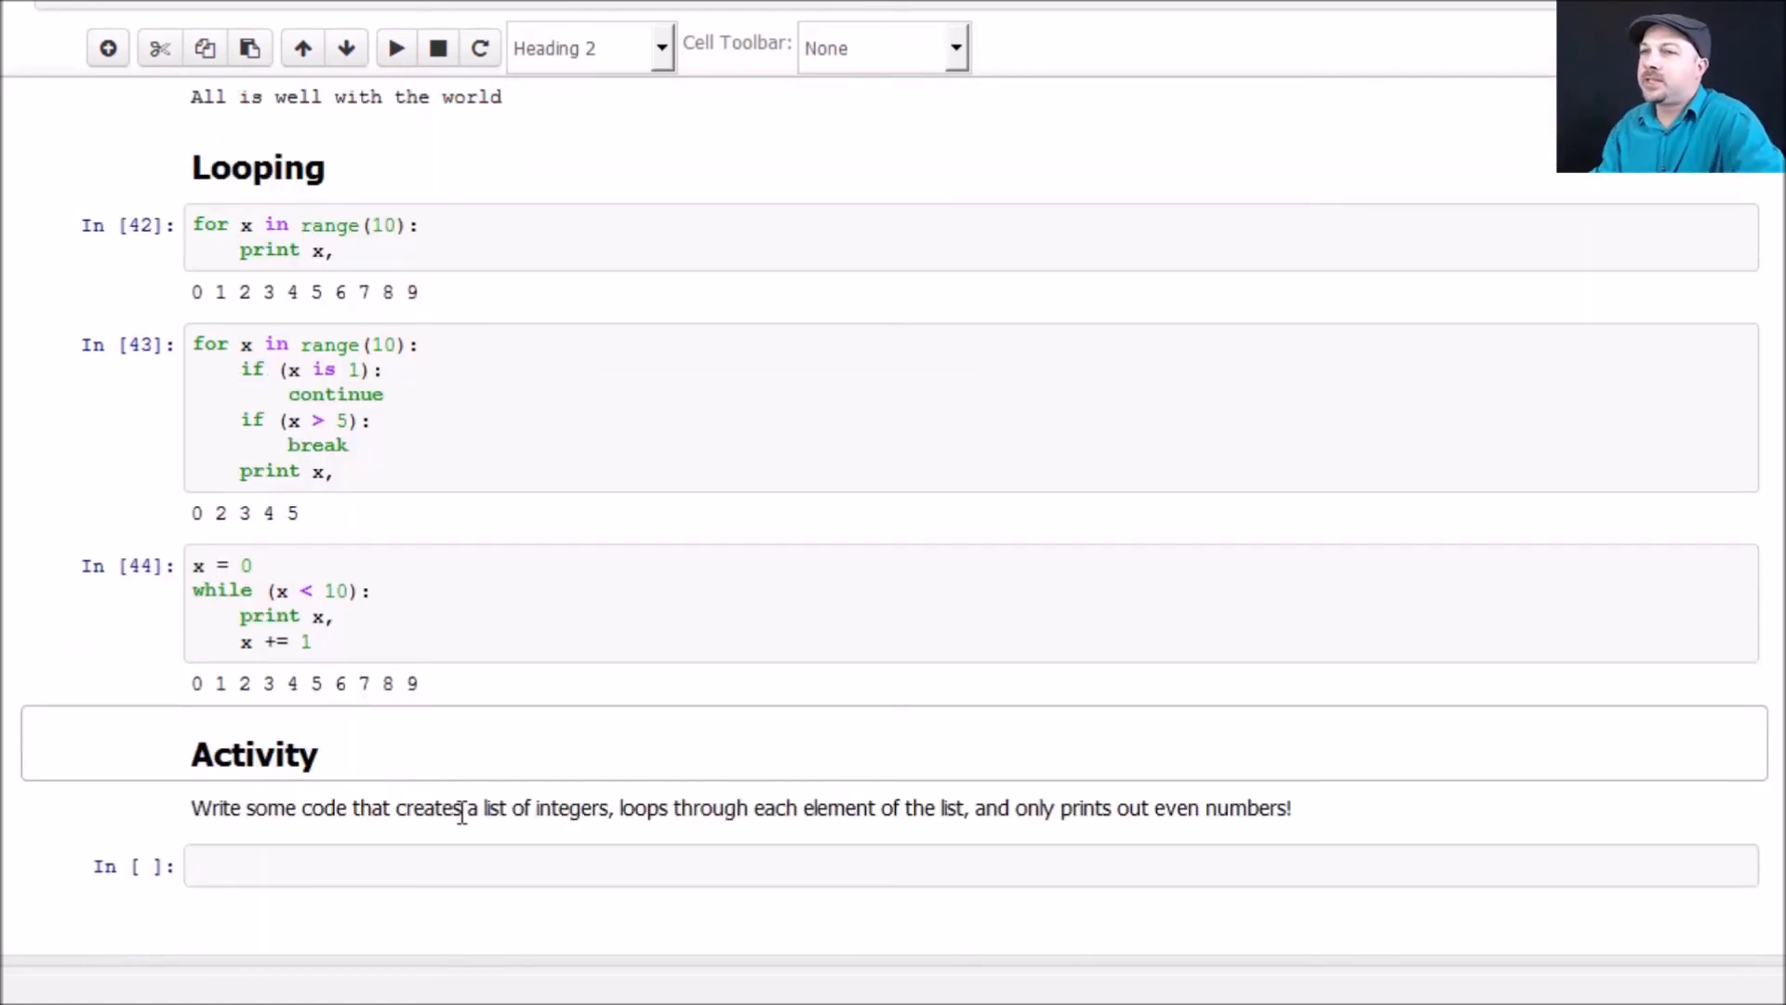
click(442, 864)
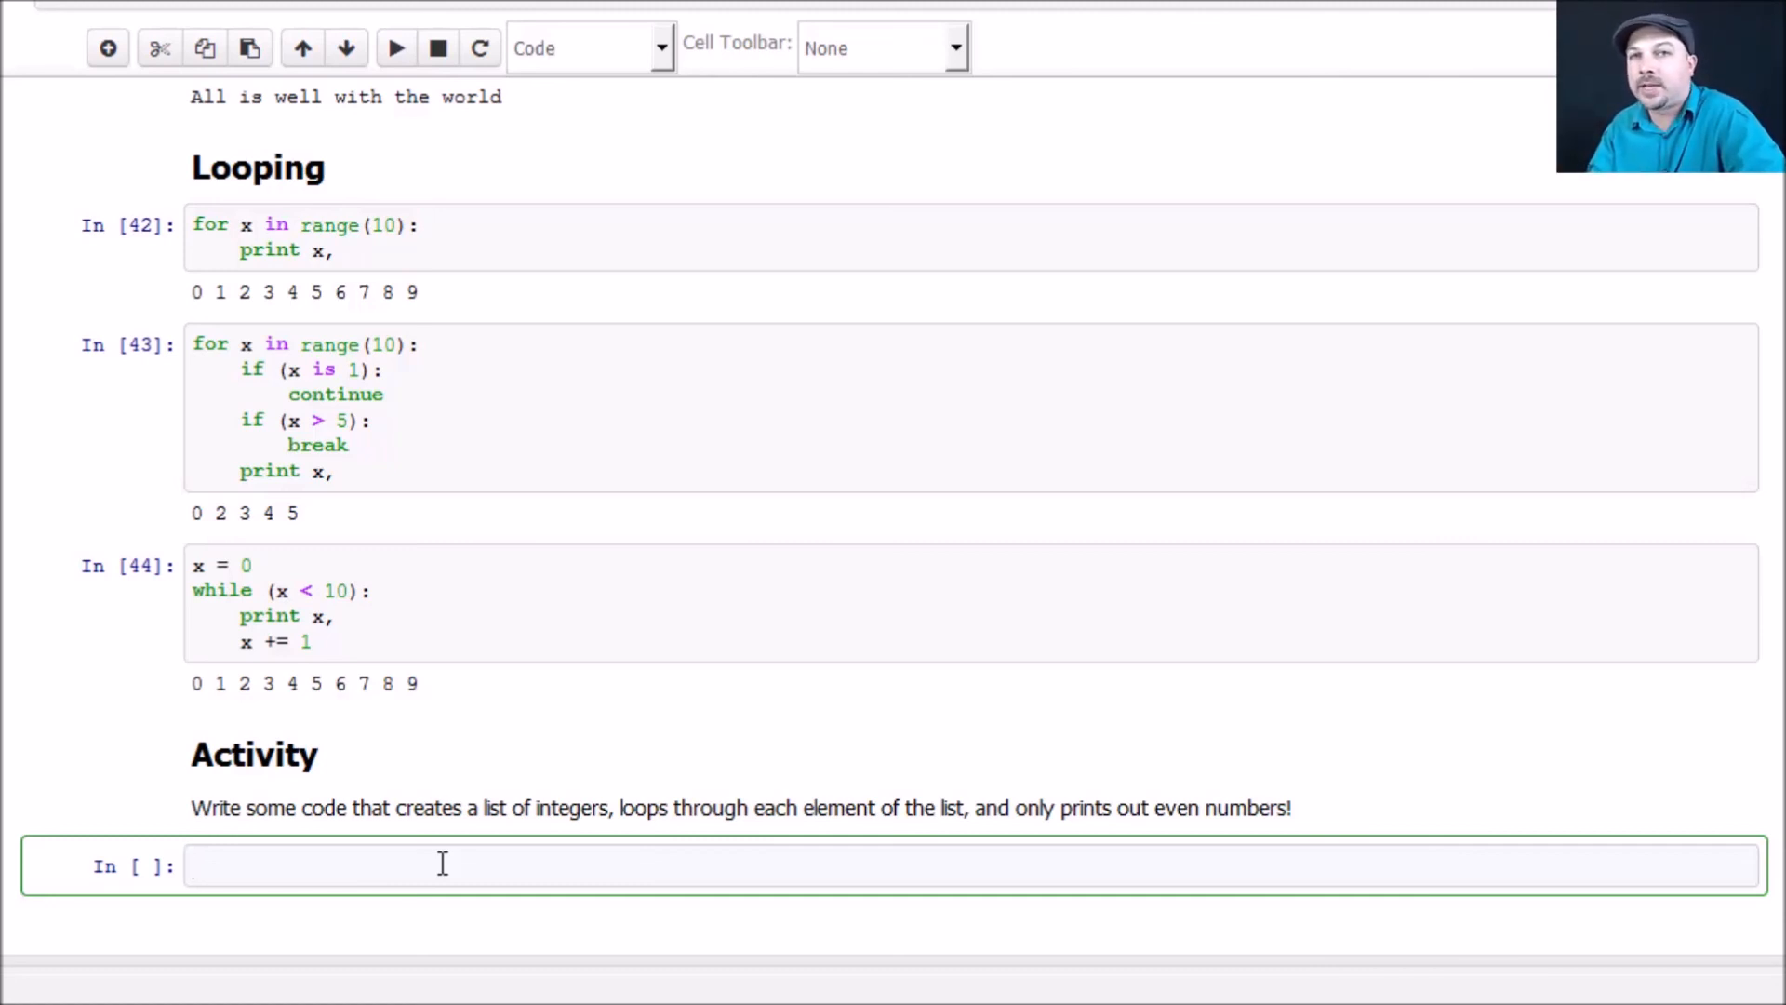
click(456, 865)
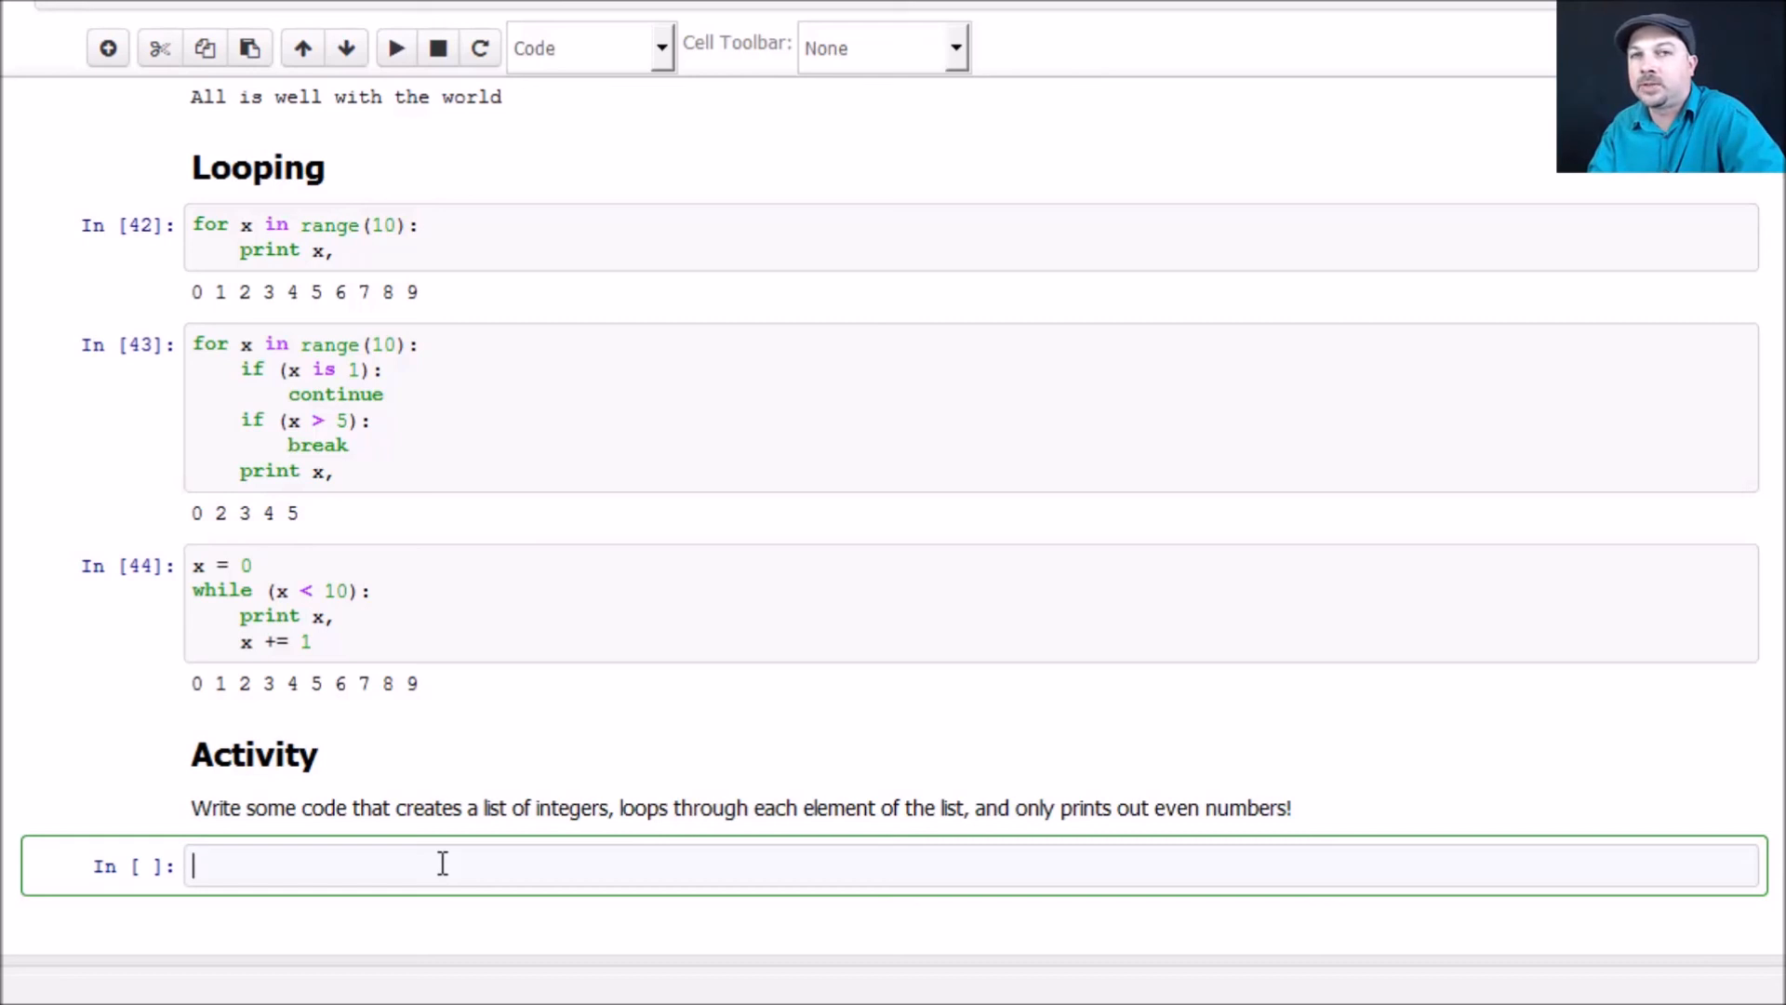